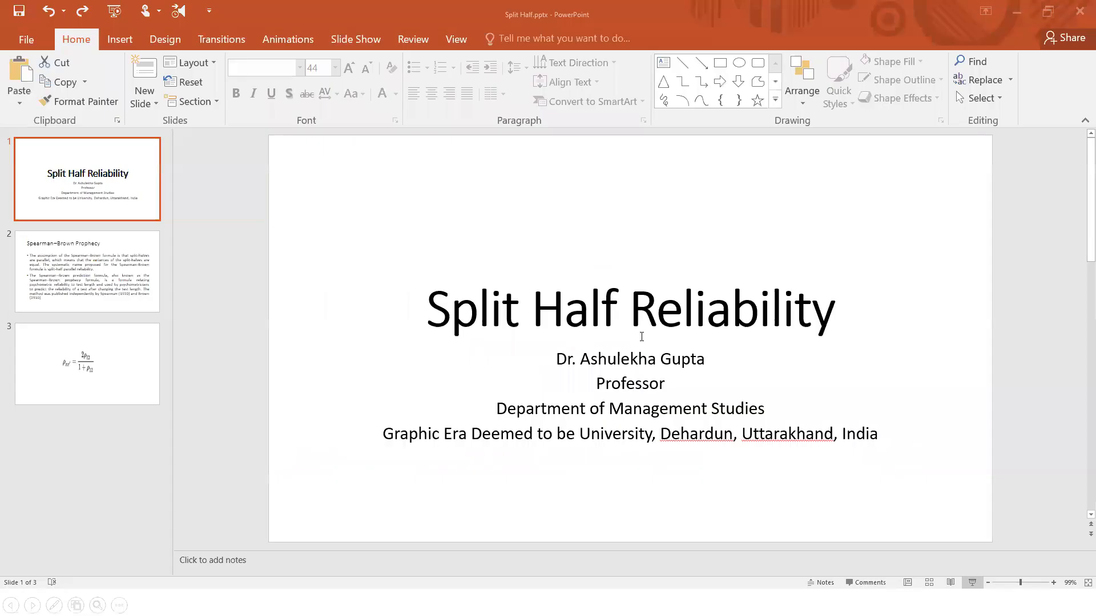
- Show the Spearman–Brown Prophecy slide, then switch to the item-scores workbook in Excel
left_click(87, 272)
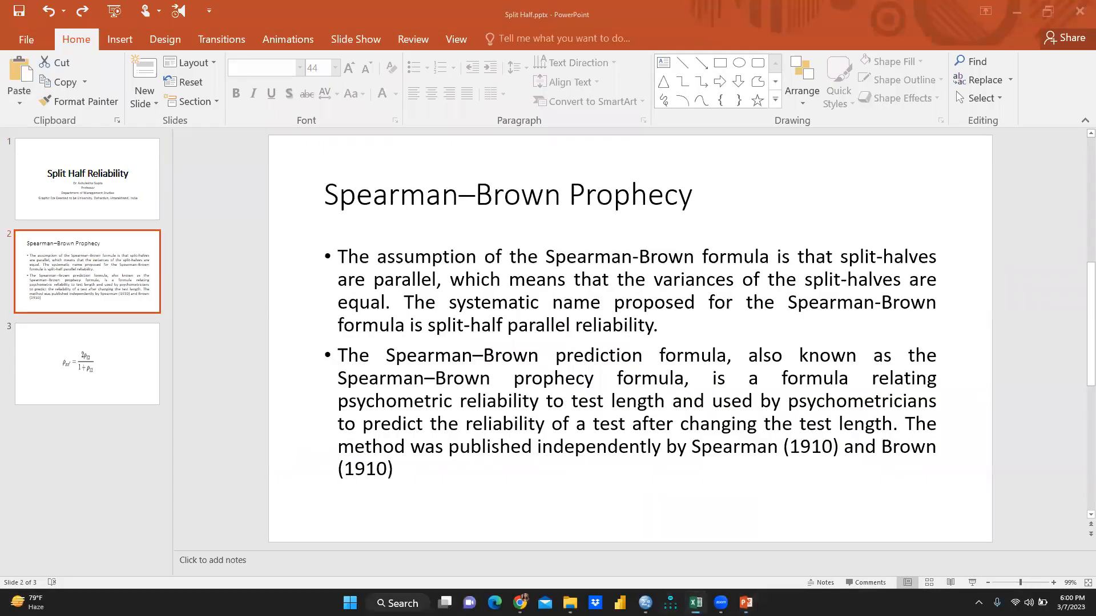
left_click(694, 603)
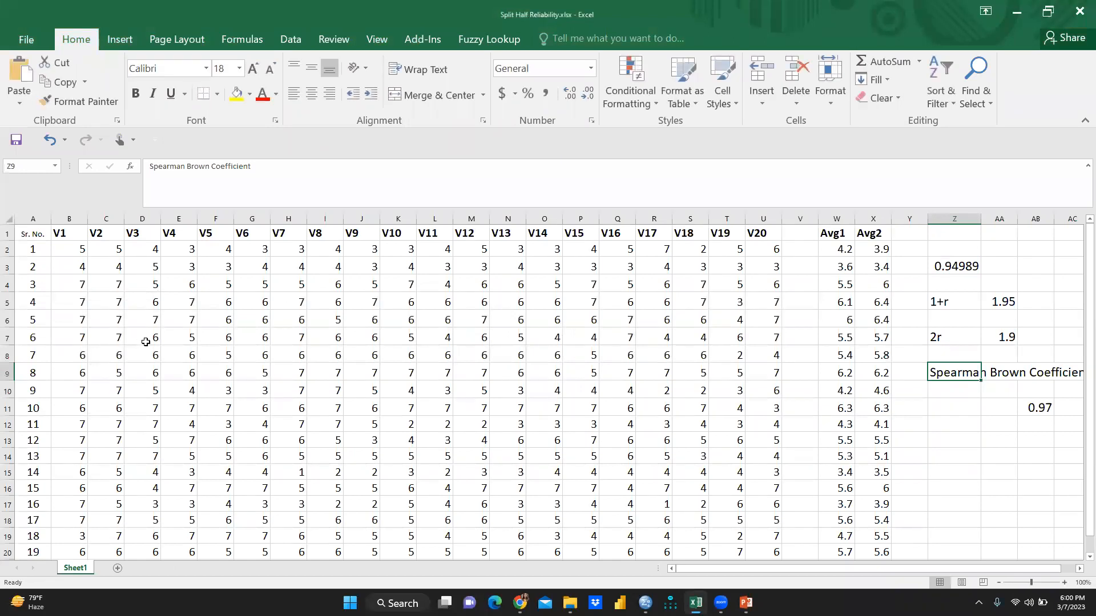
mouse_move(136, 293)
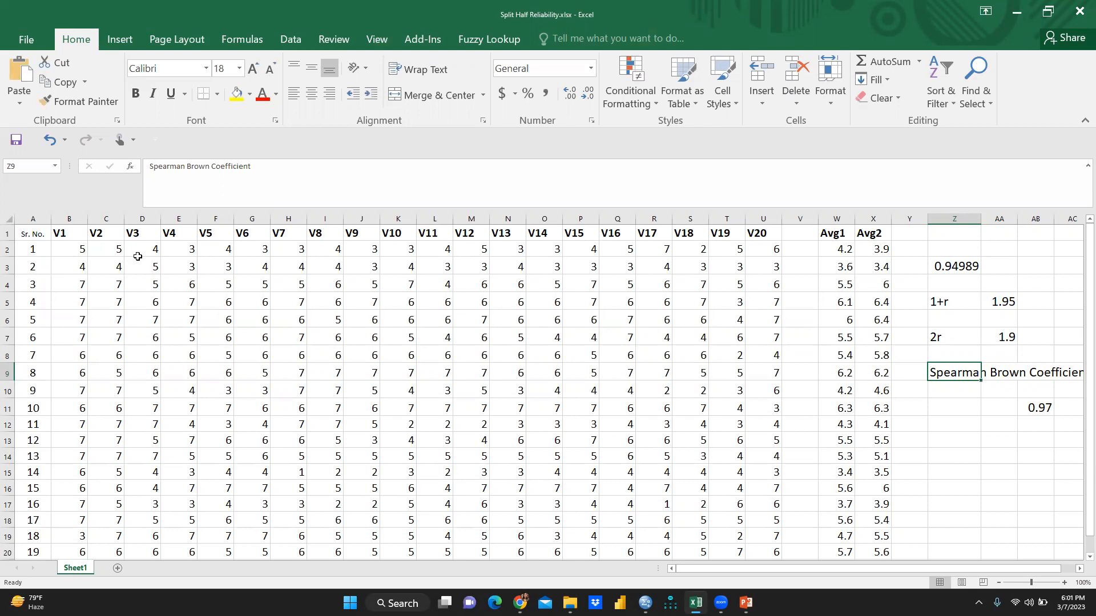
mouse_move(738, 244)
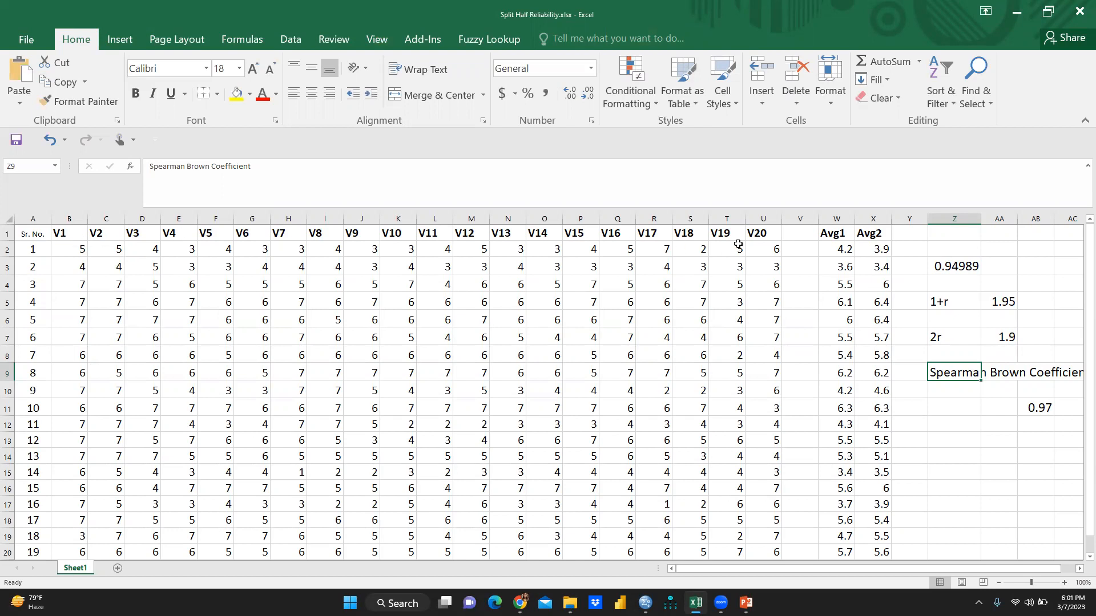
mouse_move(765, 233)
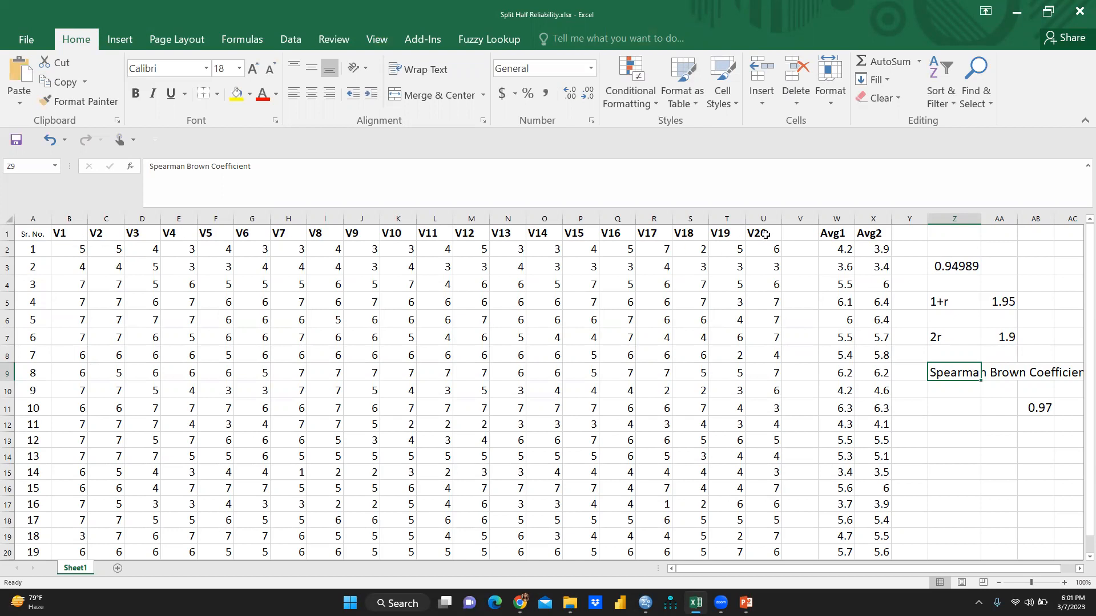
mouse_move(753, 287)
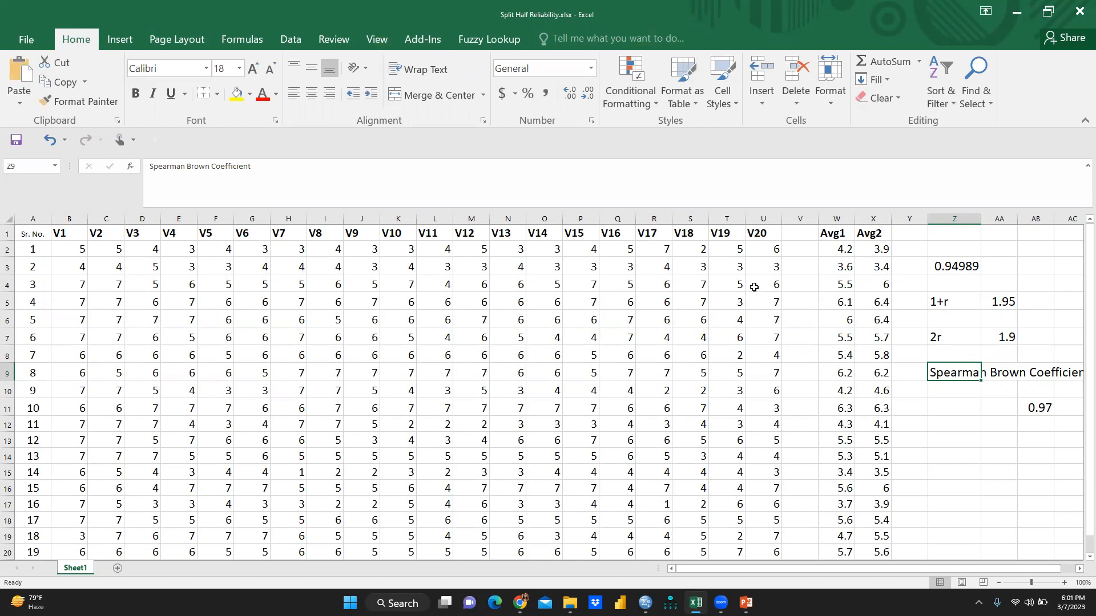
mouse_move(376, 262)
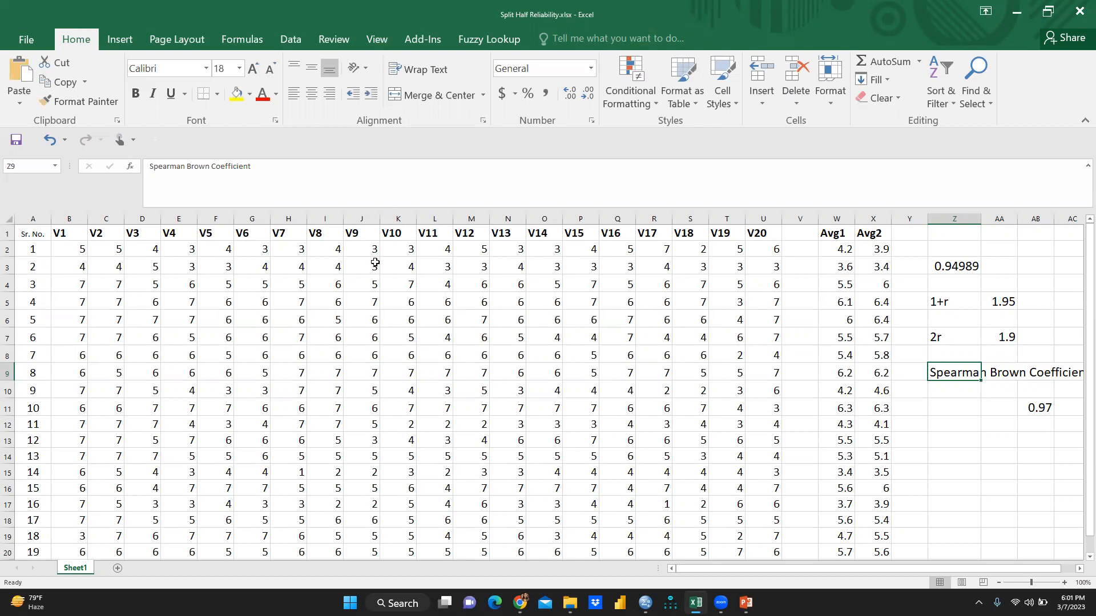
mouse_move(52, 237)
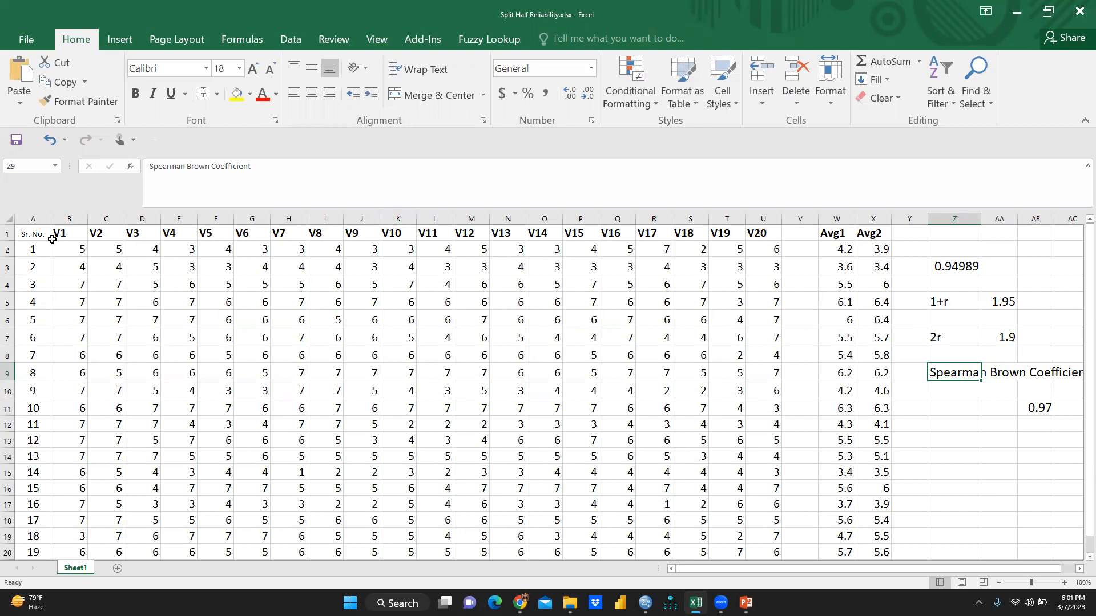
mouse_move(205, 241)
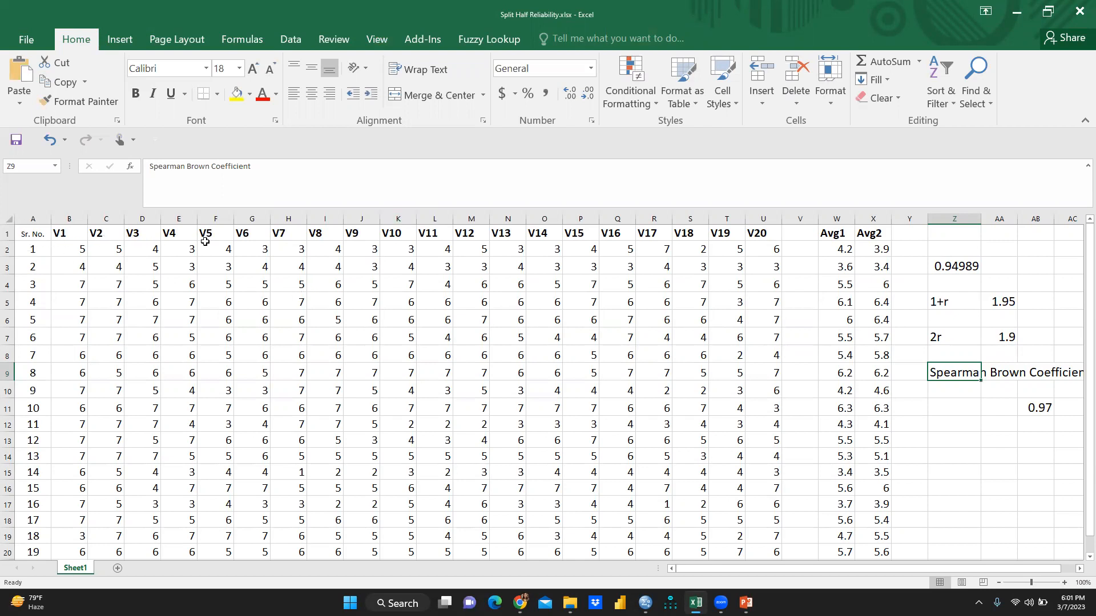
scroll("down", 3)
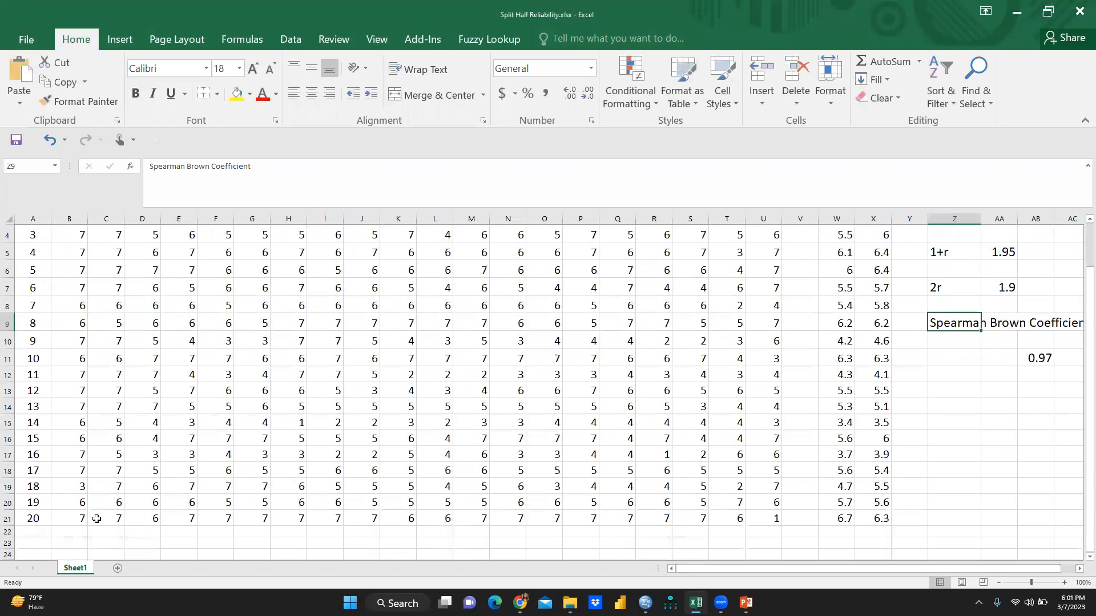
scroll("up", 3)
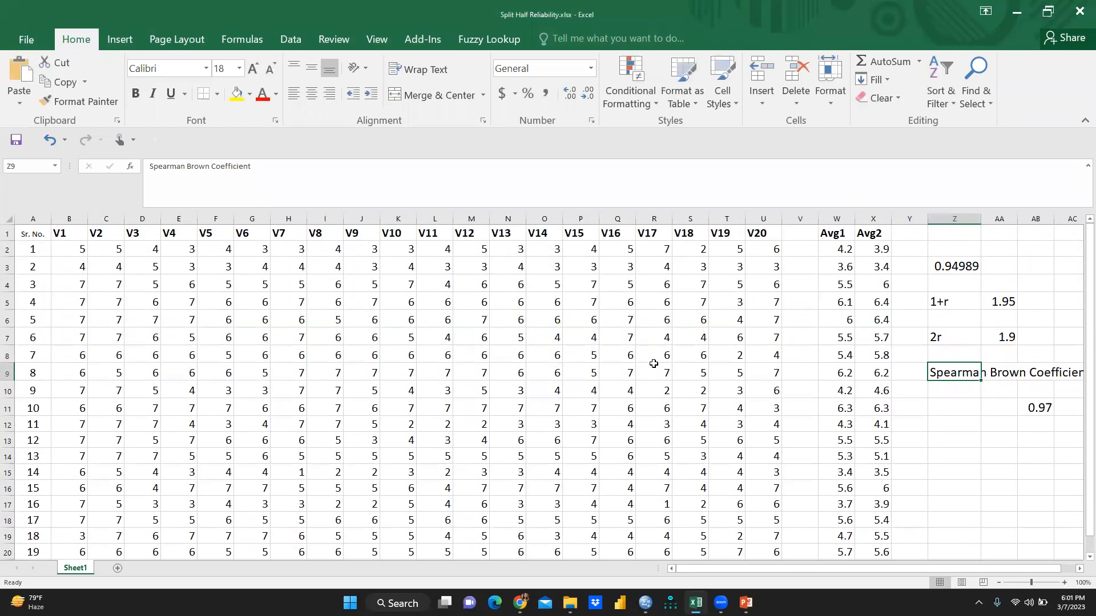
mouse_move(586, 309)
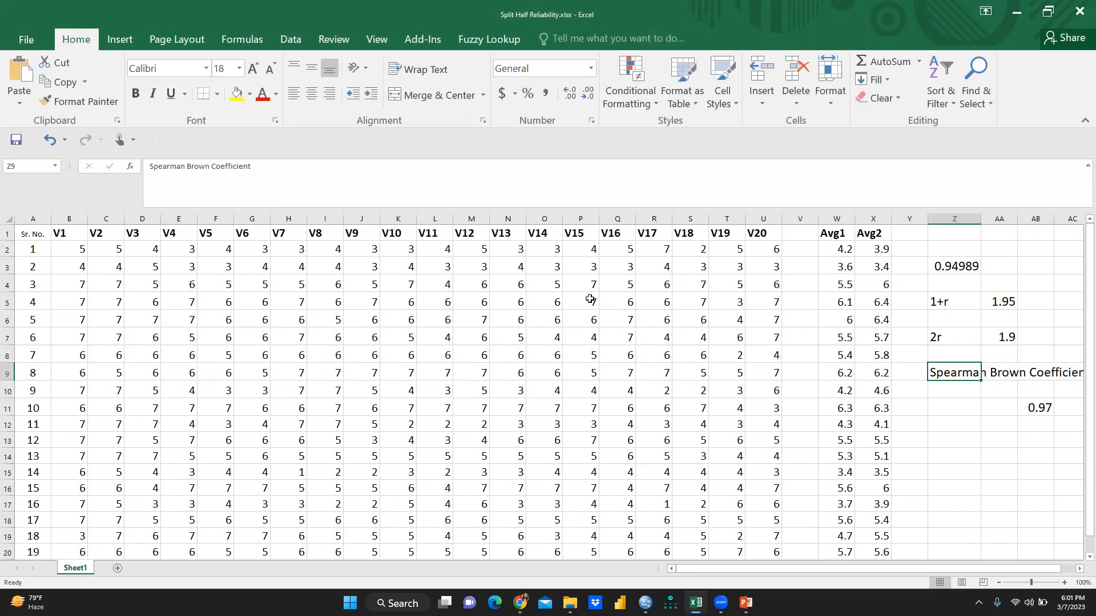
mouse_move(329, 273)
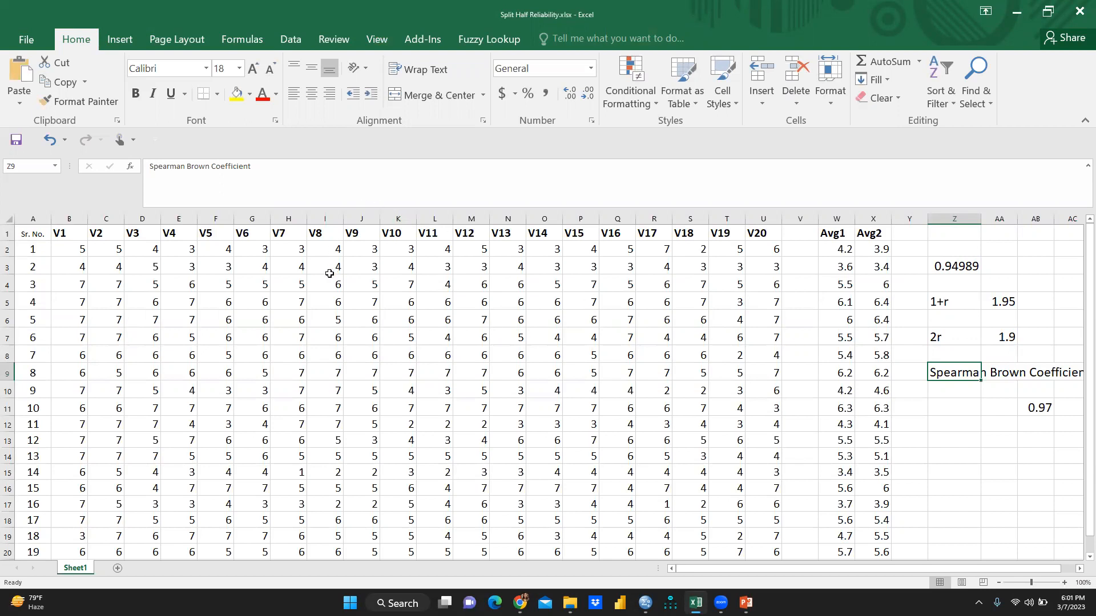
mouse_move(438, 279)
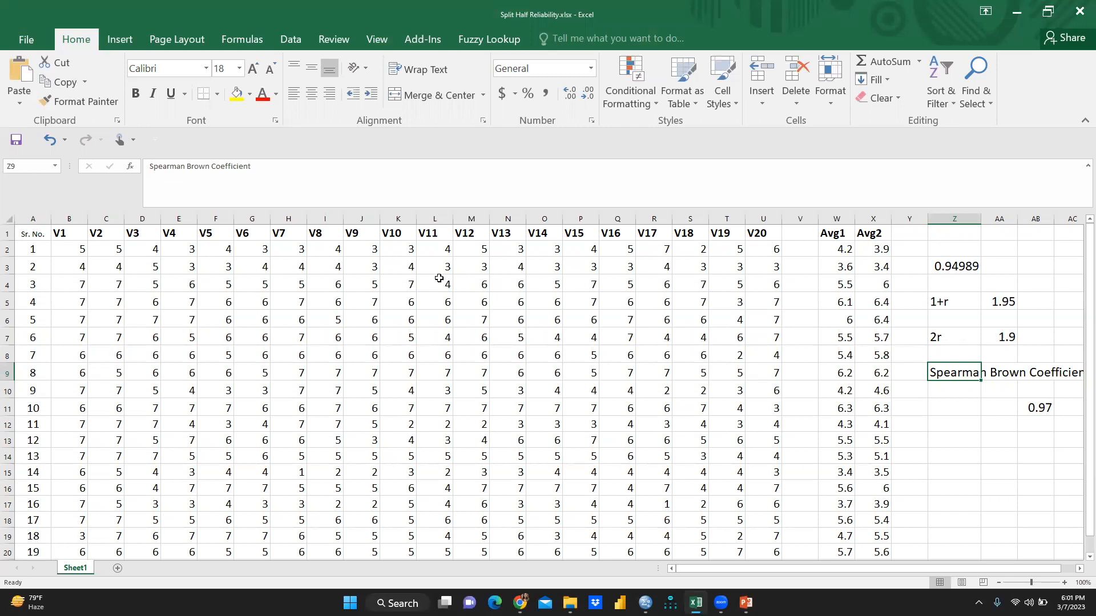
mouse_move(32, 232)
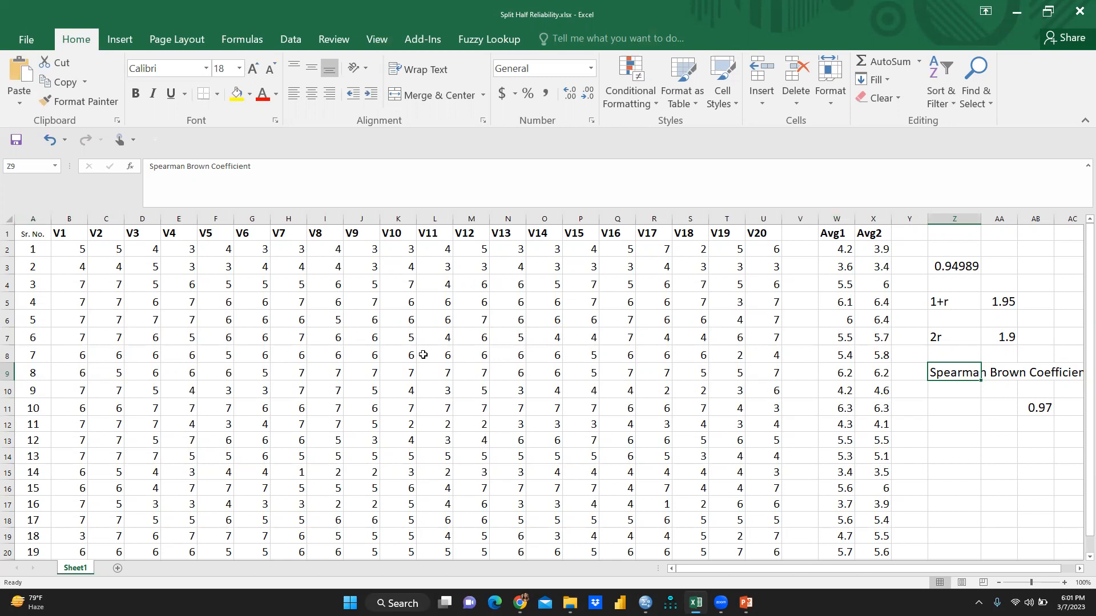
mouse_move(848, 243)
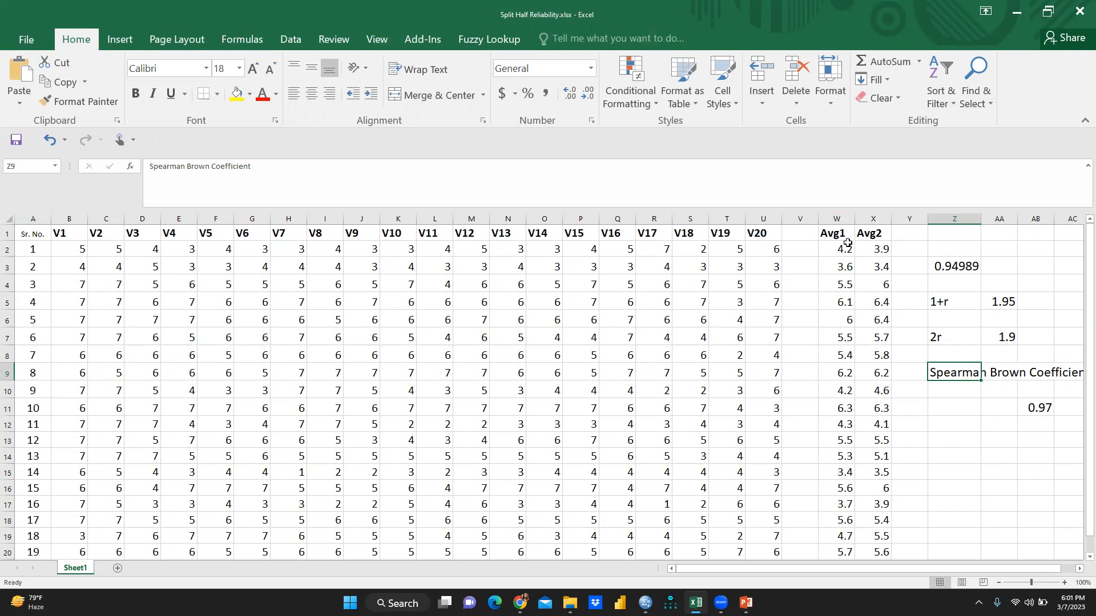
- Clear the old Avg1 formula in W2 and begin a new AVERAGE formula
left_click(833, 233)
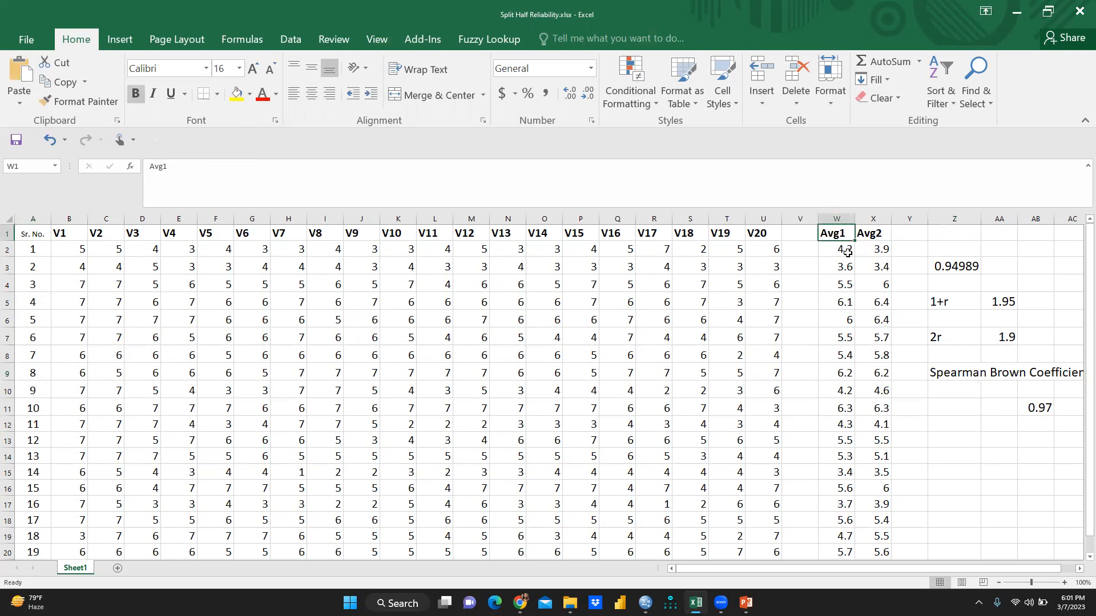
left_click(835, 250)
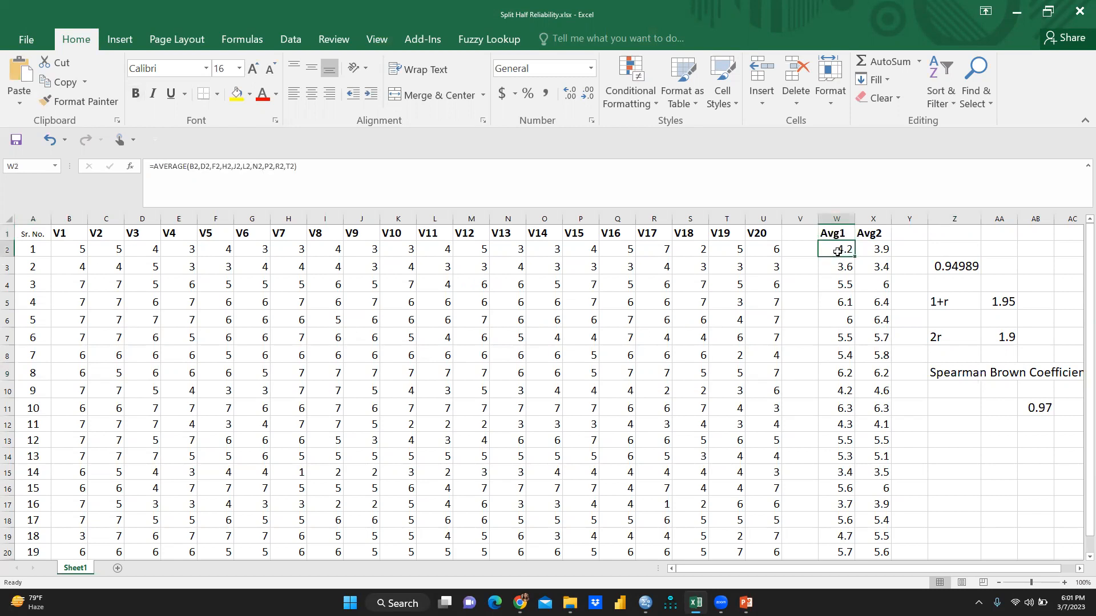
key("Delete")
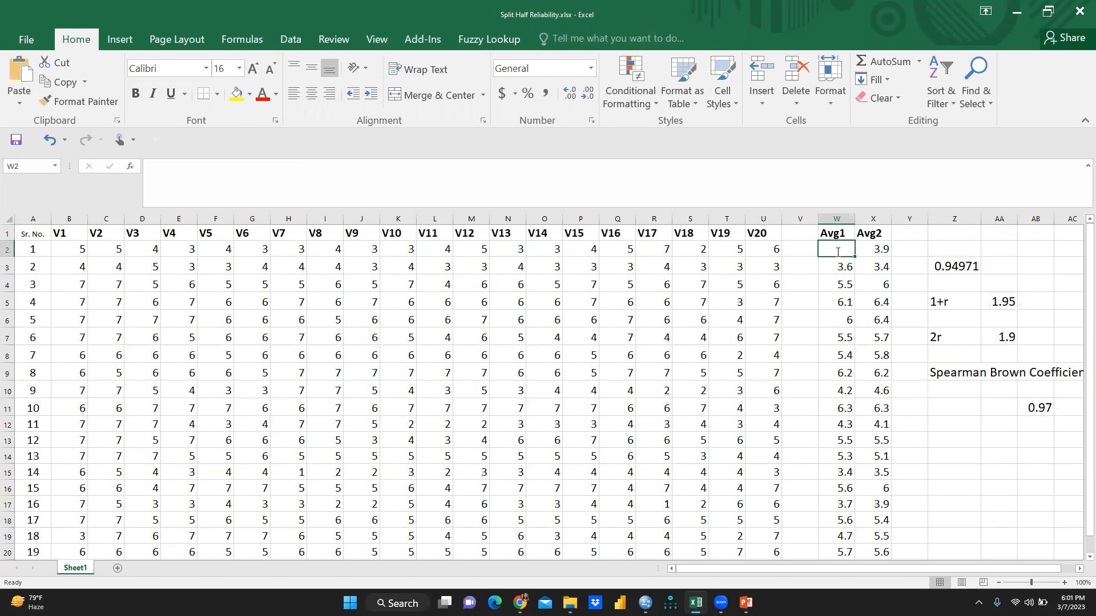
type("=a")
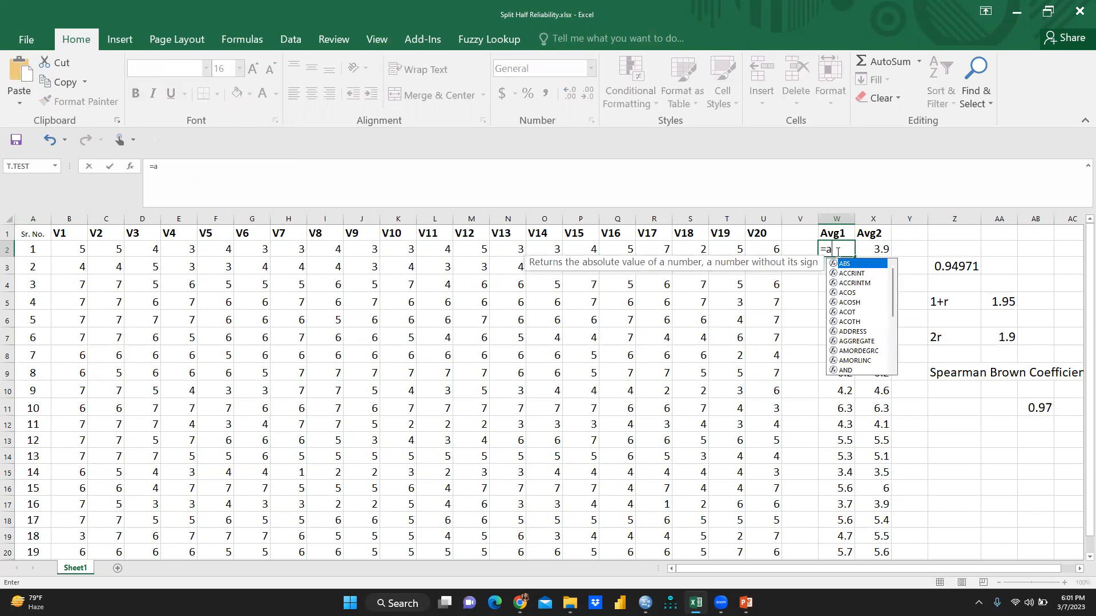
type("v")
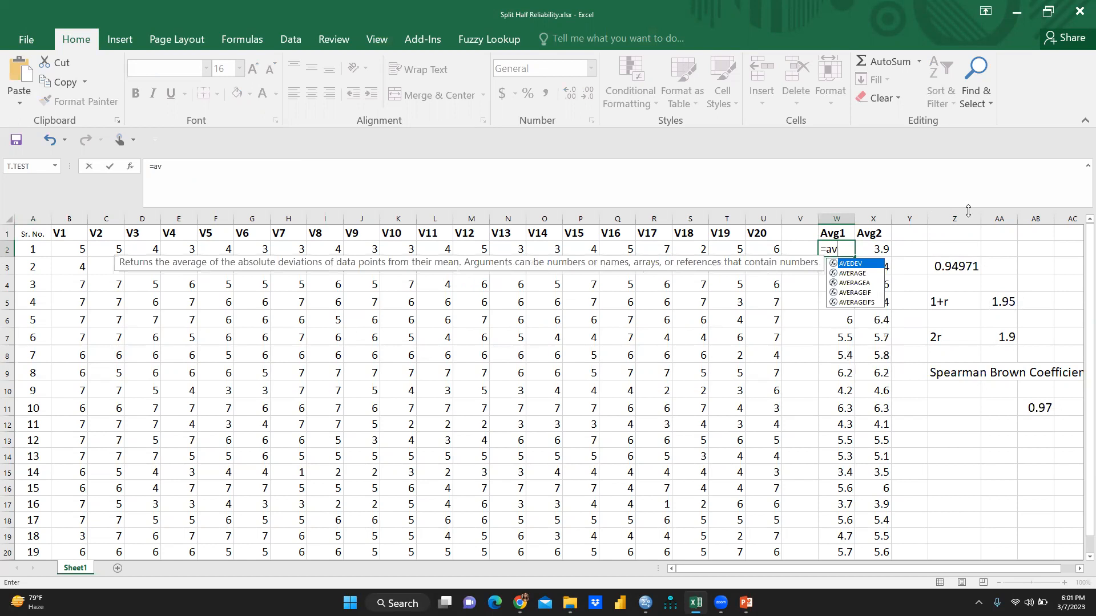
mouse_move(852, 273)
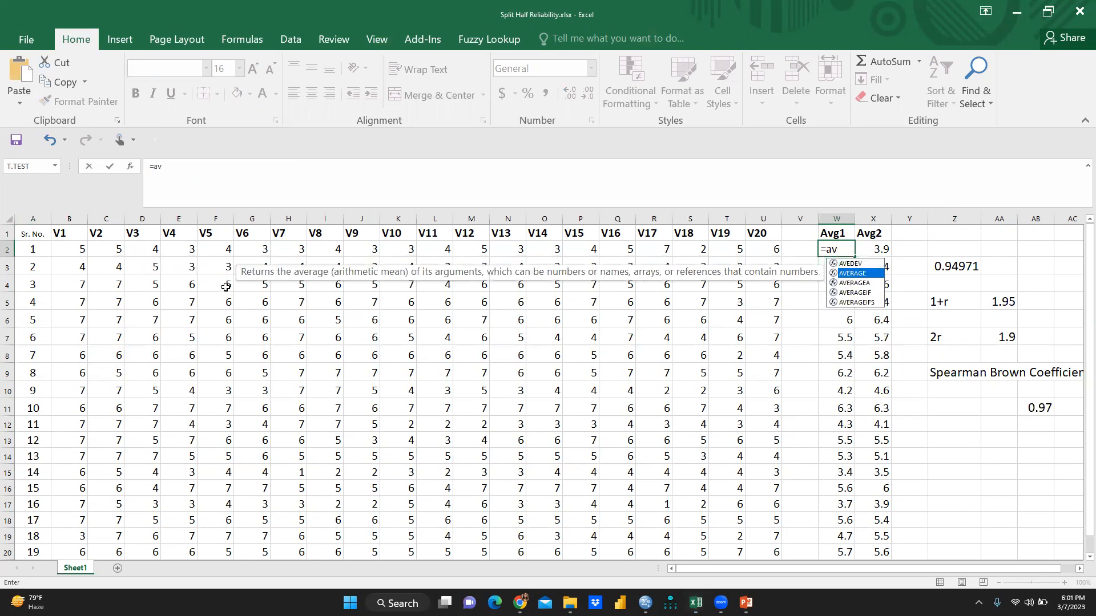
mouse_move(844, 283)
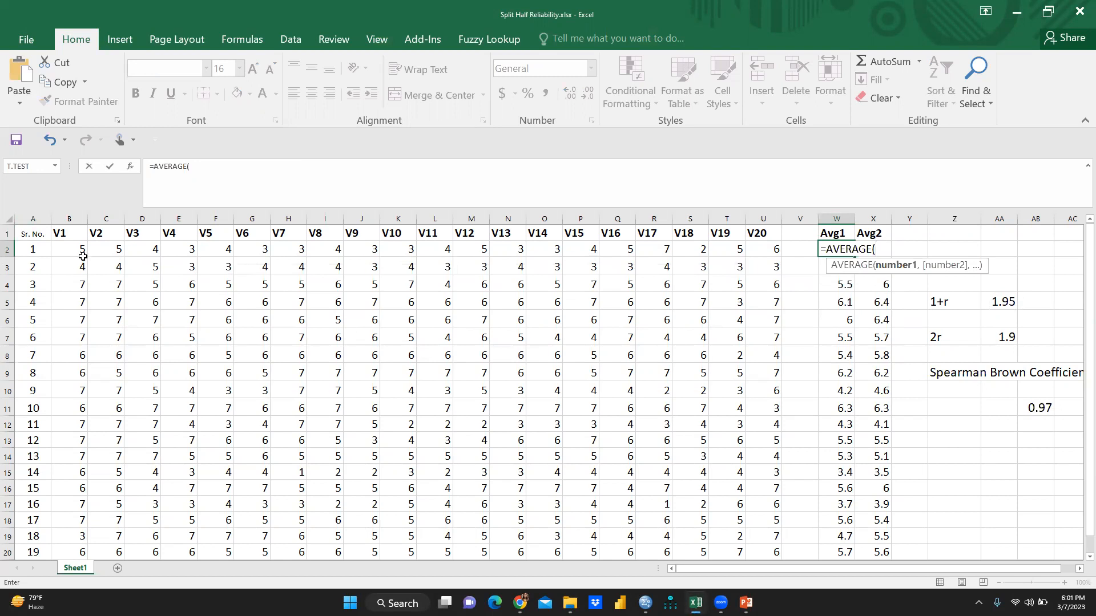
- Build Avg1 as the average of odd items B2, D2, F2 … through V17 for respondent 1
left_click(69, 249)
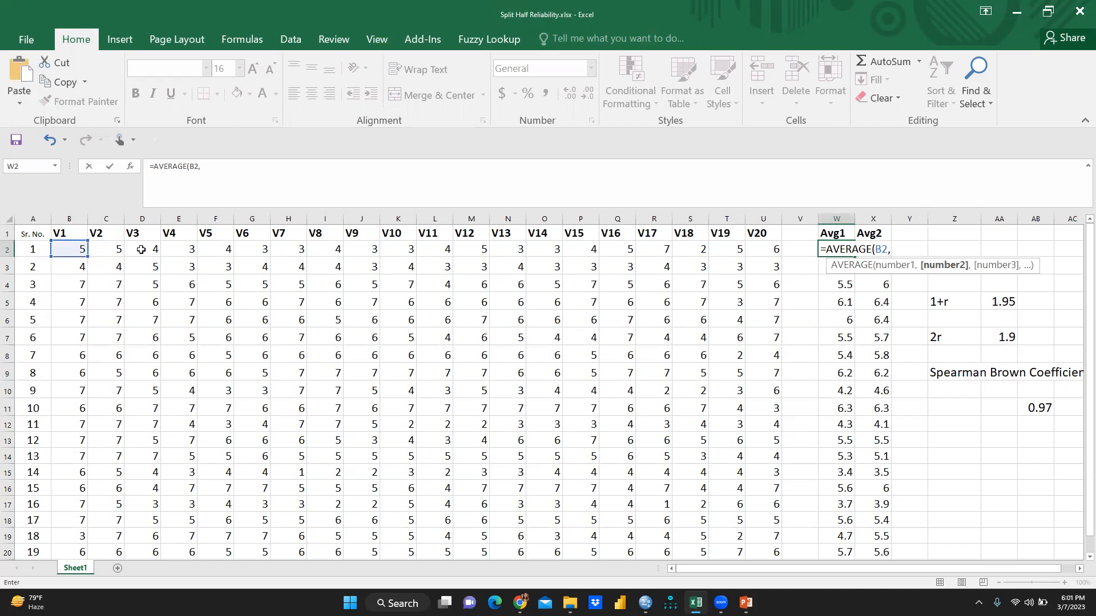
left_click(141, 249)
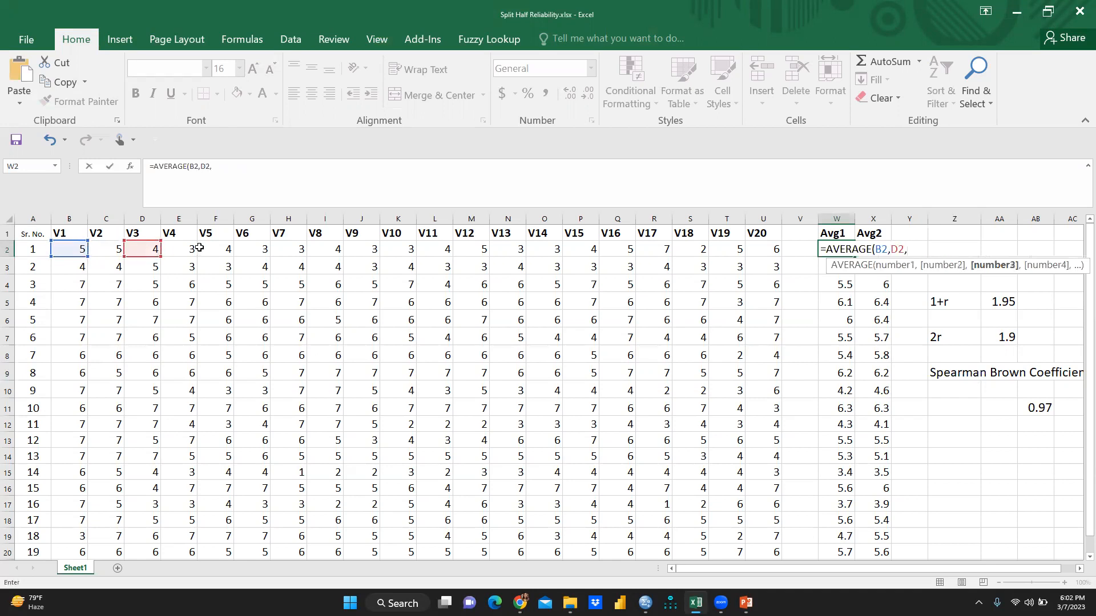
left_click(216, 249)
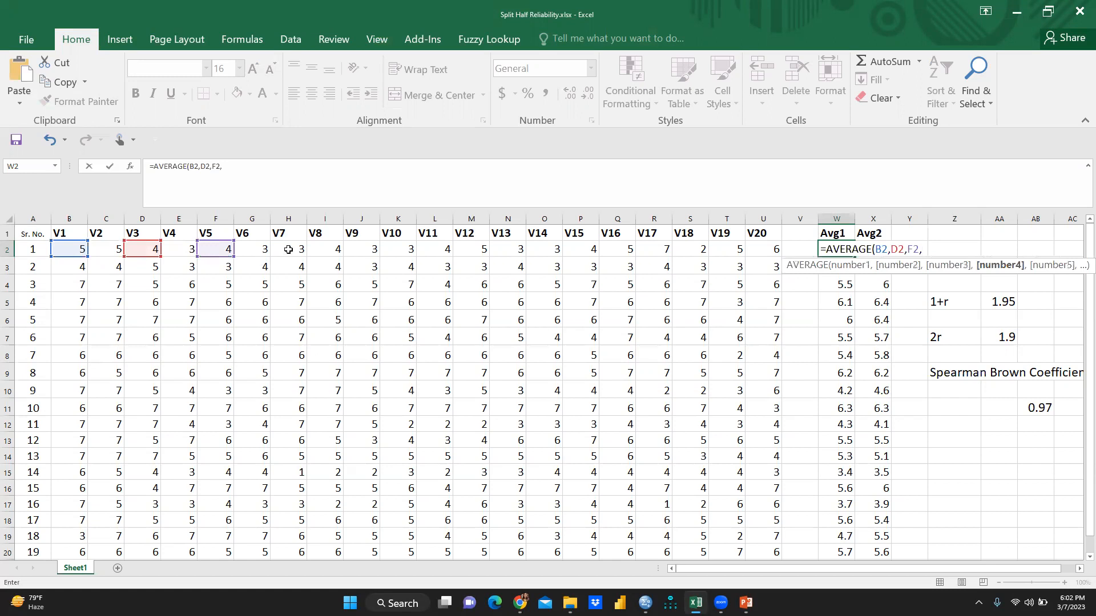
left_click(362, 249)
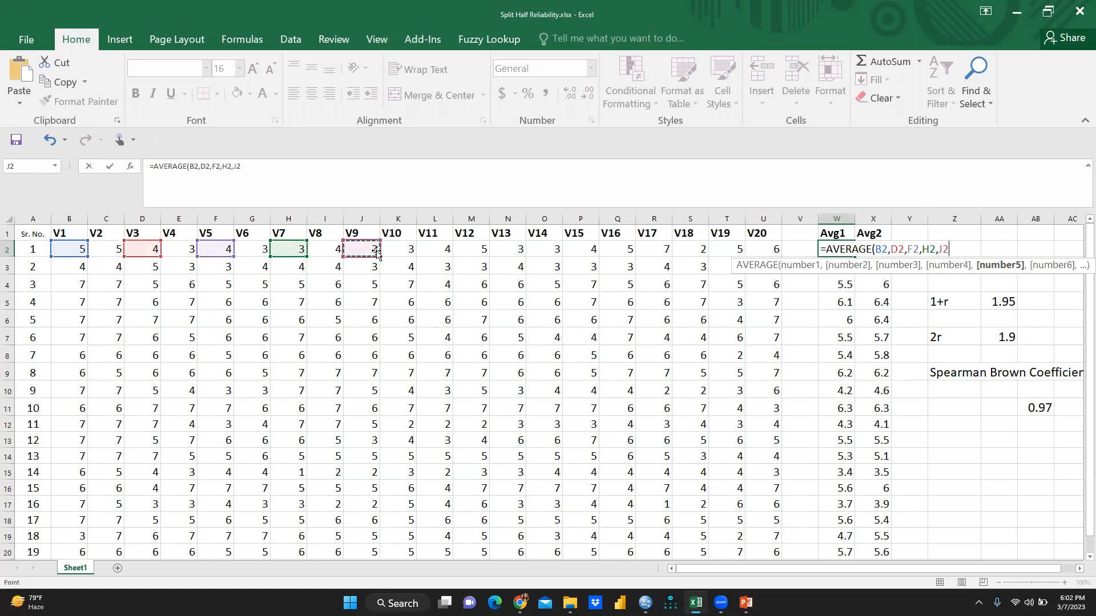
type(",")
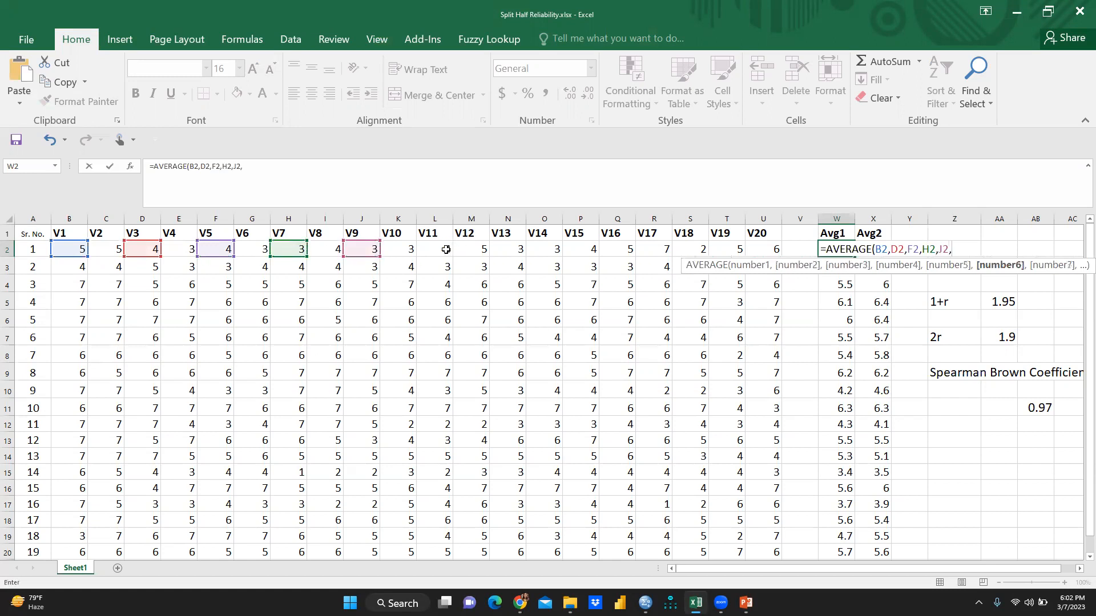
left_click(507, 249)
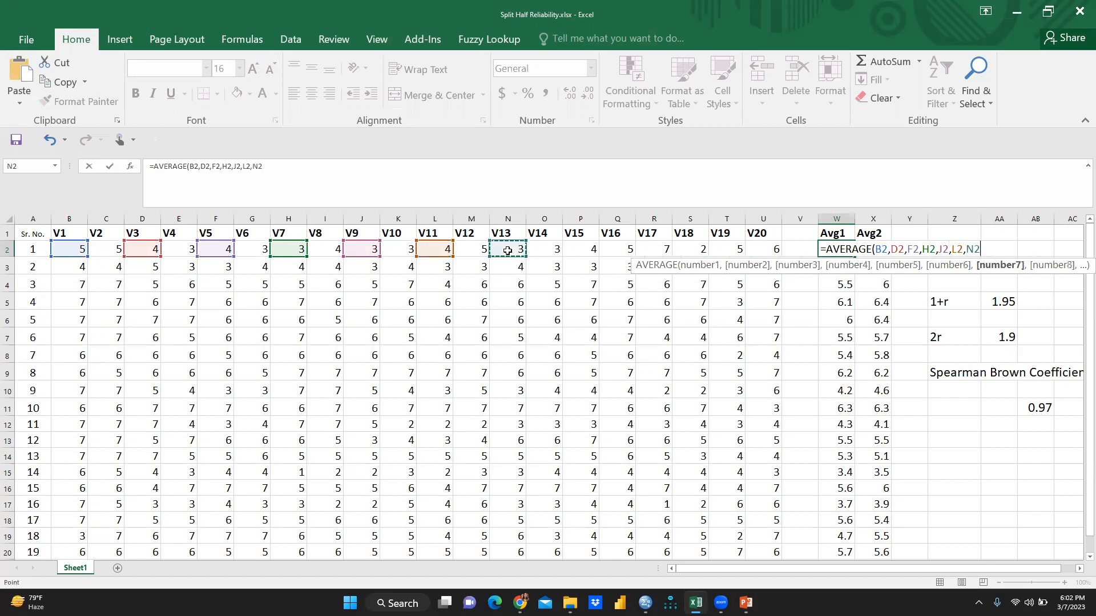
left_click(580, 248)
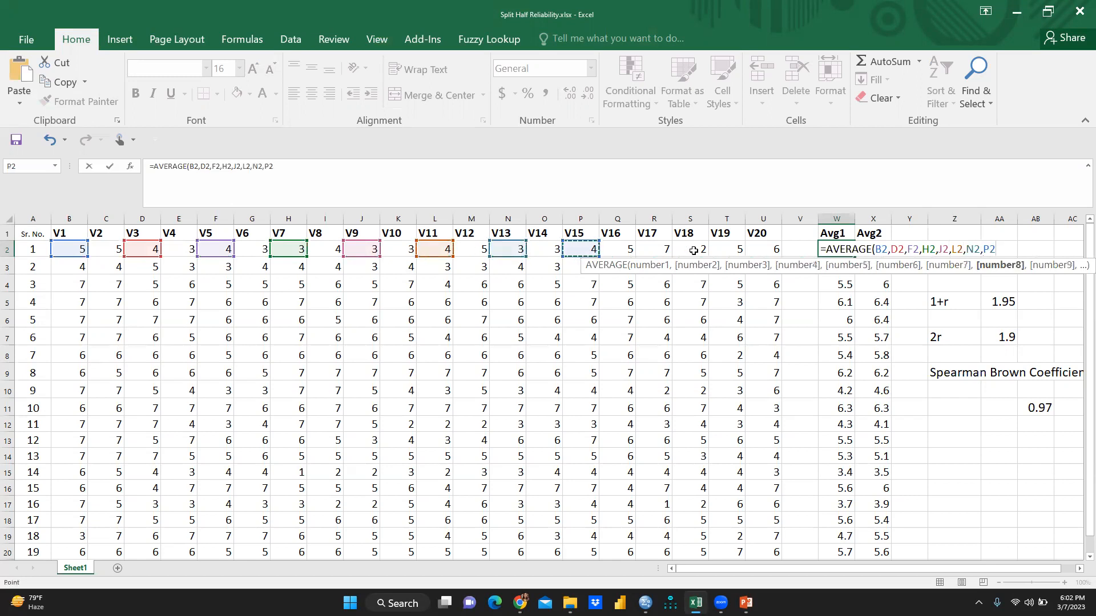
left_click(653, 249)
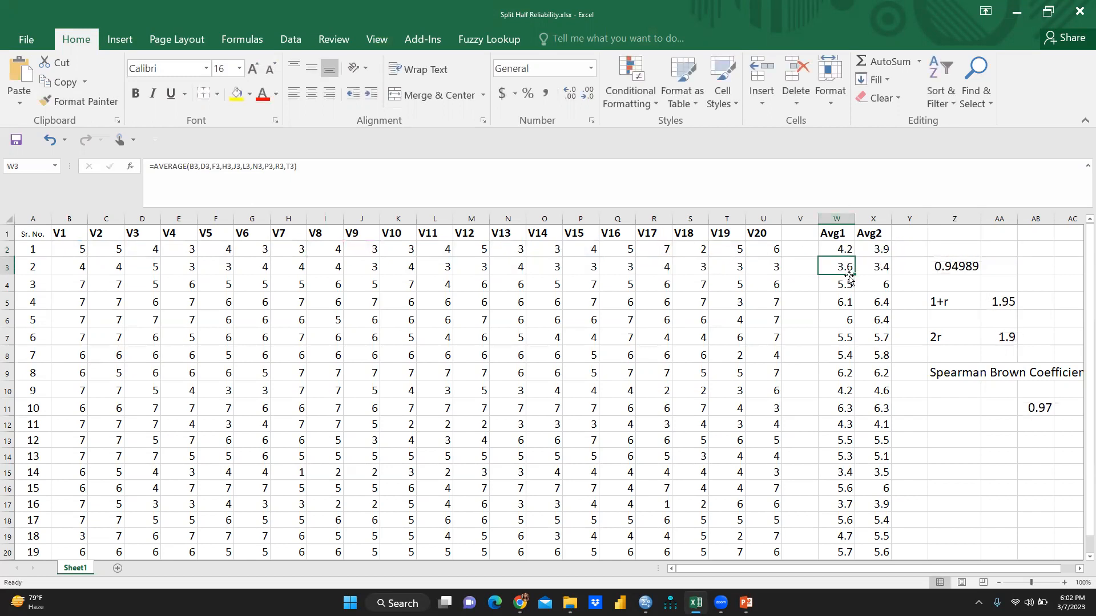
left_click(835, 250)
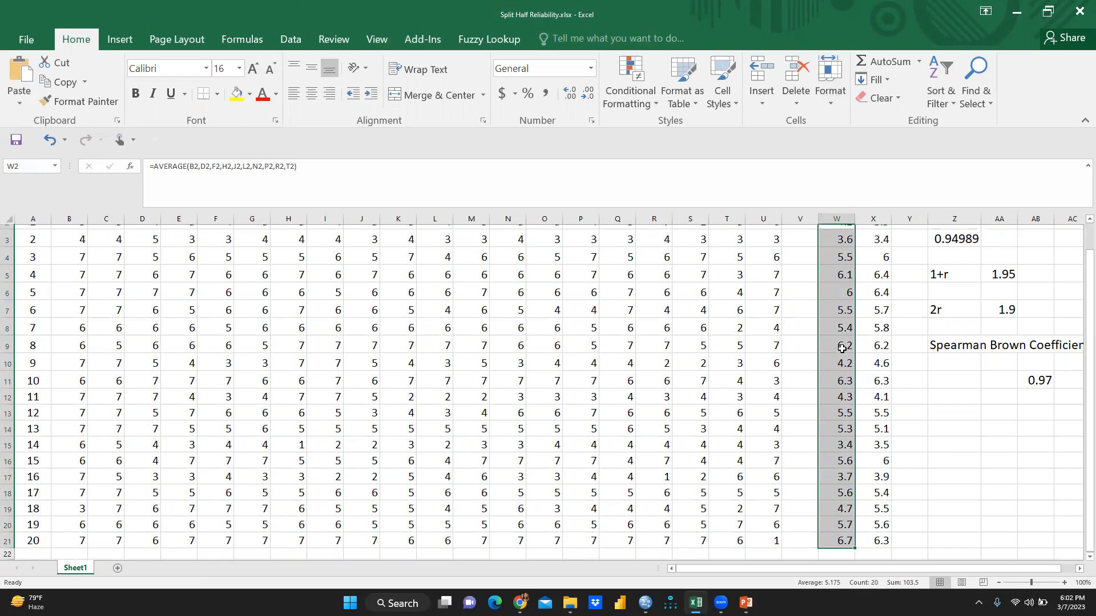
scroll("up", 3)
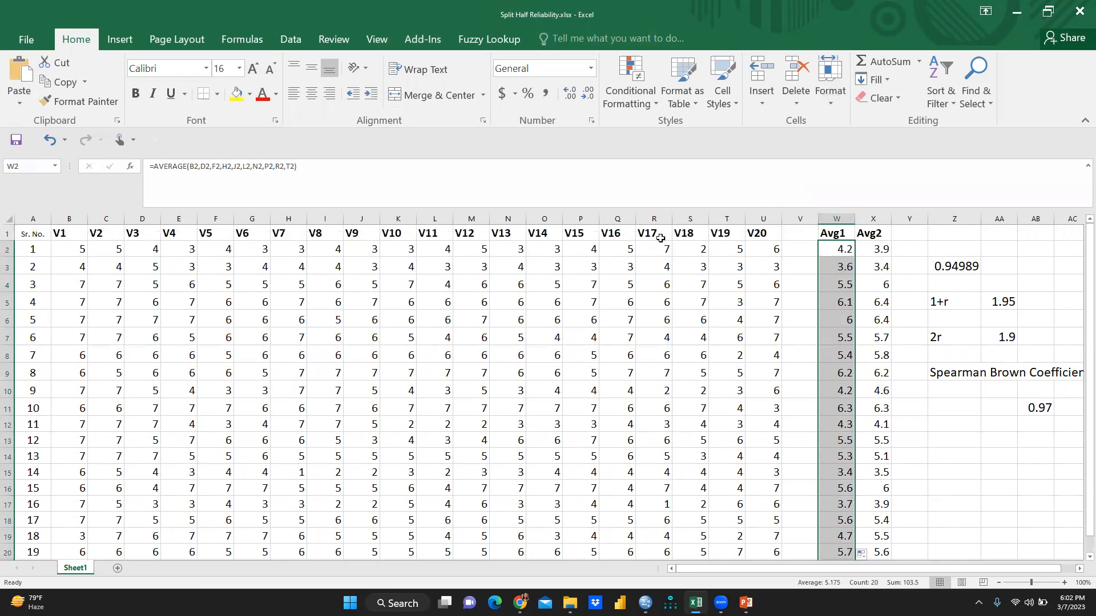
mouse_move(810, 278)
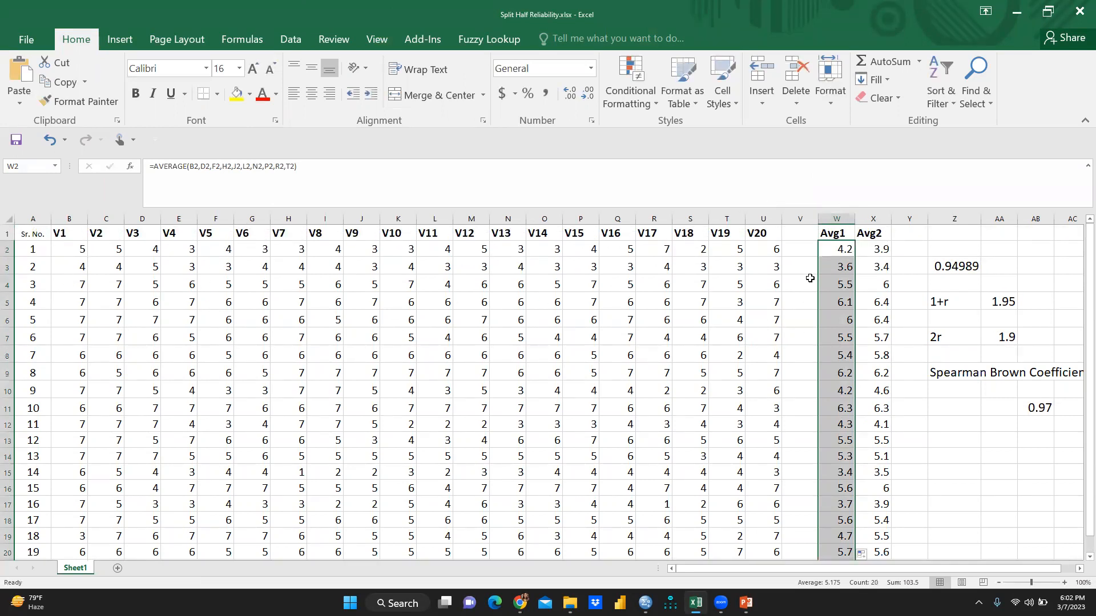
left_click(872, 249)
type("=")
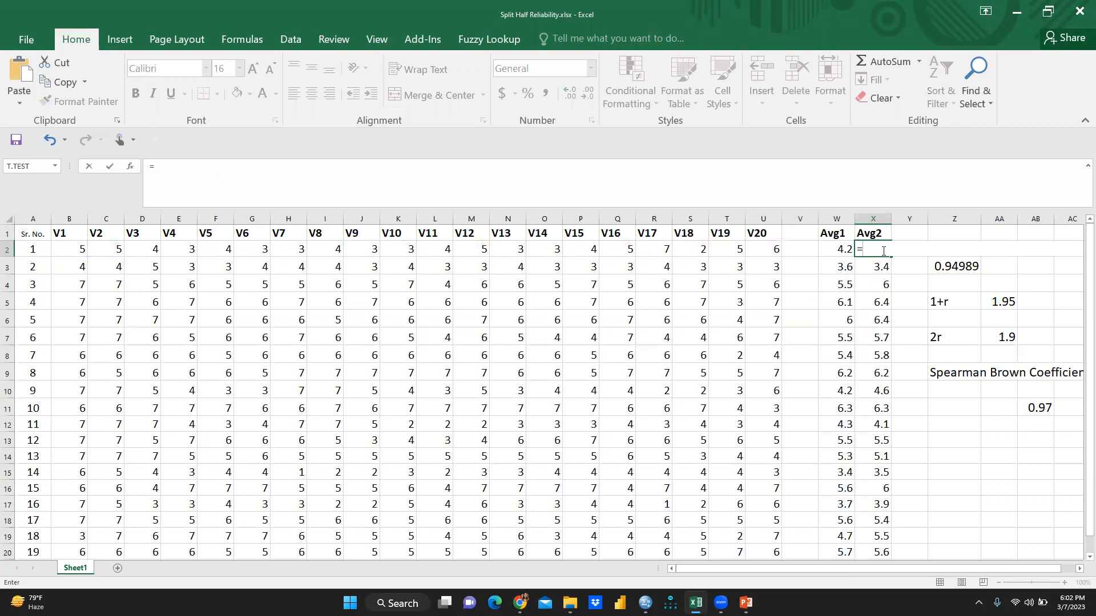
- Enter Avg2 in X2 as AVERAGE of even items C2, E2, G2, I2, K2, M2 … U2
type("Av")
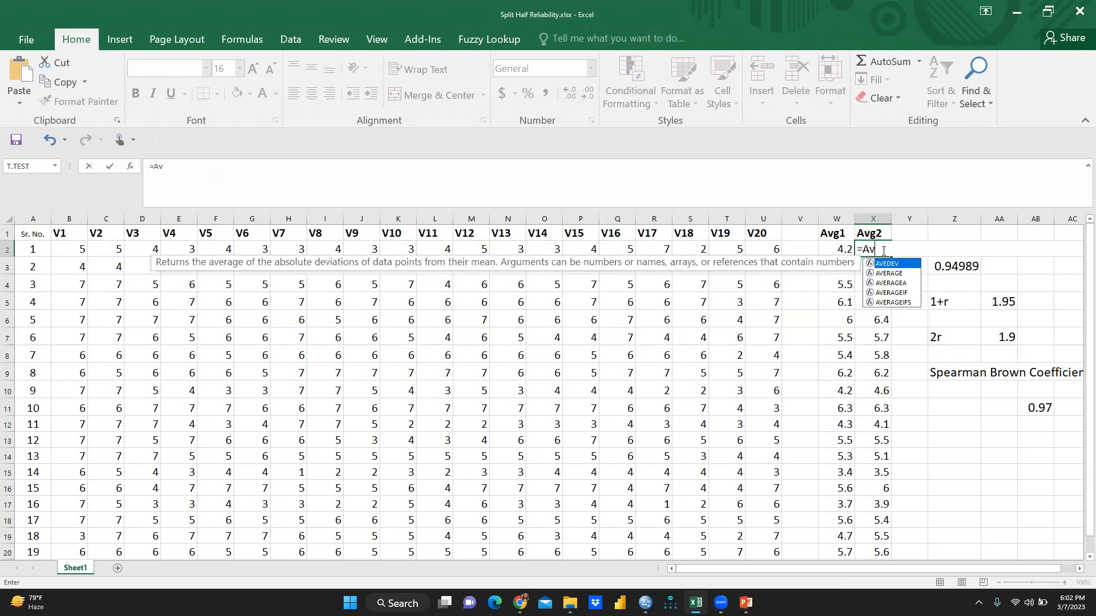
type("e")
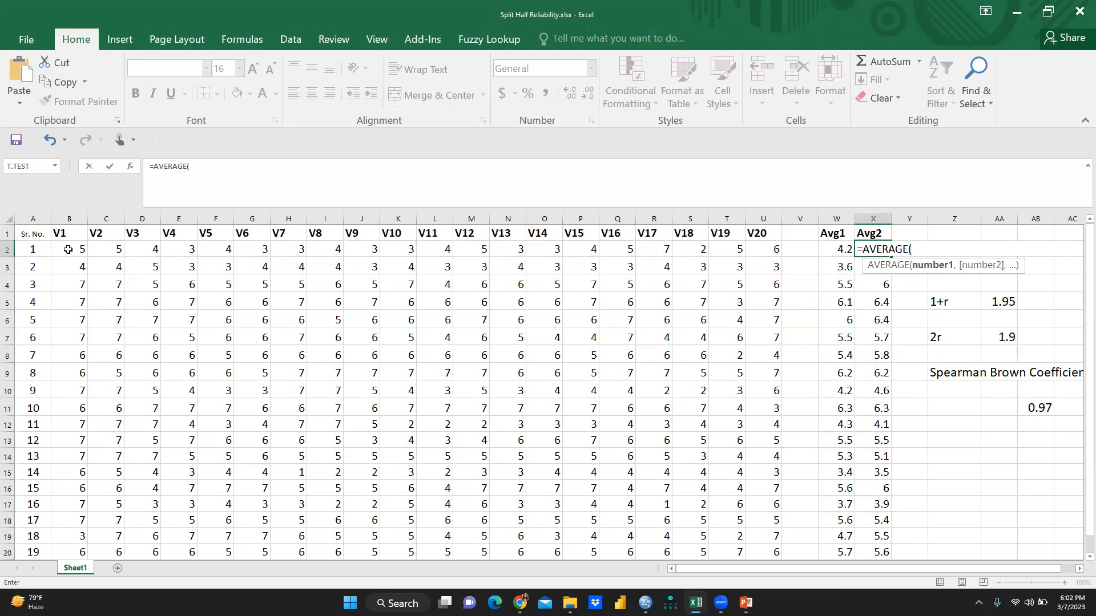
left_click(105, 249)
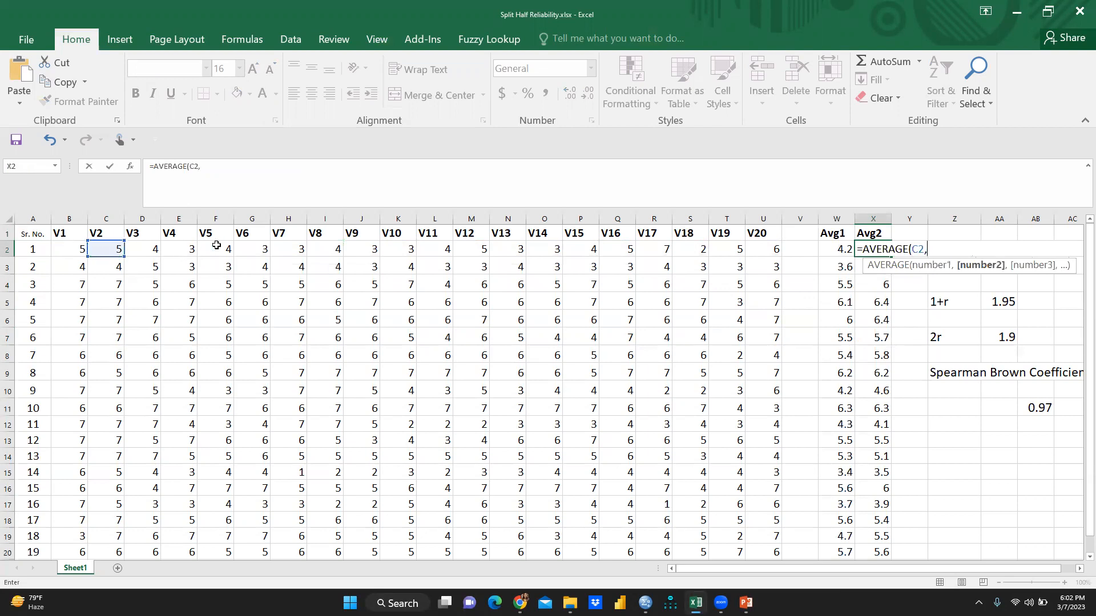
left_click(178, 249)
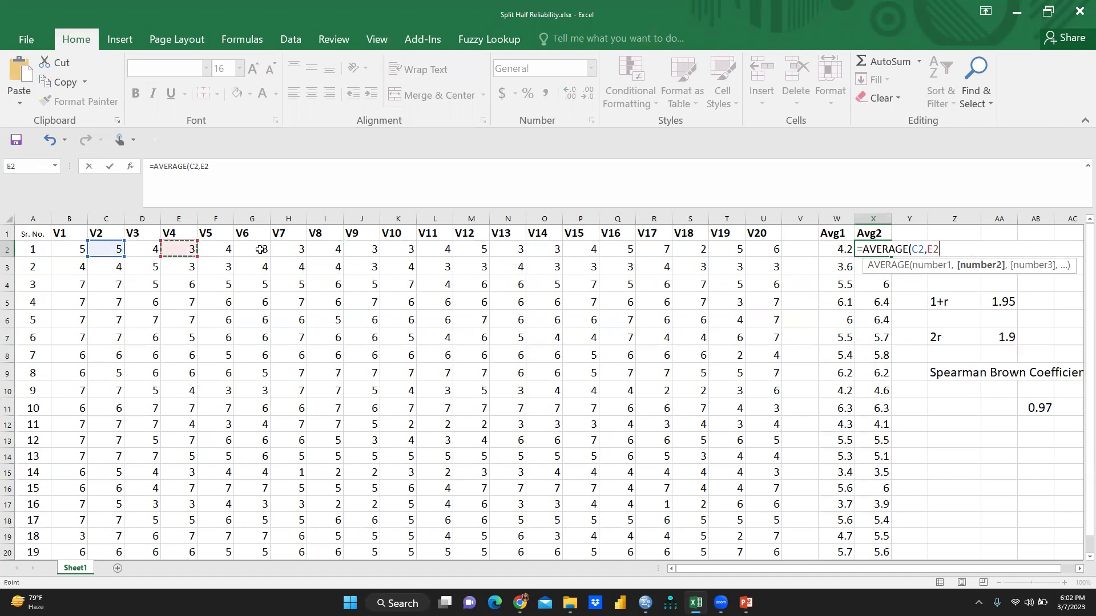
left_click(251, 248)
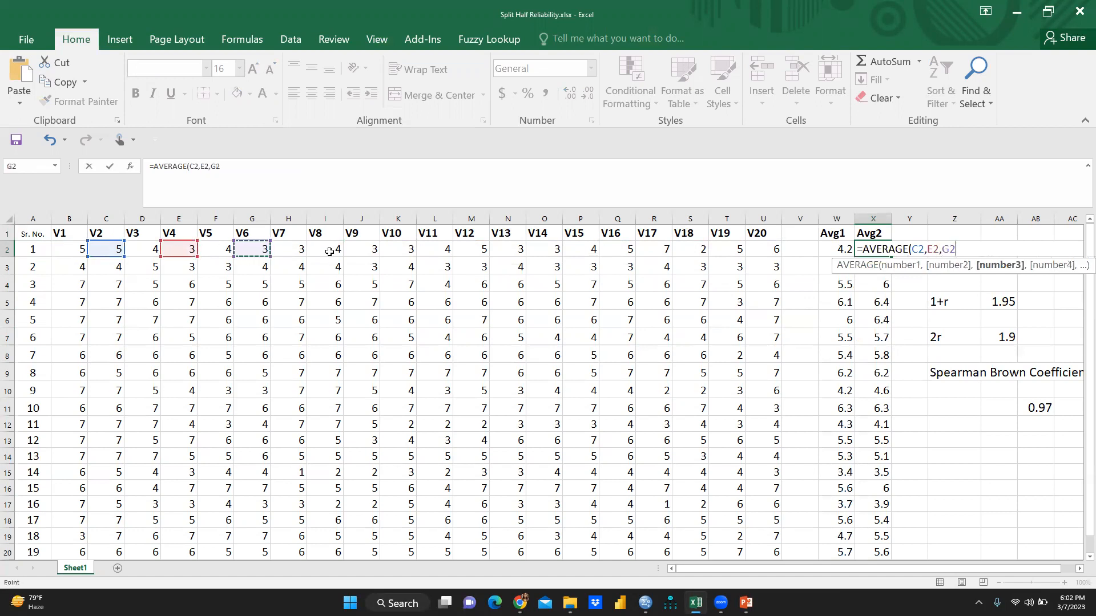
left_click(324, 249)
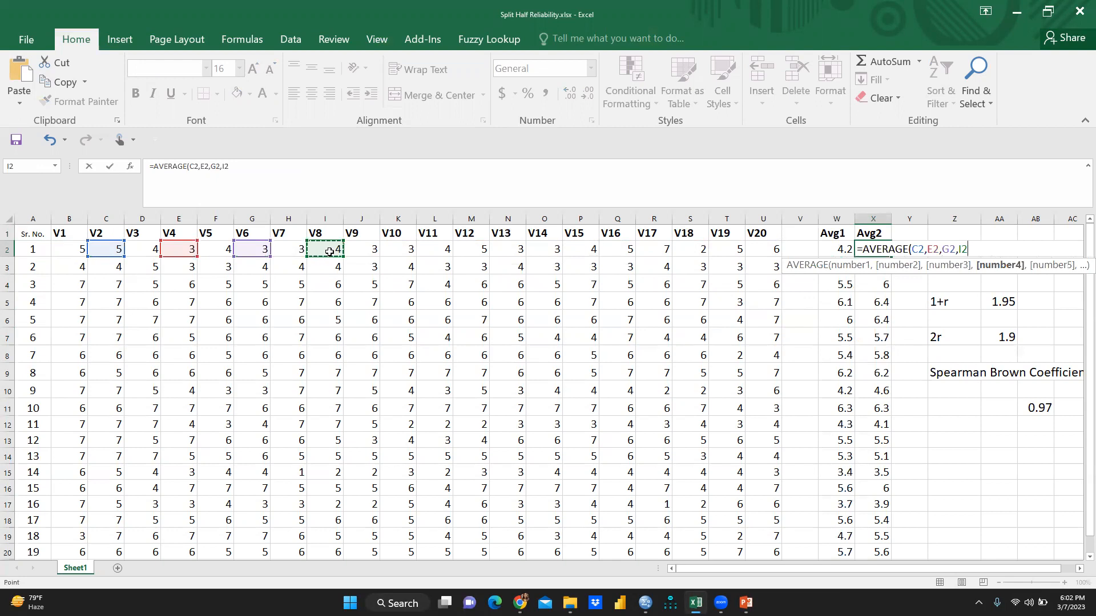
left_click(398, 248)
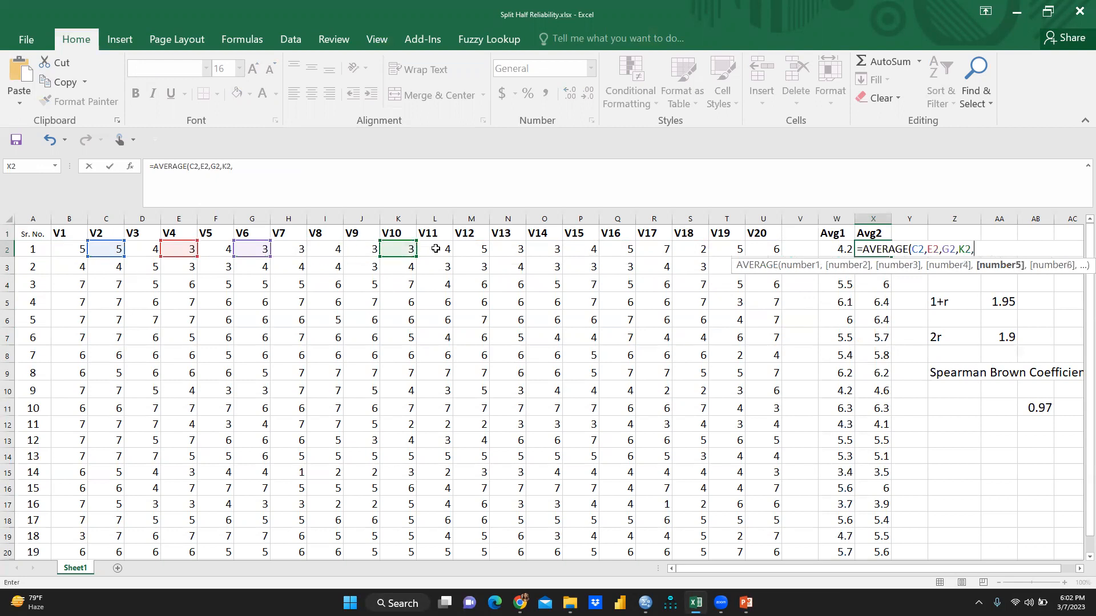
mouse_move(476, 251)
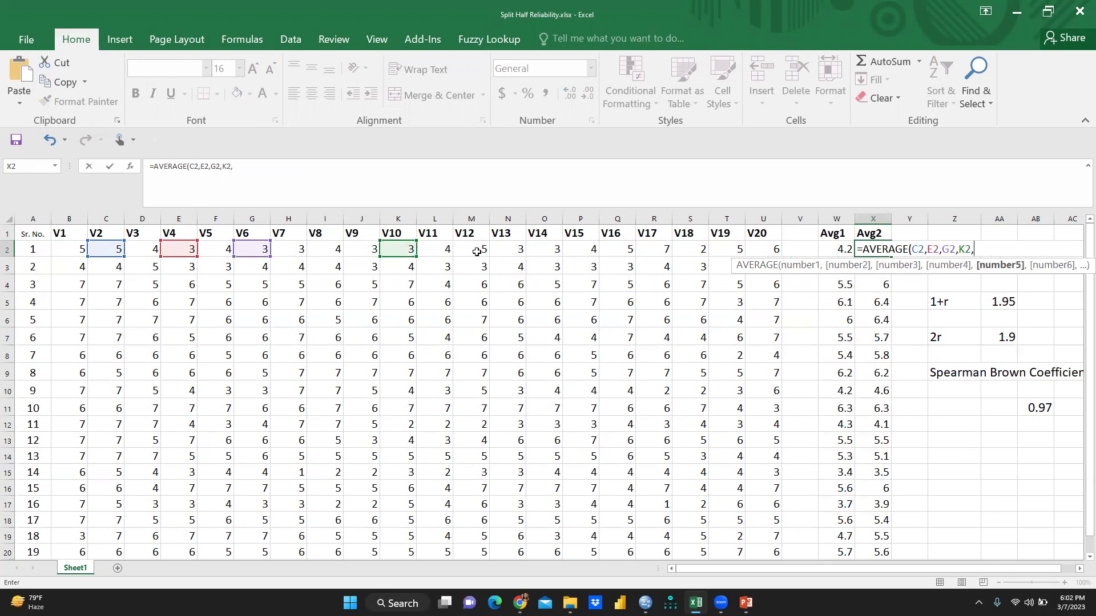
left_click(470, 249)
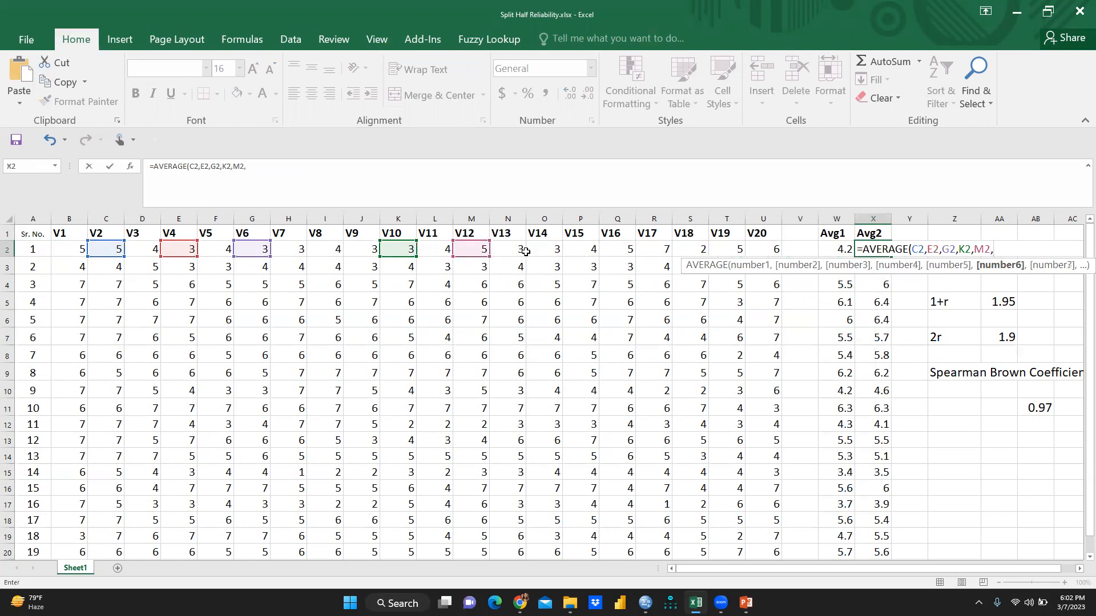
left_click(617, 248)
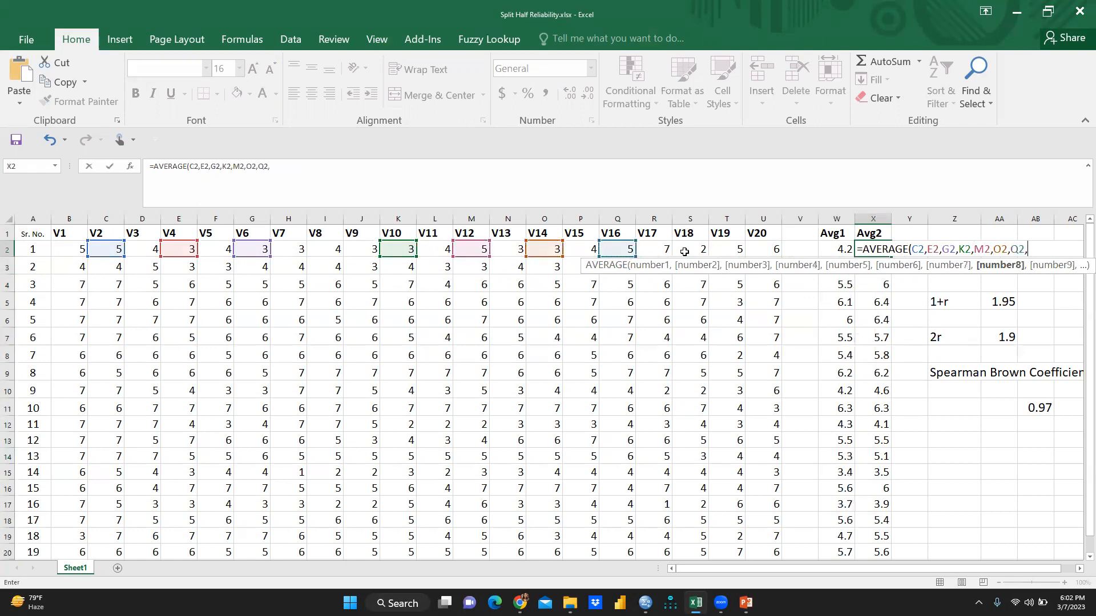
left_click(763, 249)
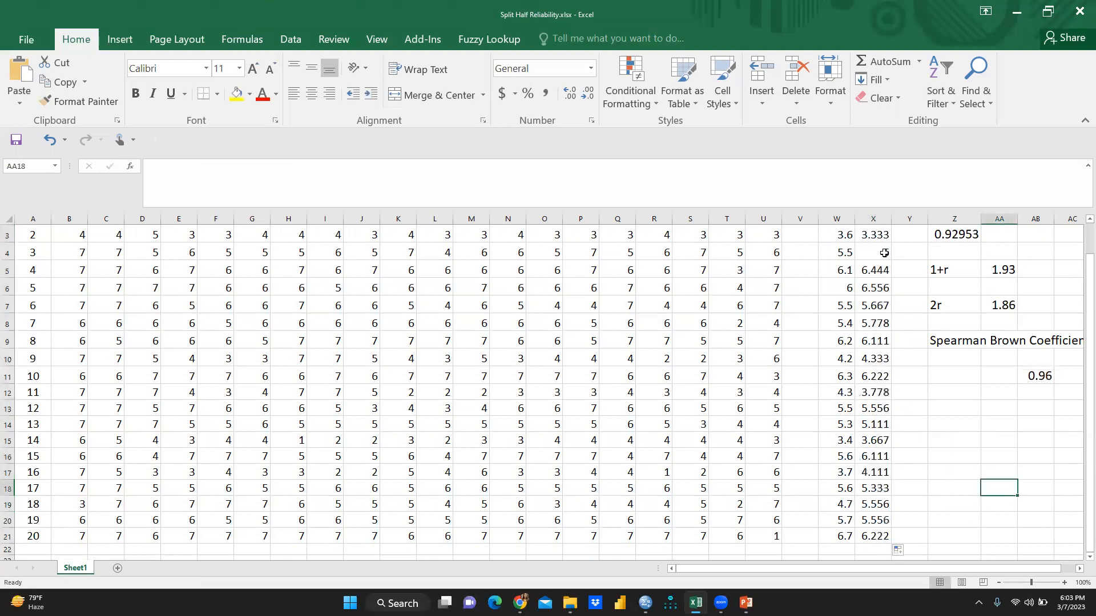
- Format the Avg2 values as Number with 2 decimal places via Format Cells
scroll("up", 3)
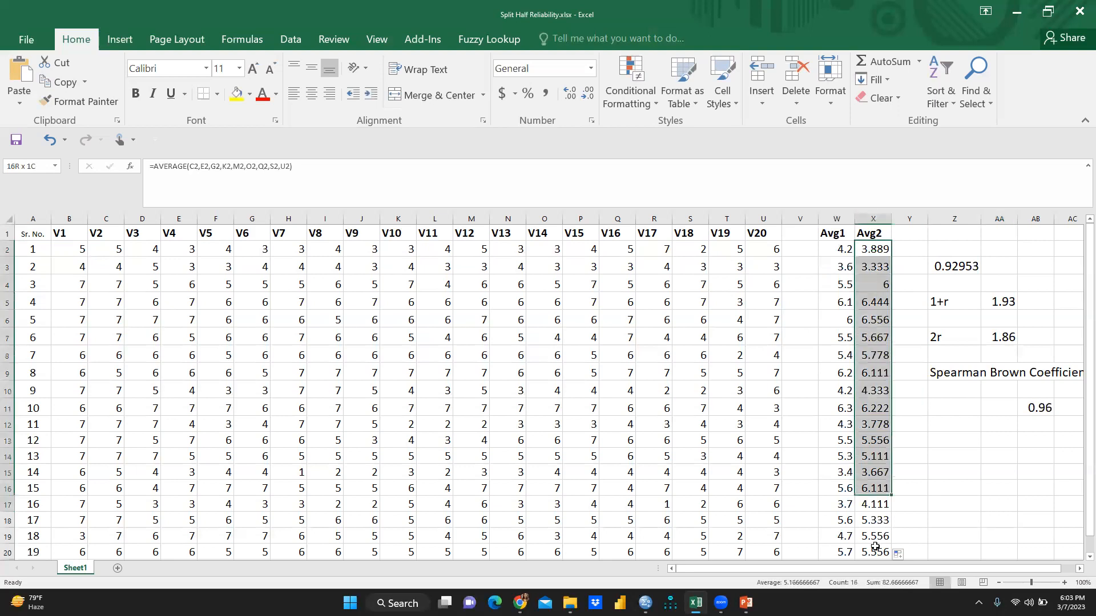
right_click(872, 249)
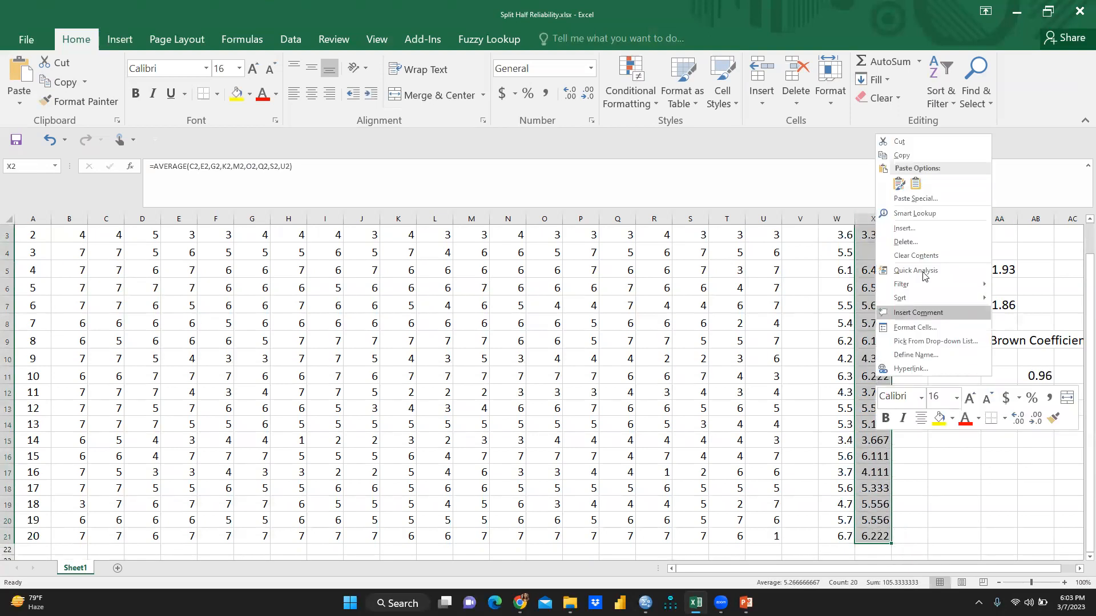
mouse_move(941, 210)
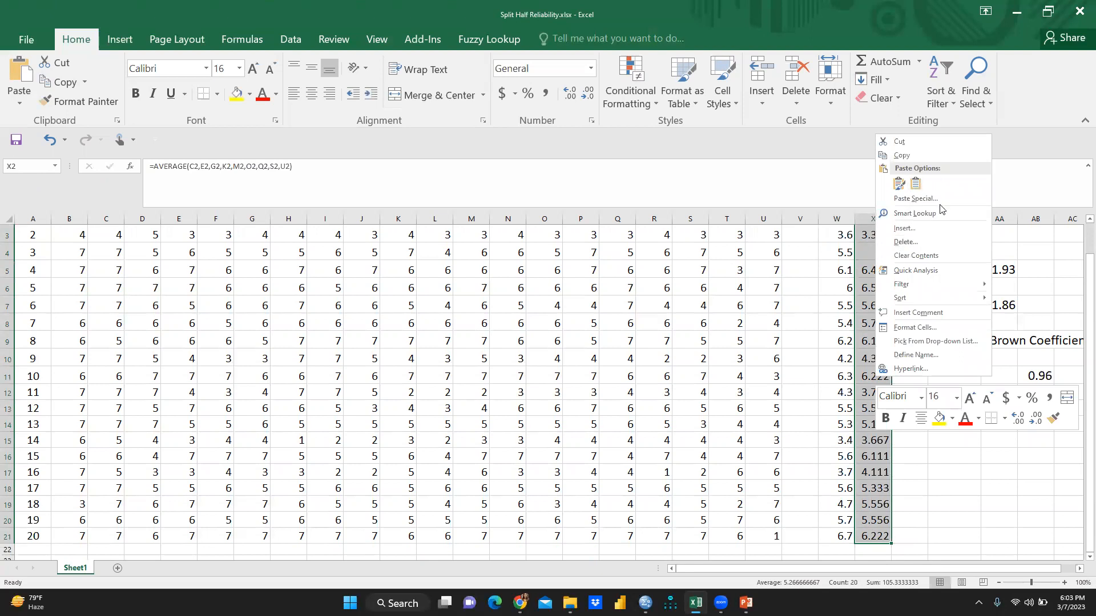
mouse_move(919, 242)
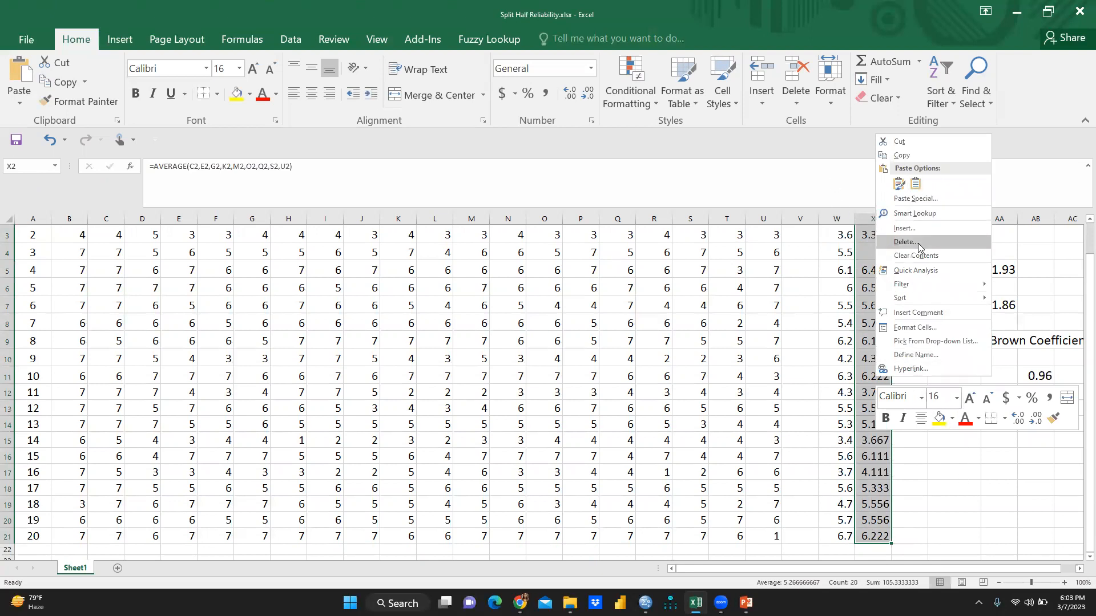
mouse_move(923, 333)
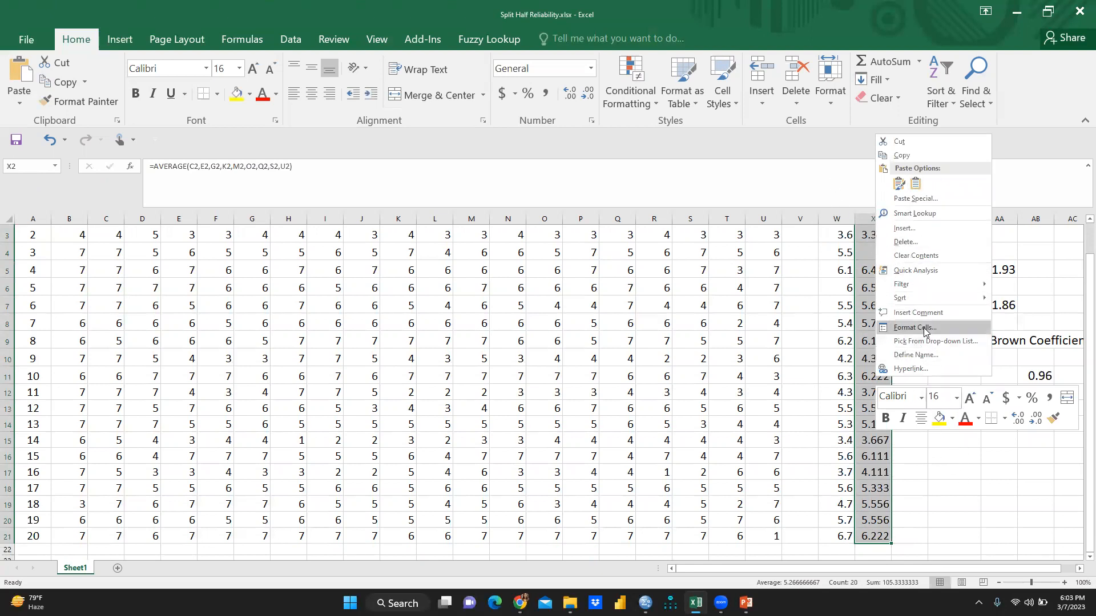
left_click(913, 328)
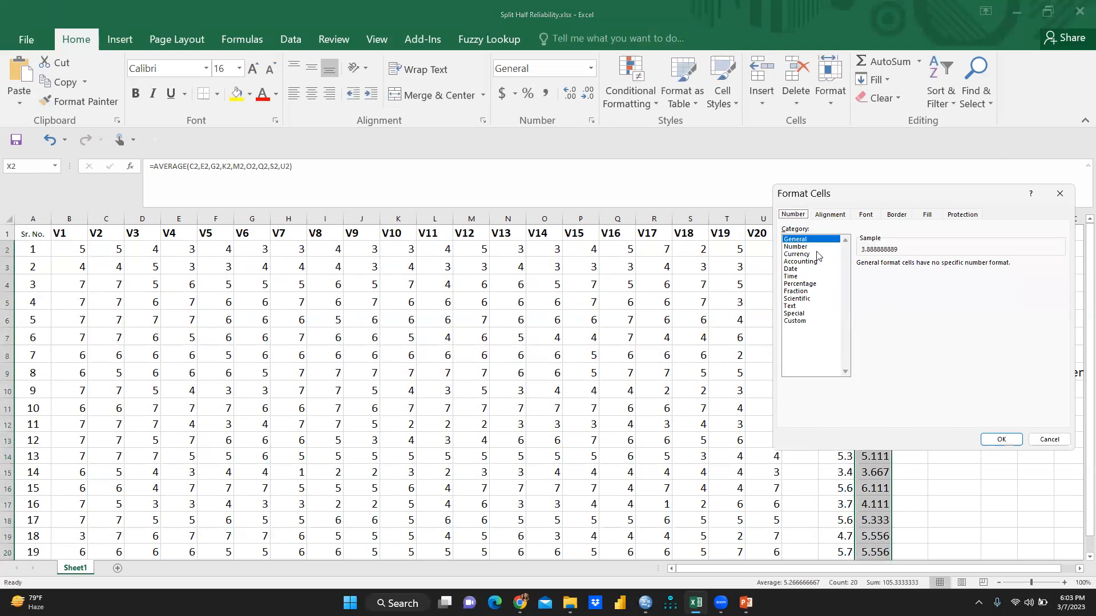
left_click(794, 247)
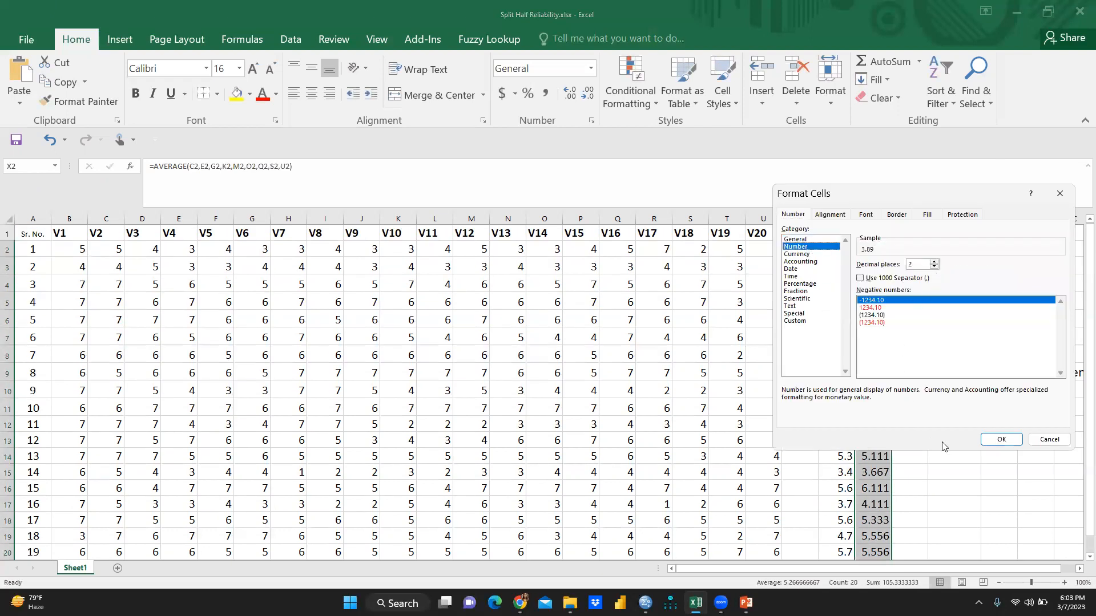
left_click(999, 440)
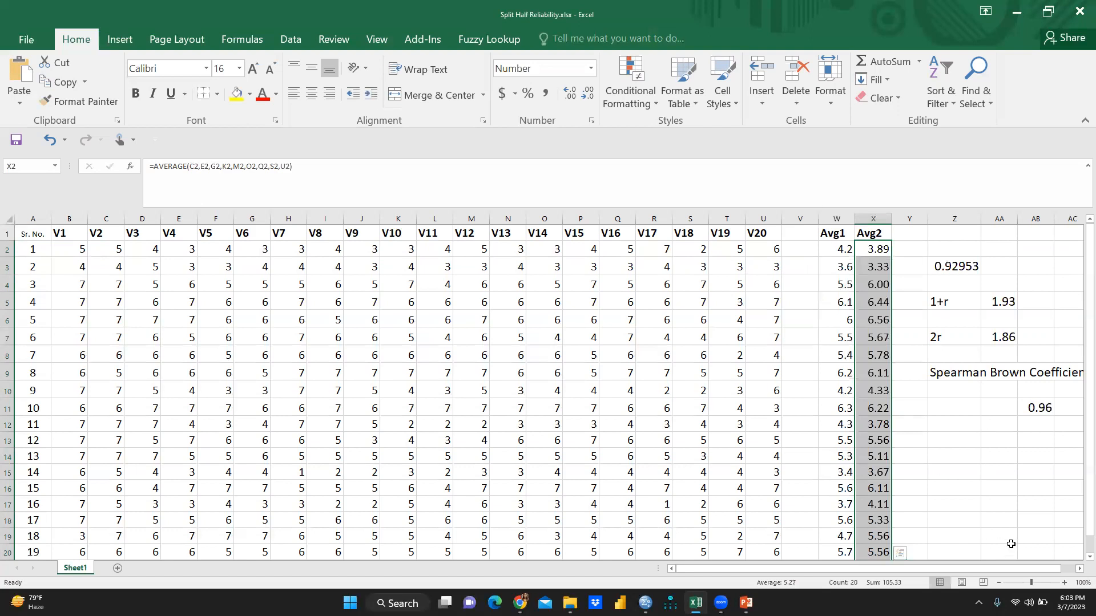
left_click(952, 488)
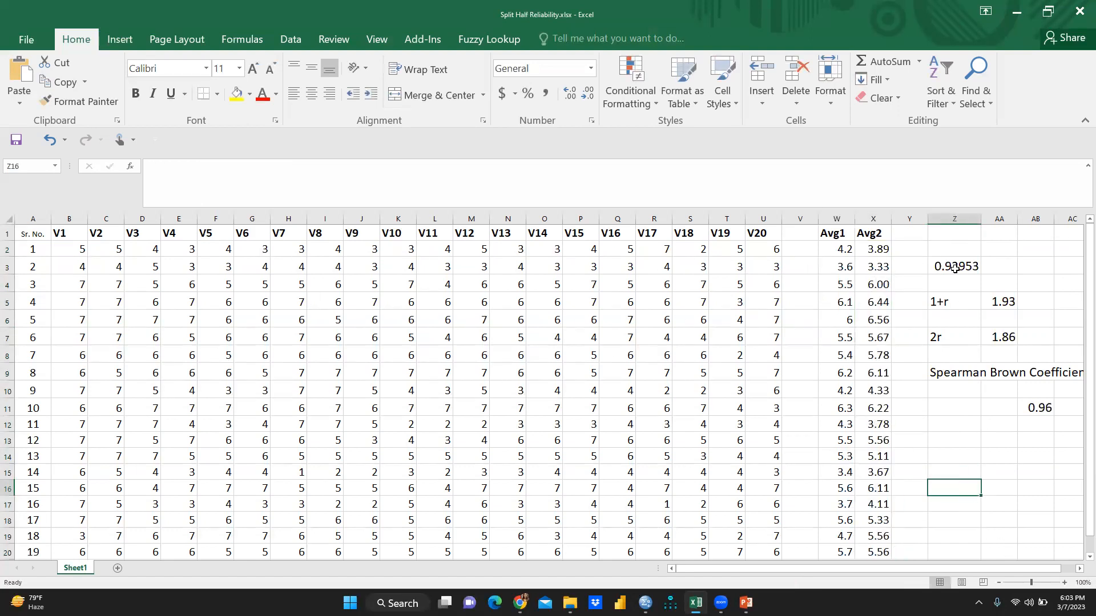
- Enter =CORREL(W2:W21,X2:X23) in Z2 correlating Avg1 and Avg2, which returns #N/A
left_click(954, 249)
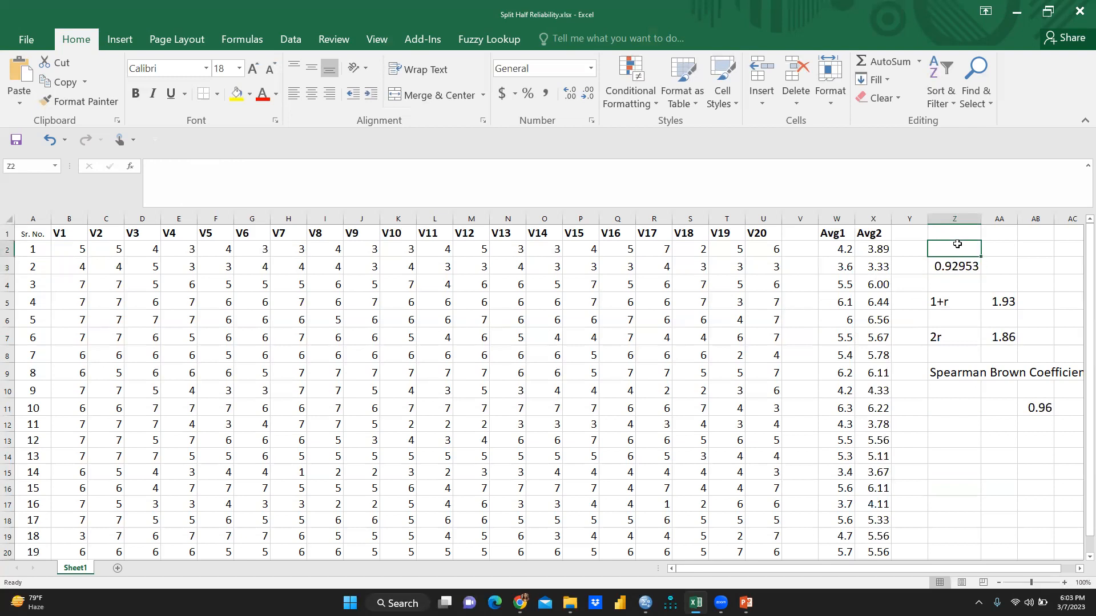
type("=")
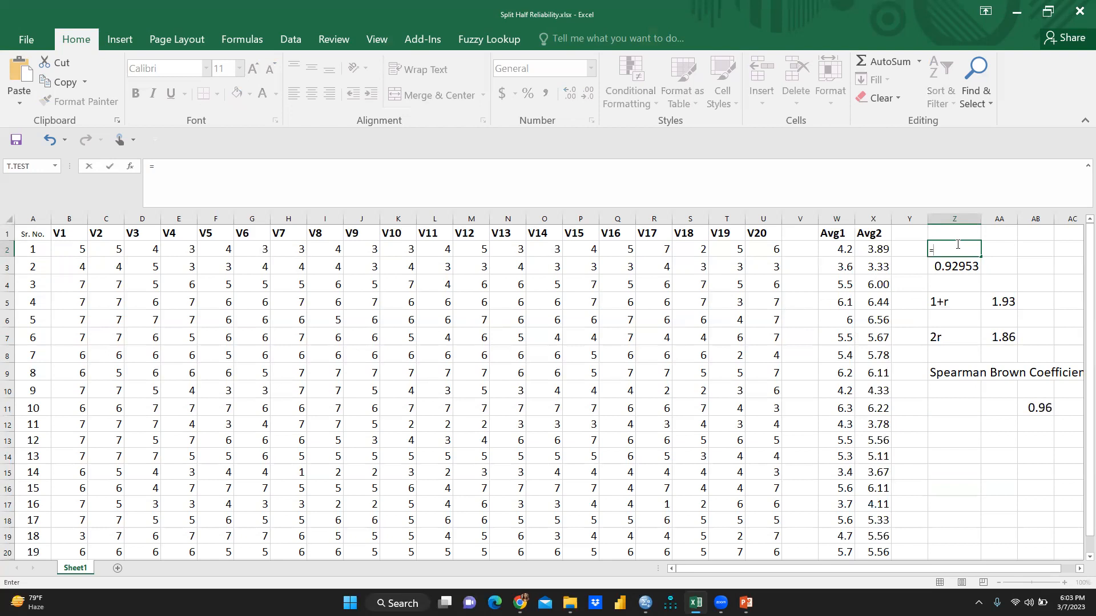
type("cor")
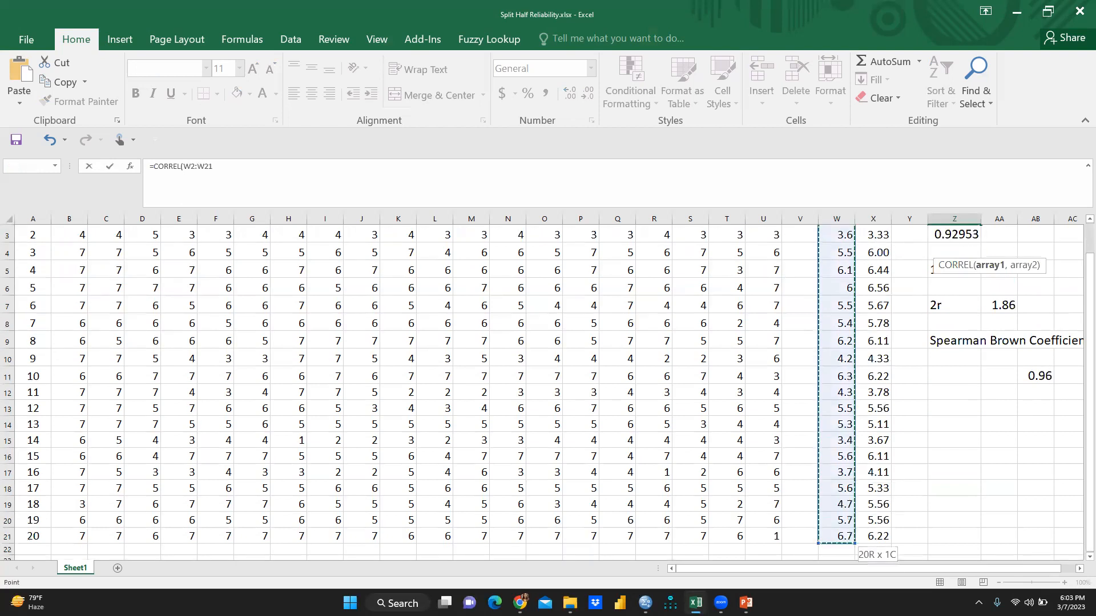
scroll("down", 3)
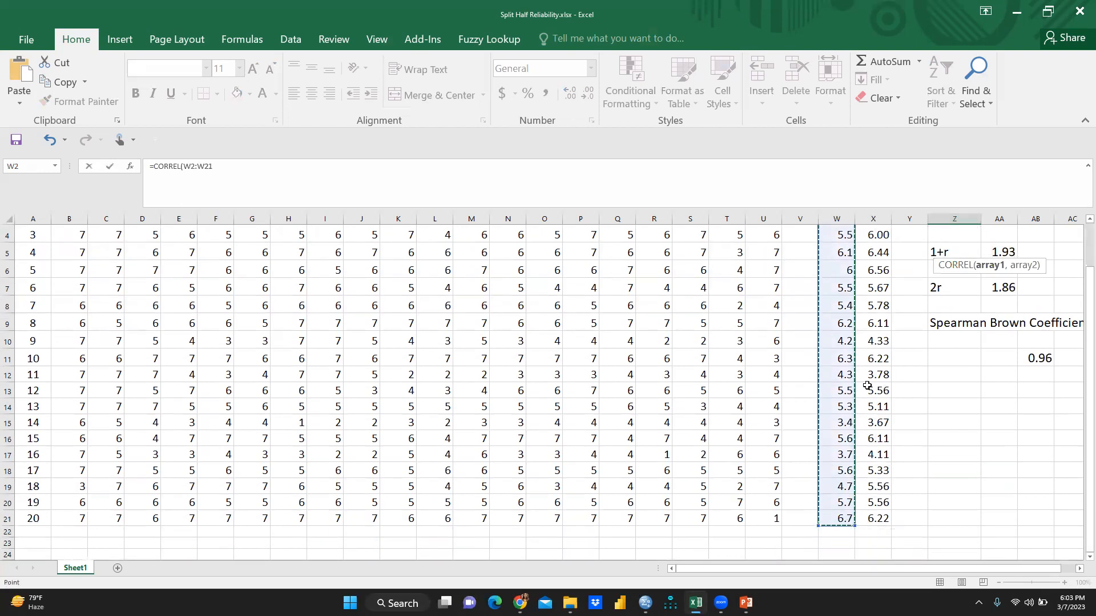
type(",X2:X23")
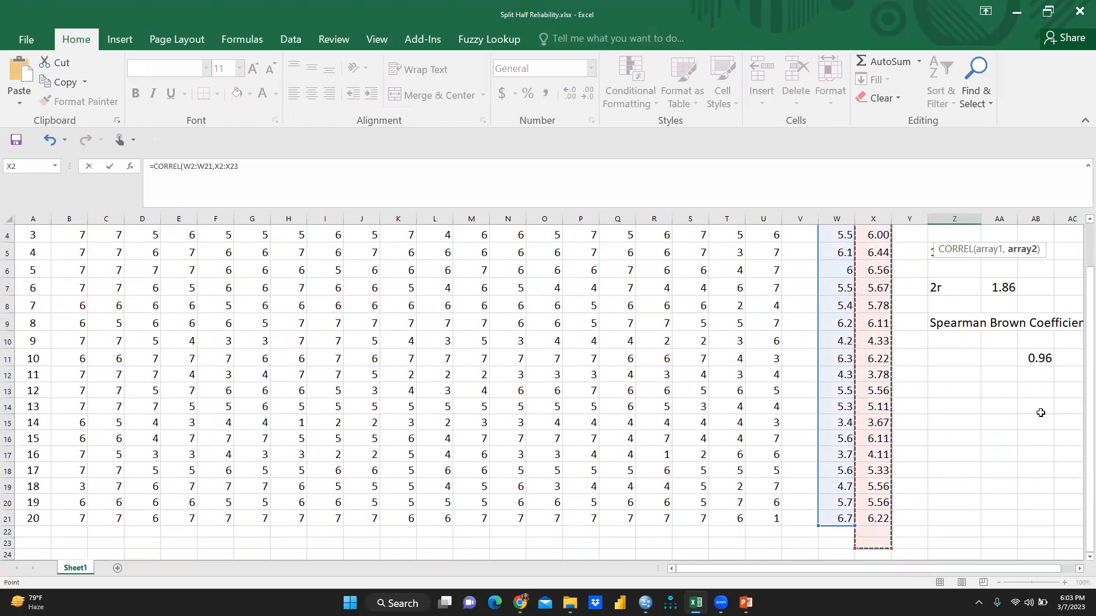
key("Return")
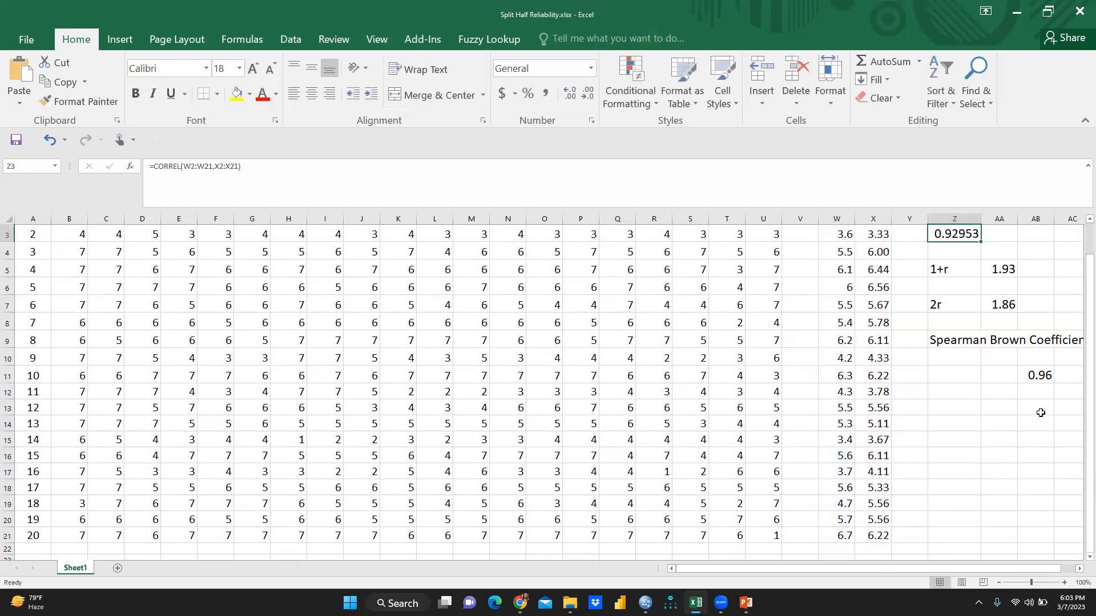
scroll("up", 3)
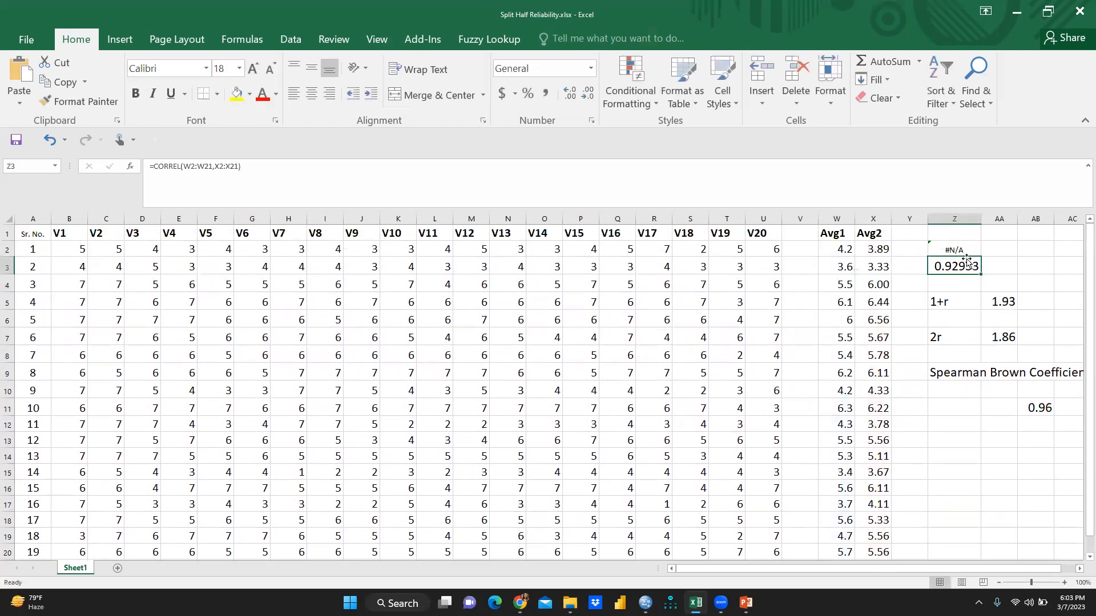
- Replace Z2 with =PEARSON(W2:W21,X2:X21), giving 0.929525302, and check the formula
left_click(953, 249)
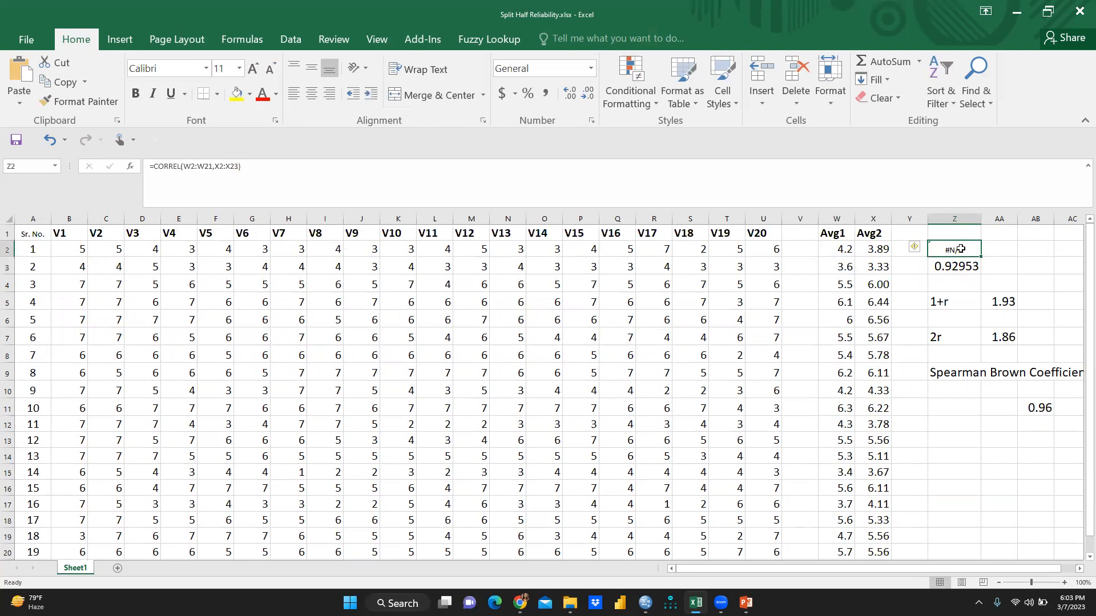
key("Delete")
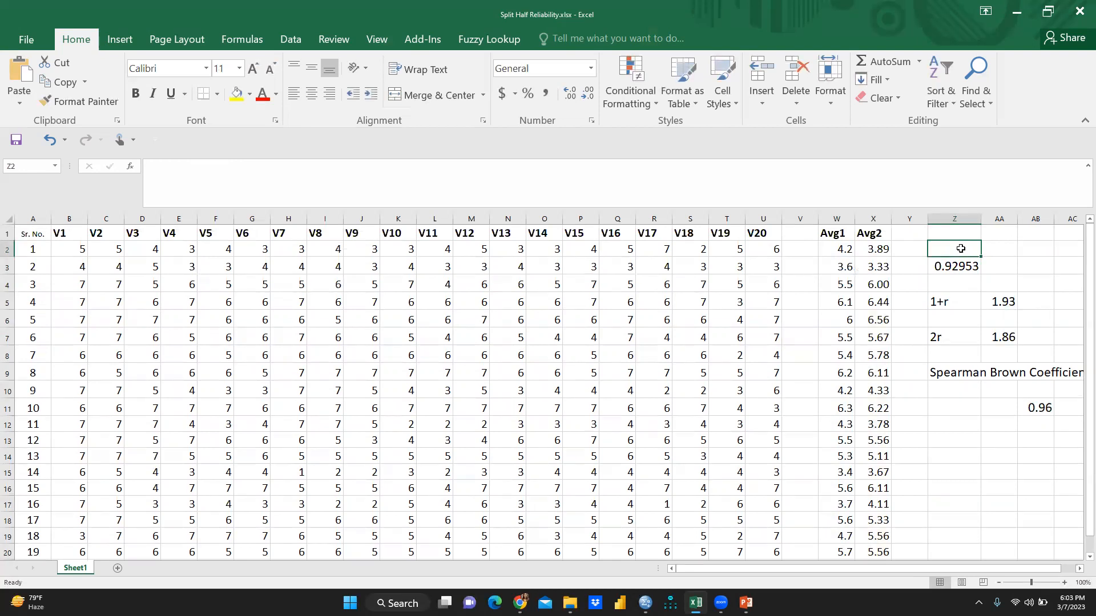
type("=")
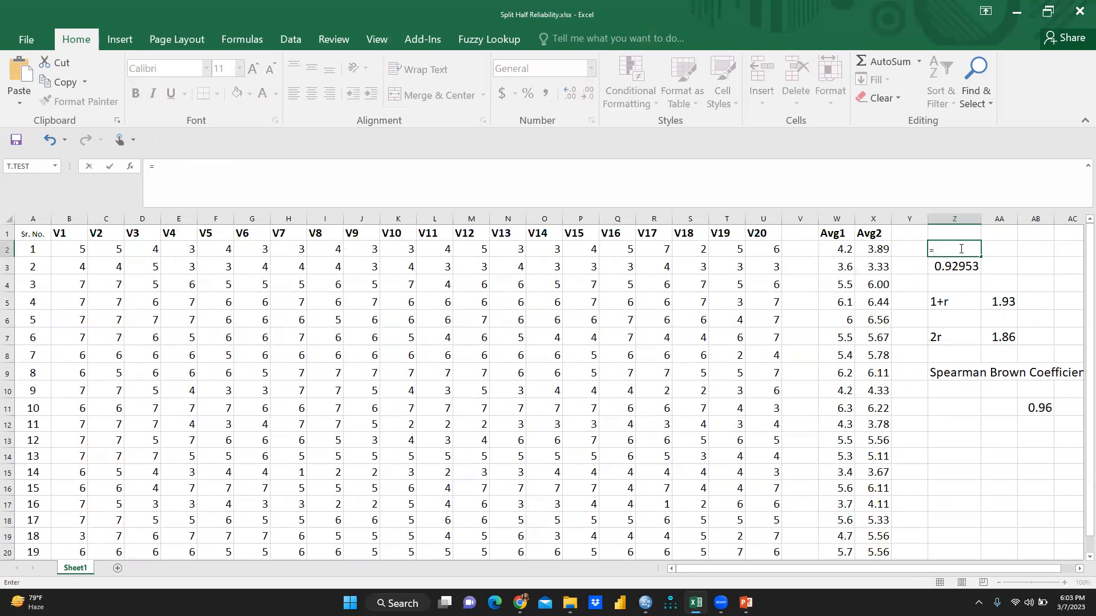
type("pea")
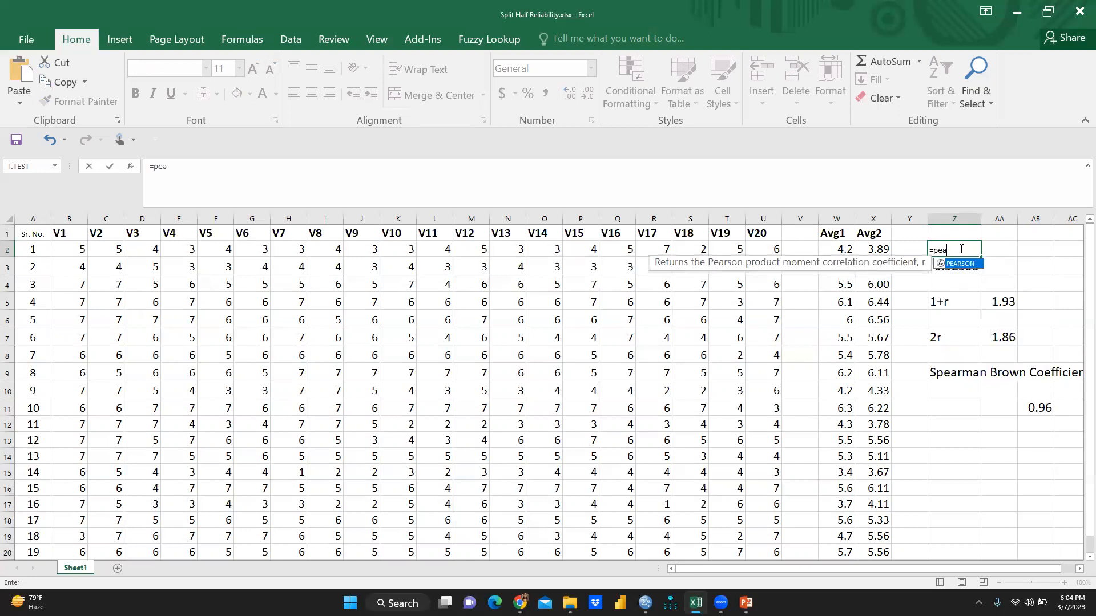
type("r")
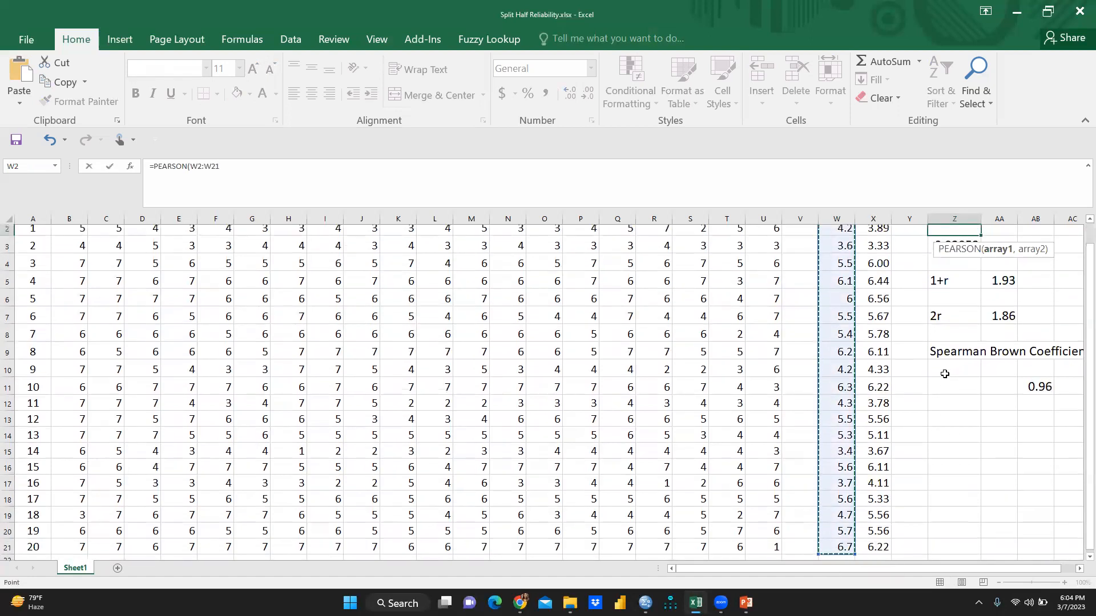
scroll("up", 3)
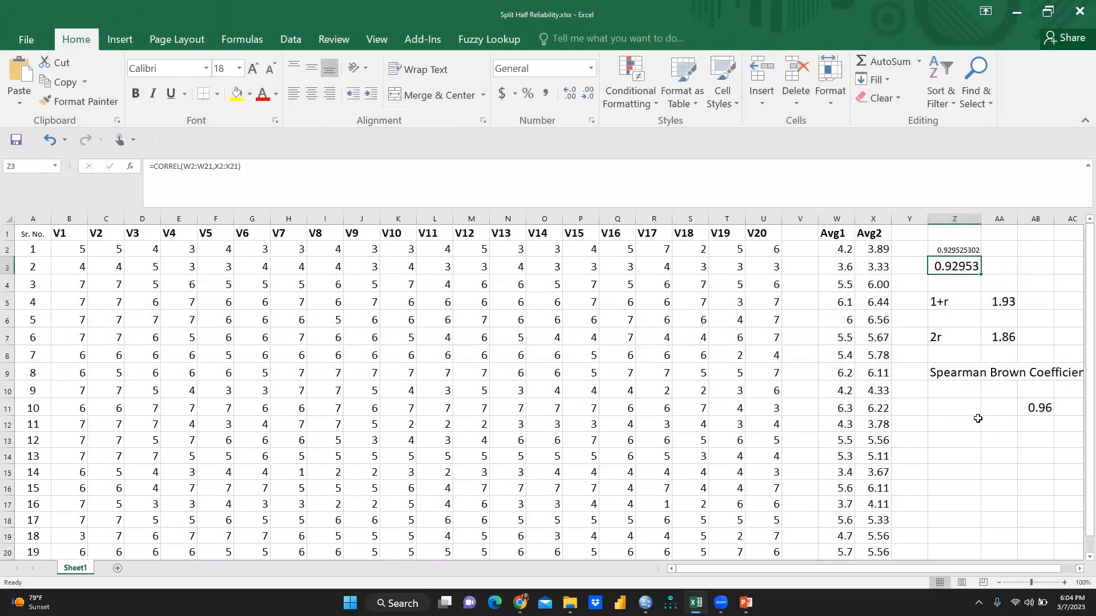
left_click(953, 250)
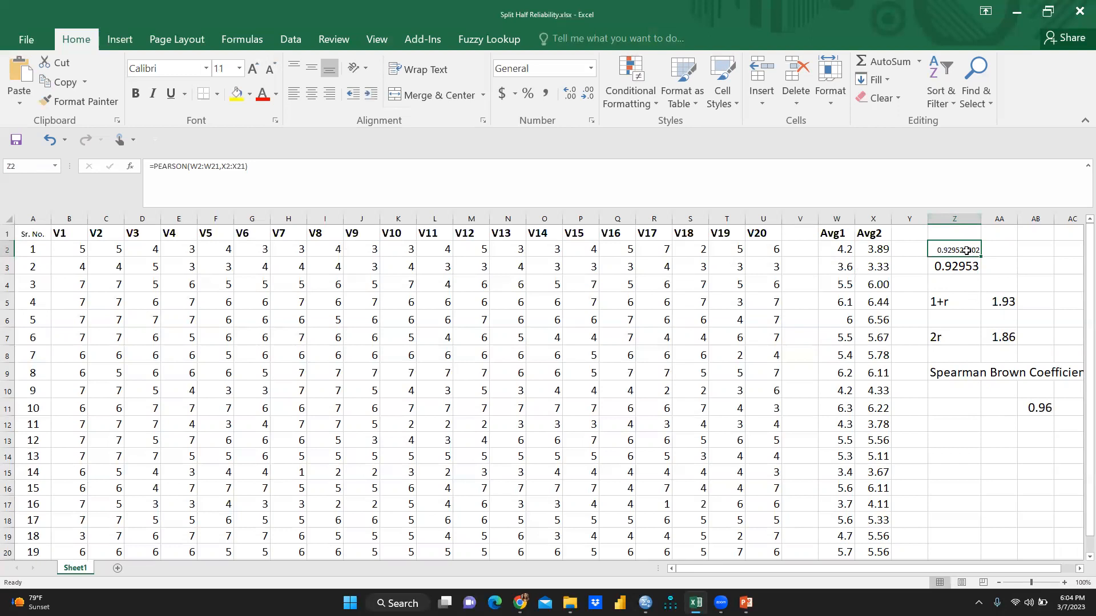
mouse_move(940, 309)
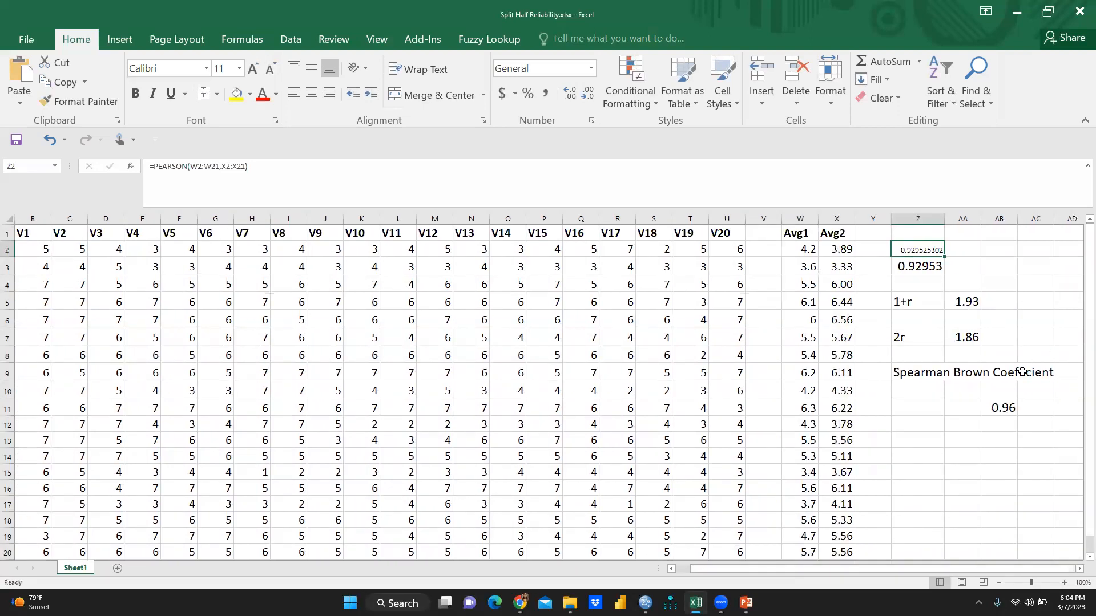
left_click(1035, 371)
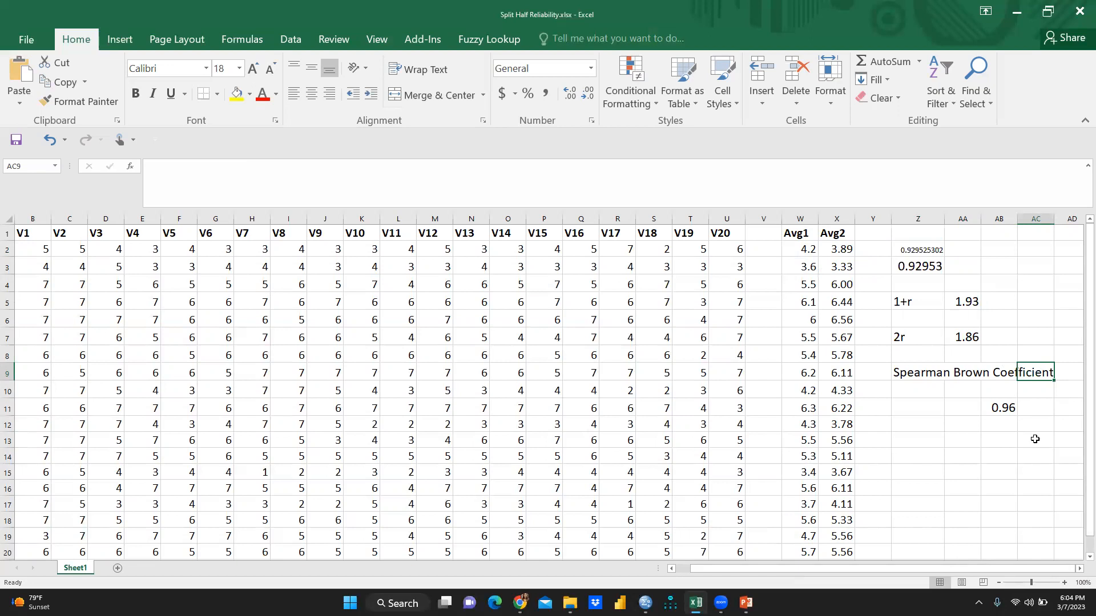
left_click(1035, 391)
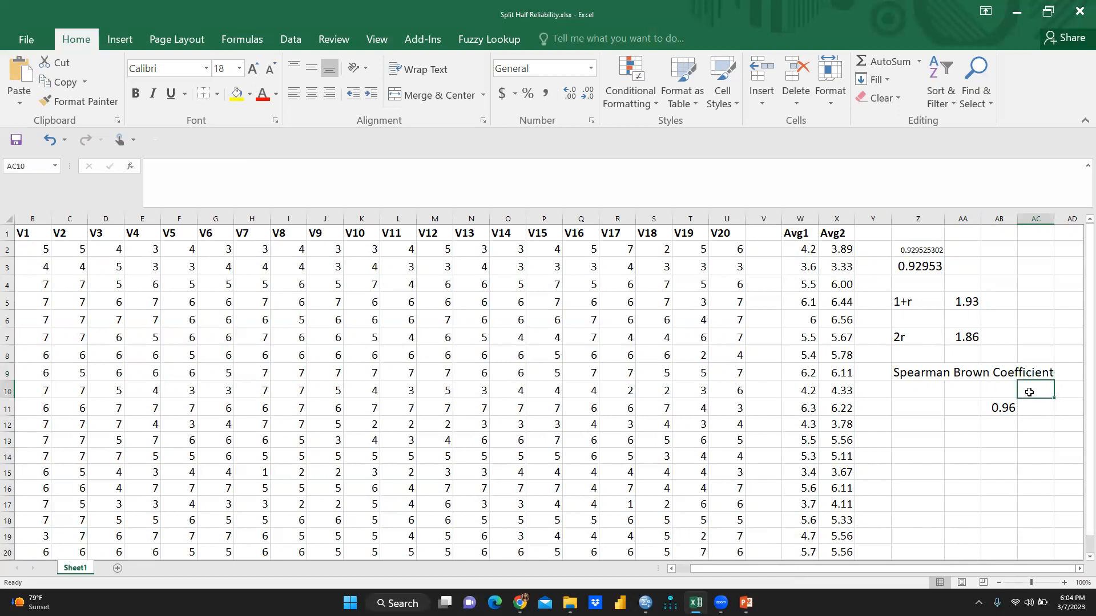
type("=")
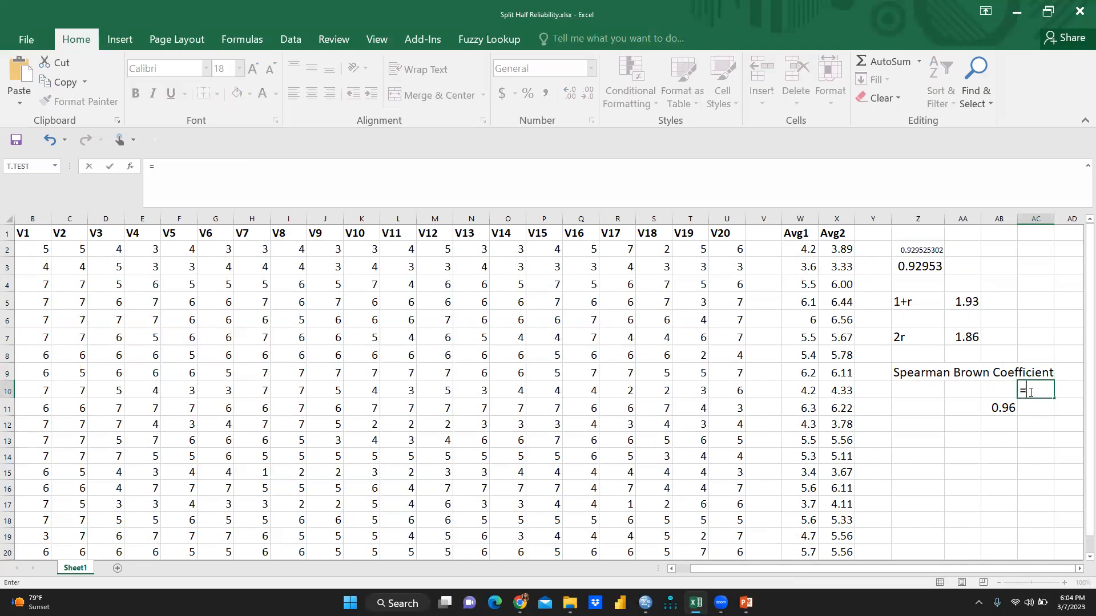
left_click(917, 301)
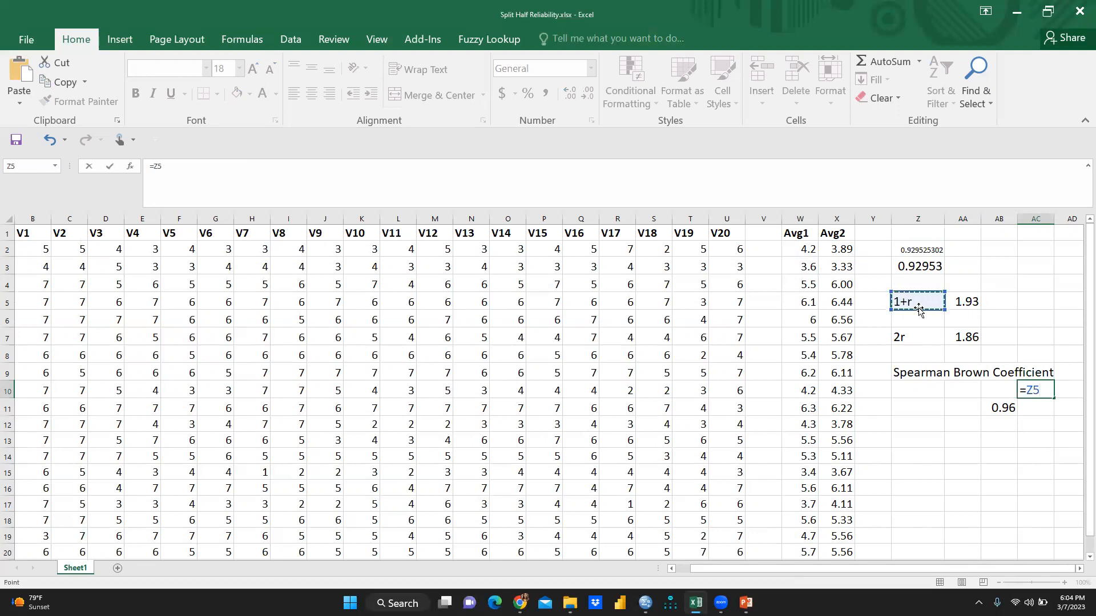
left_click(963, 301)
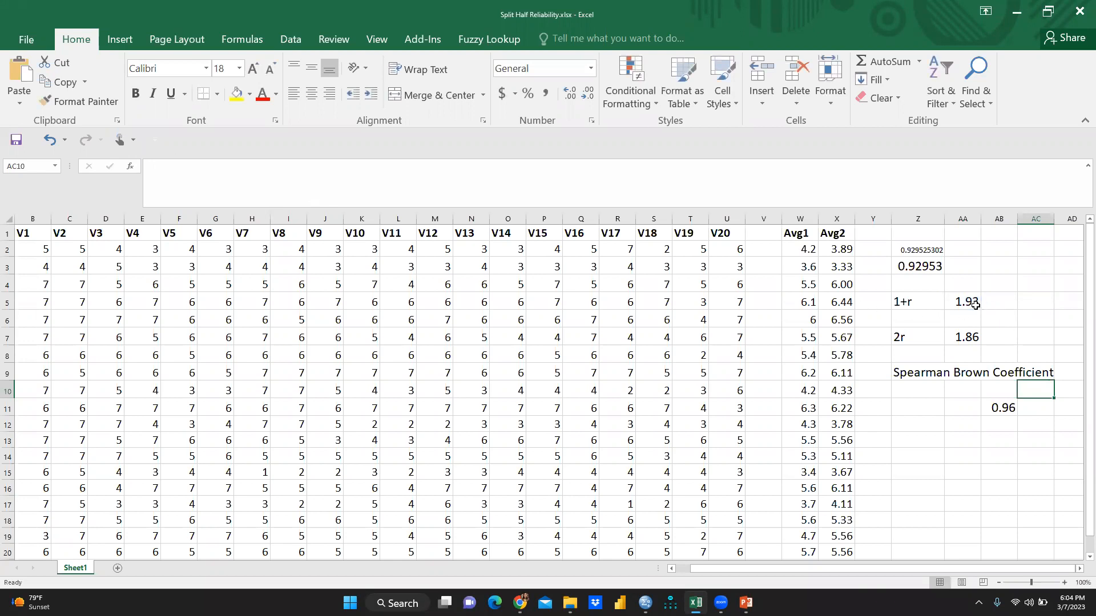
left_click(961, 301)
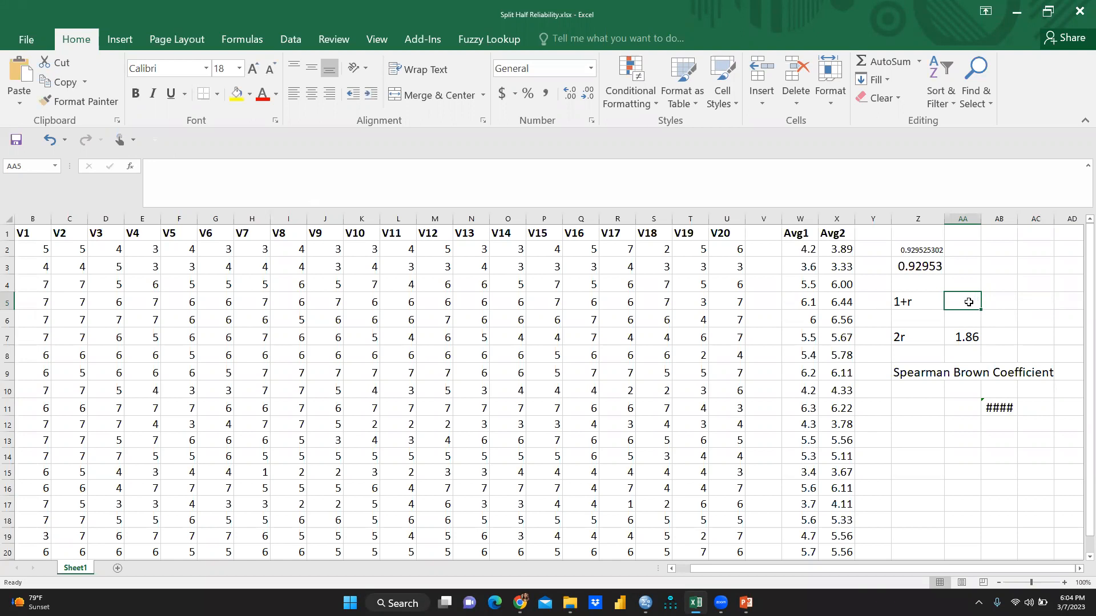
- Re-enter the 1+r cell as =1+Z3 from the correlation, giving 1.93
type("=")
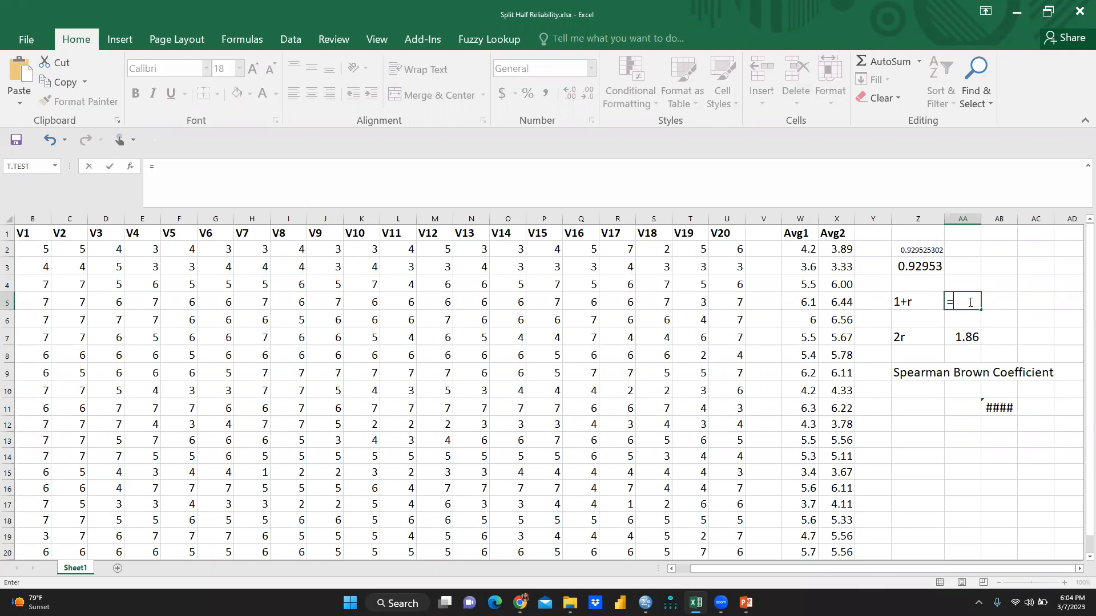
type("1")
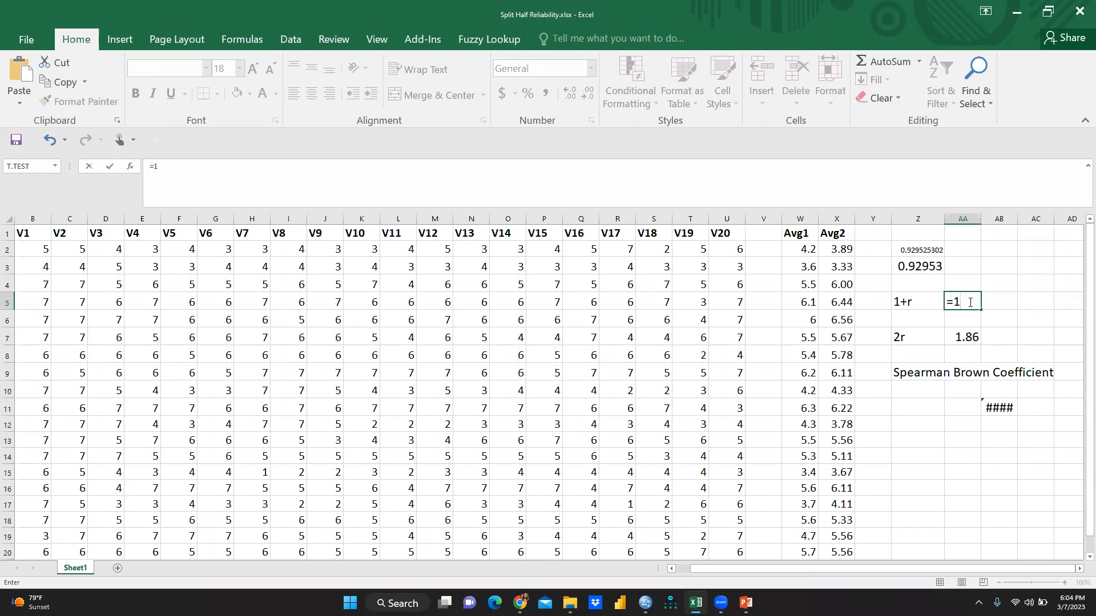
type("+")
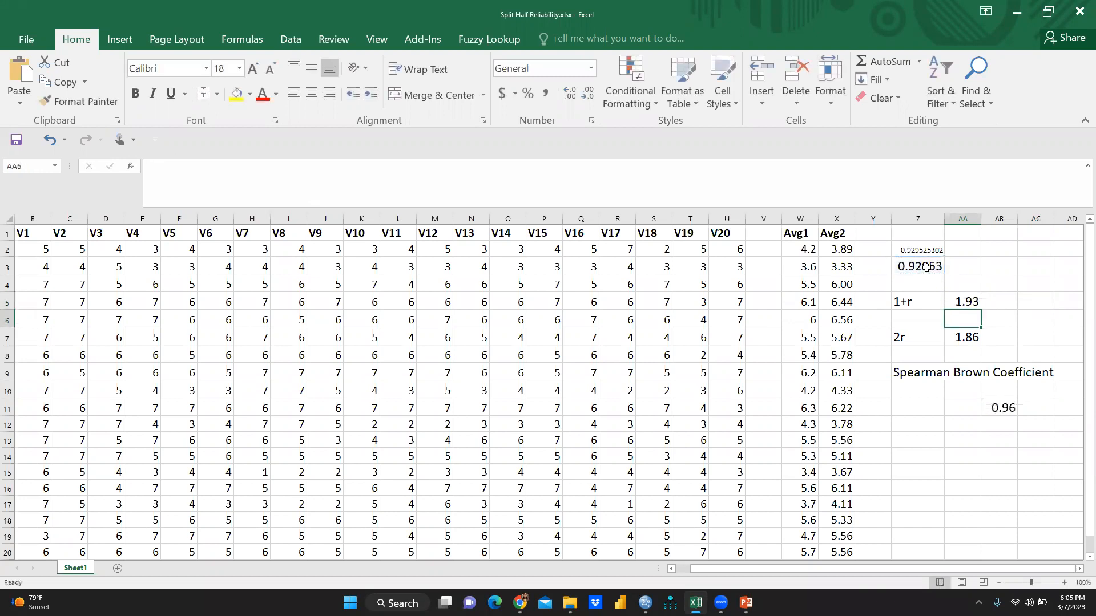
- Re-enter 2r as =2*Z3 giving 1.86, then inspect the 0.96 Spearman-Brown formula =AA7/AA5
left_click(963, 301)
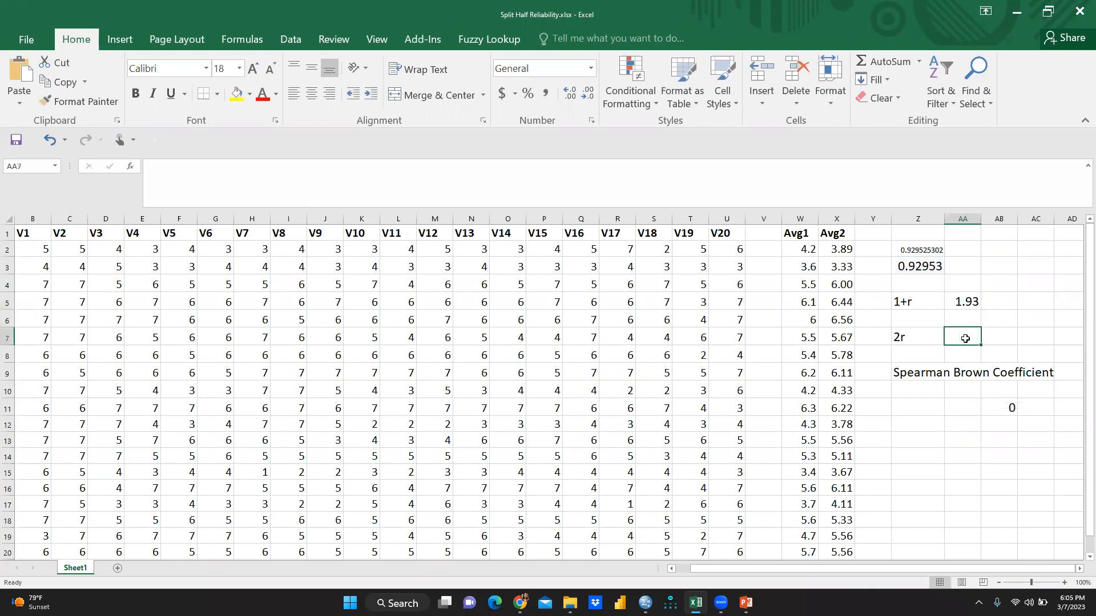
type("=")
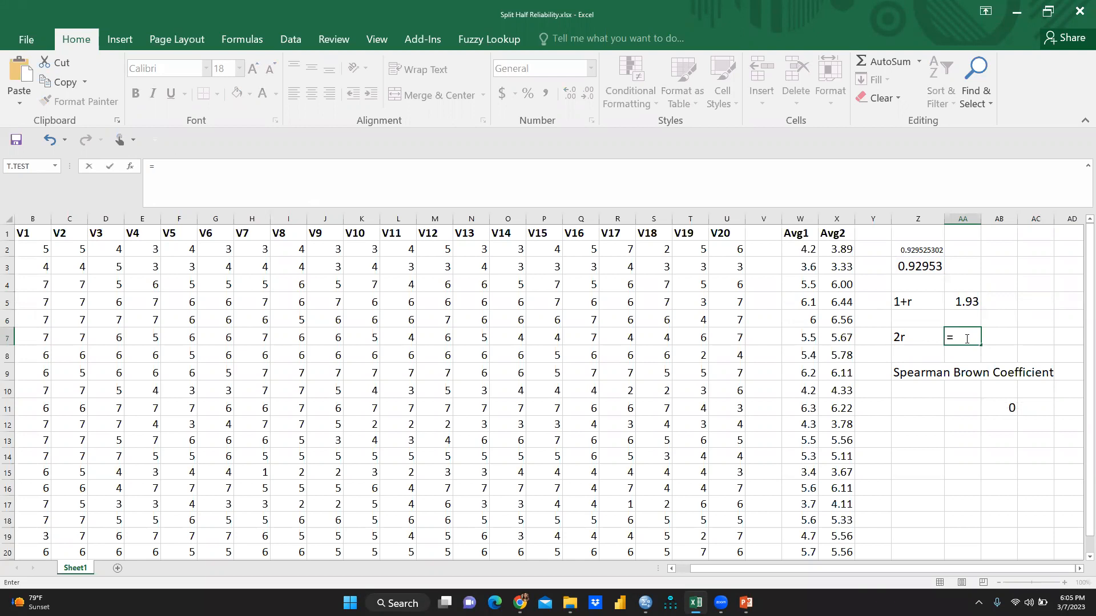
type("2*")
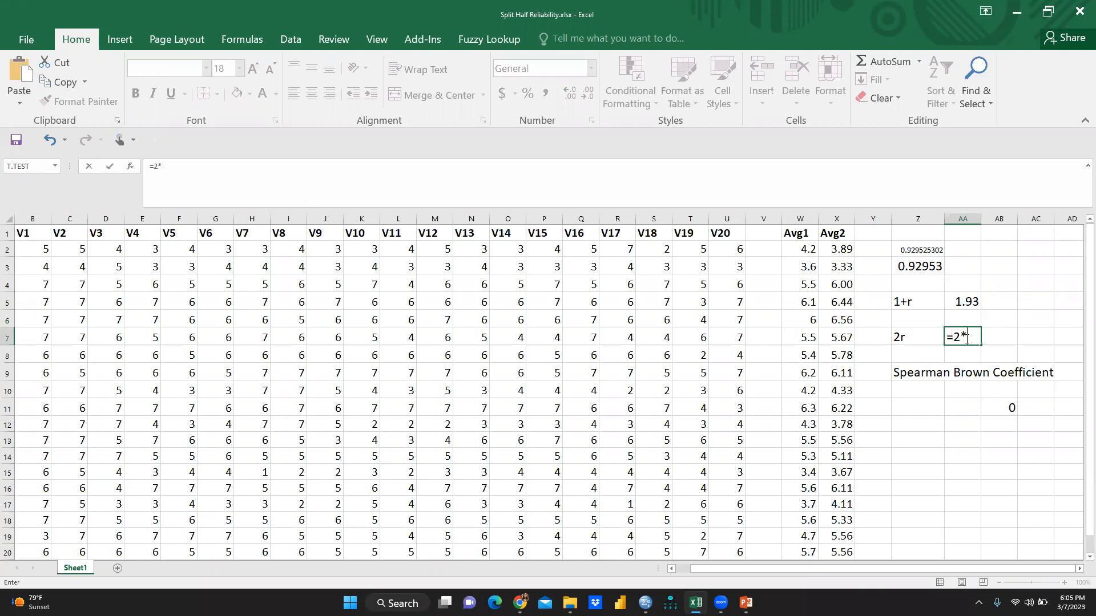
left_click(918, 266)
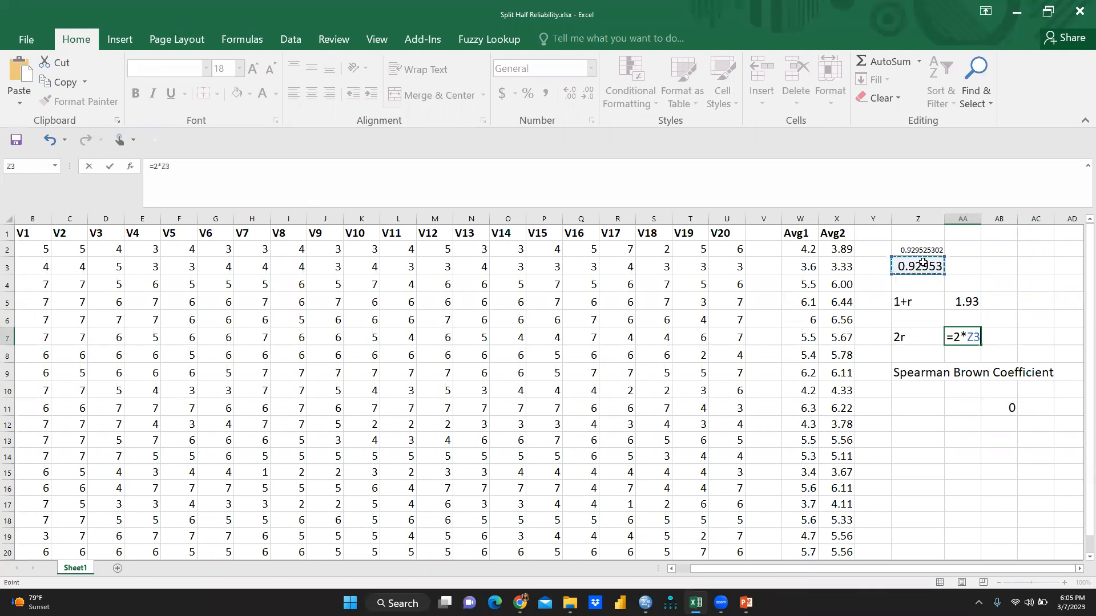
key("Return")
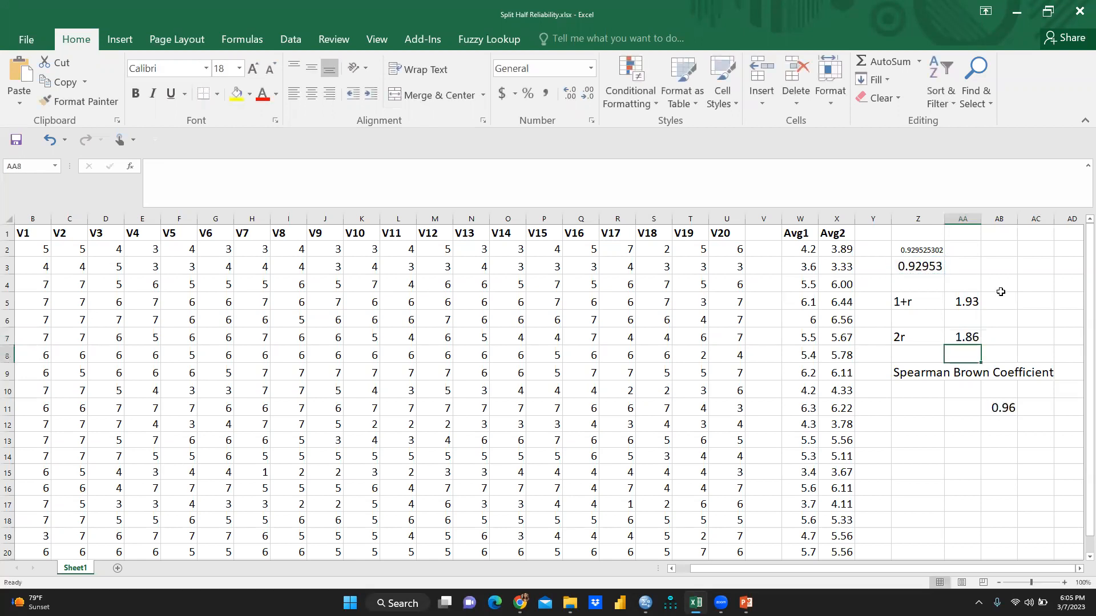
mouse_move(920, 378)
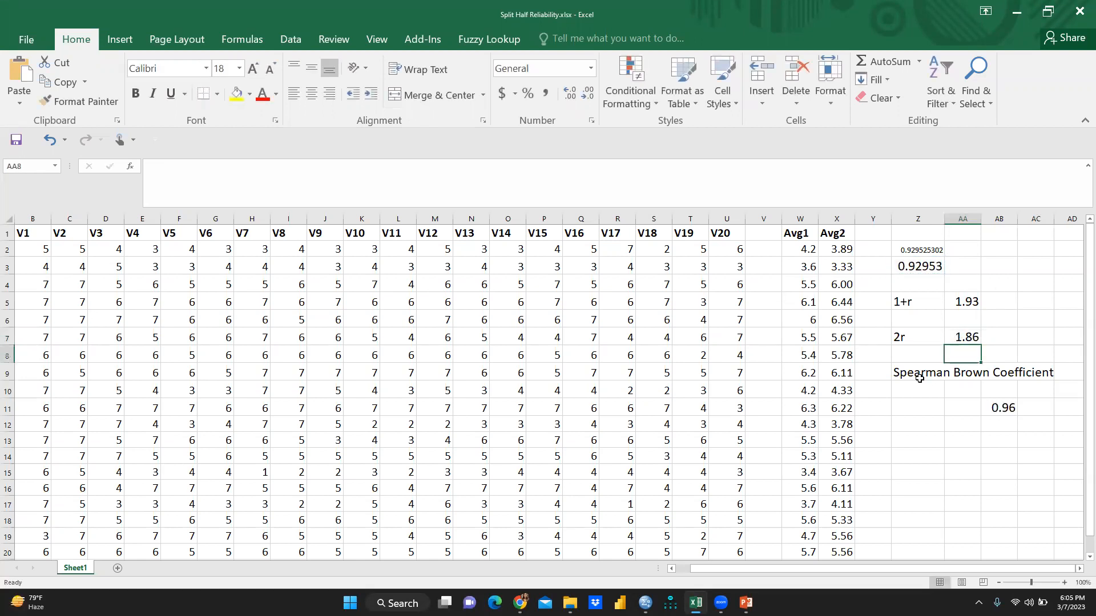
left_click(999, 407)
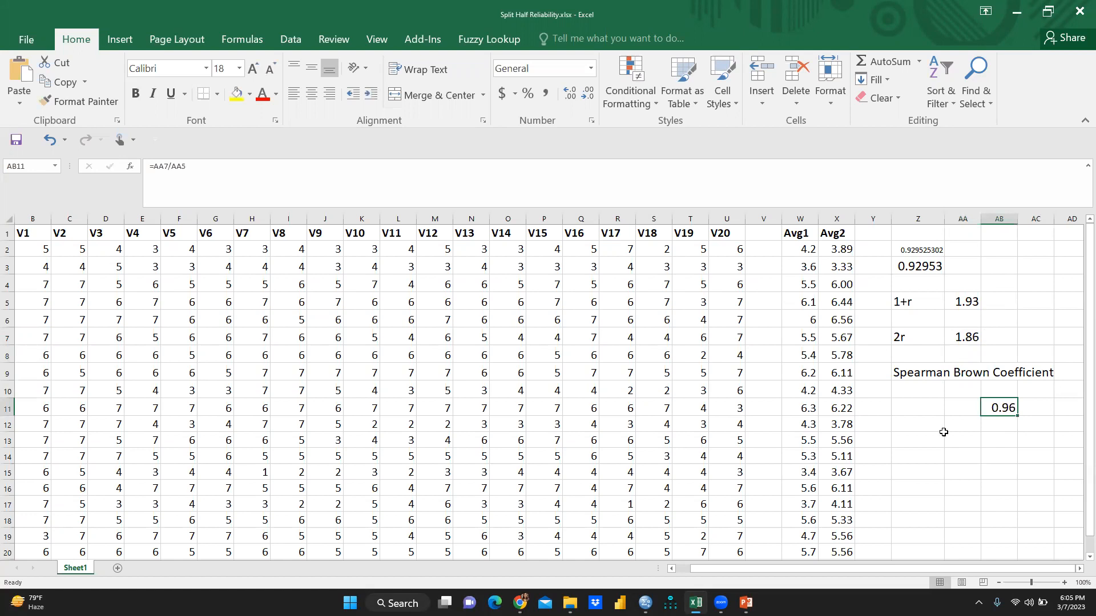
- Add a check cell =AA7/AA5 dividing 2r by 1+r, returning 0.963476 beside the 0.96 coefficient
left_click(962, 438)
type("=")
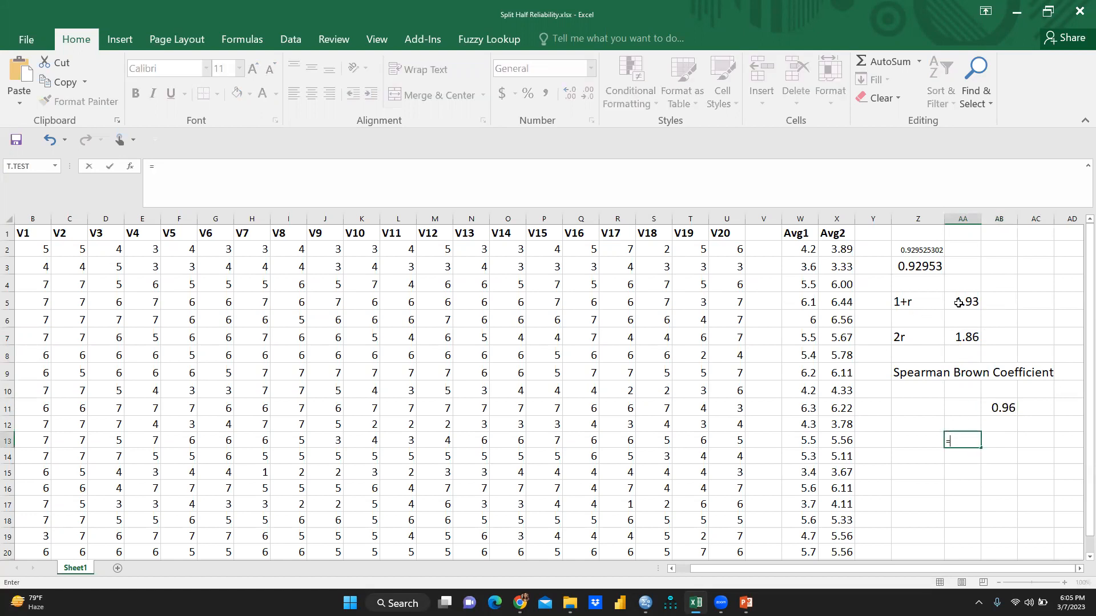
left_click(962, 335)
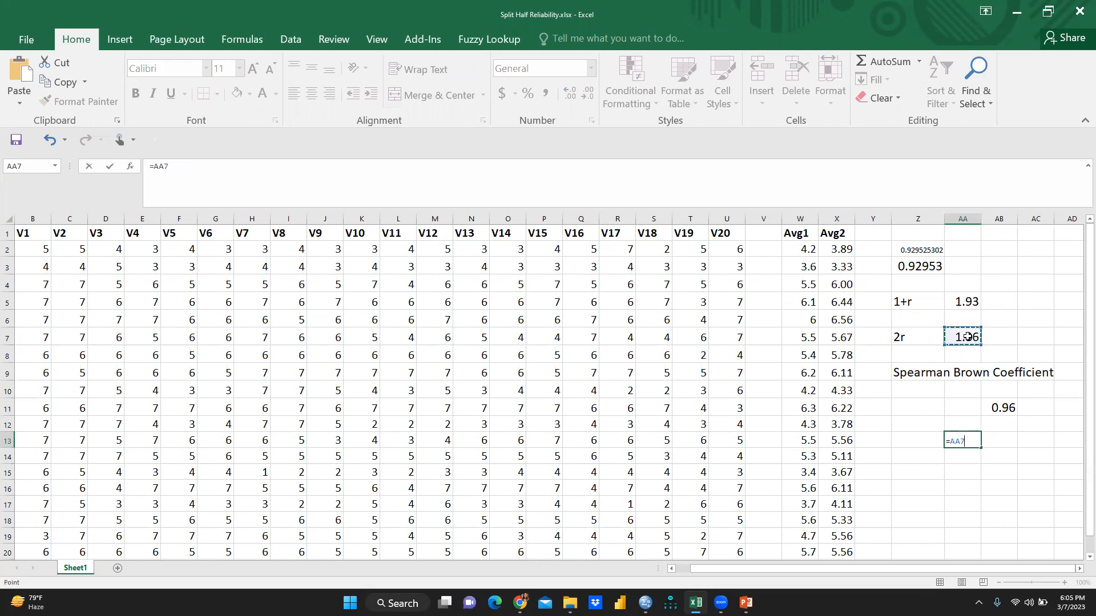
type("/")
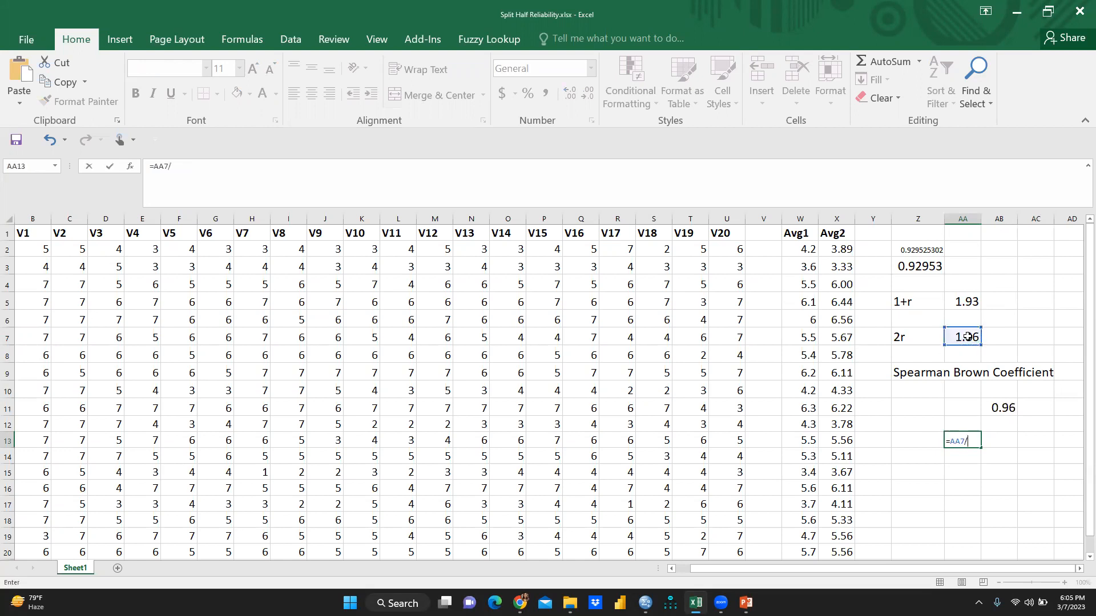
left_click(961, 302)
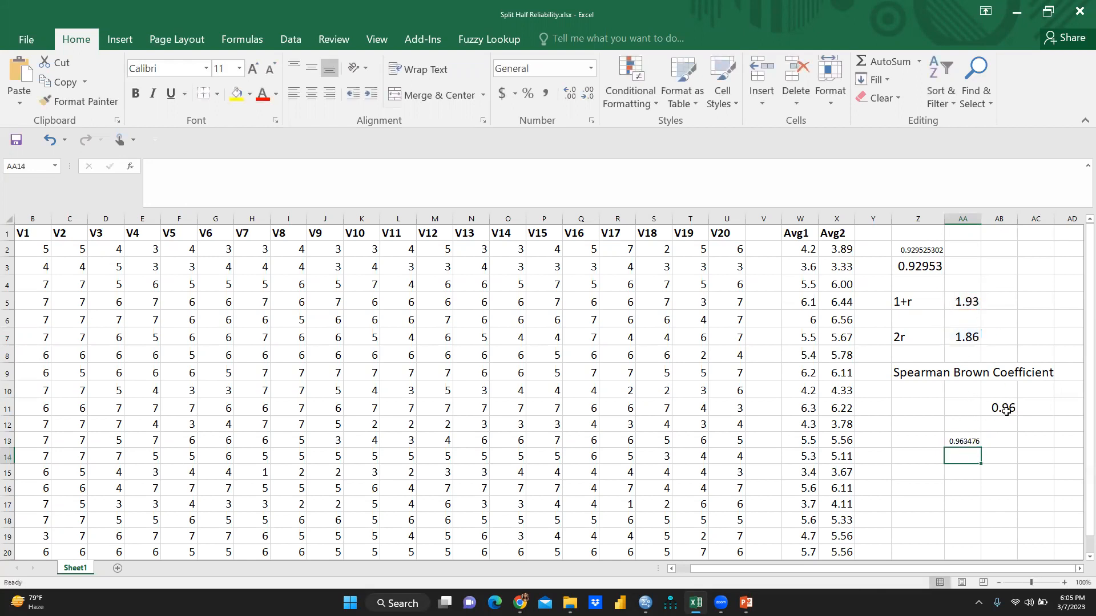
left_click(998, 408)
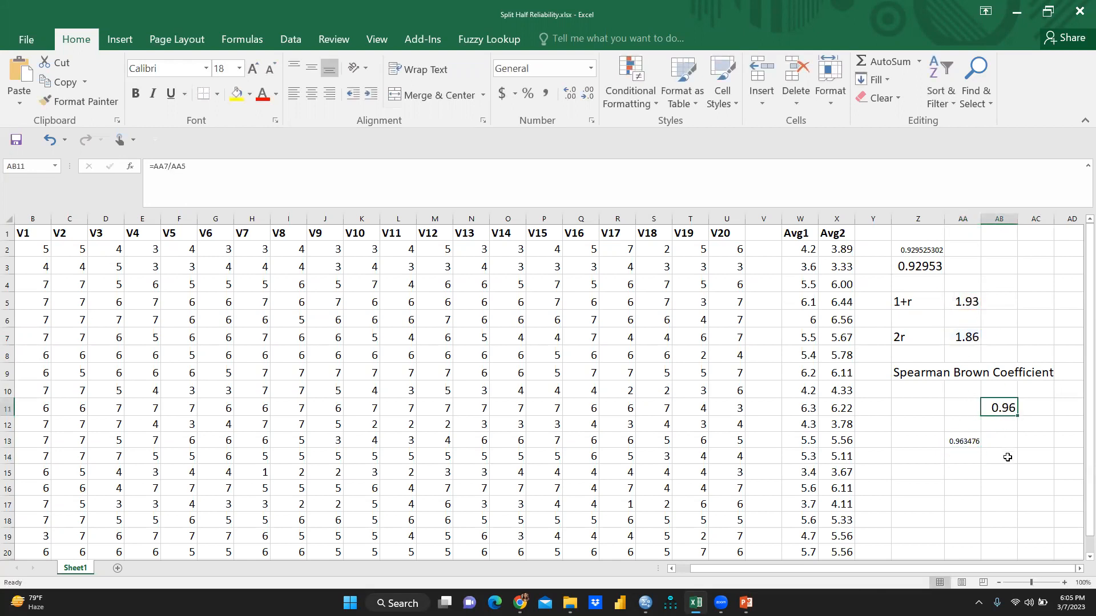
left_click(997, 456)
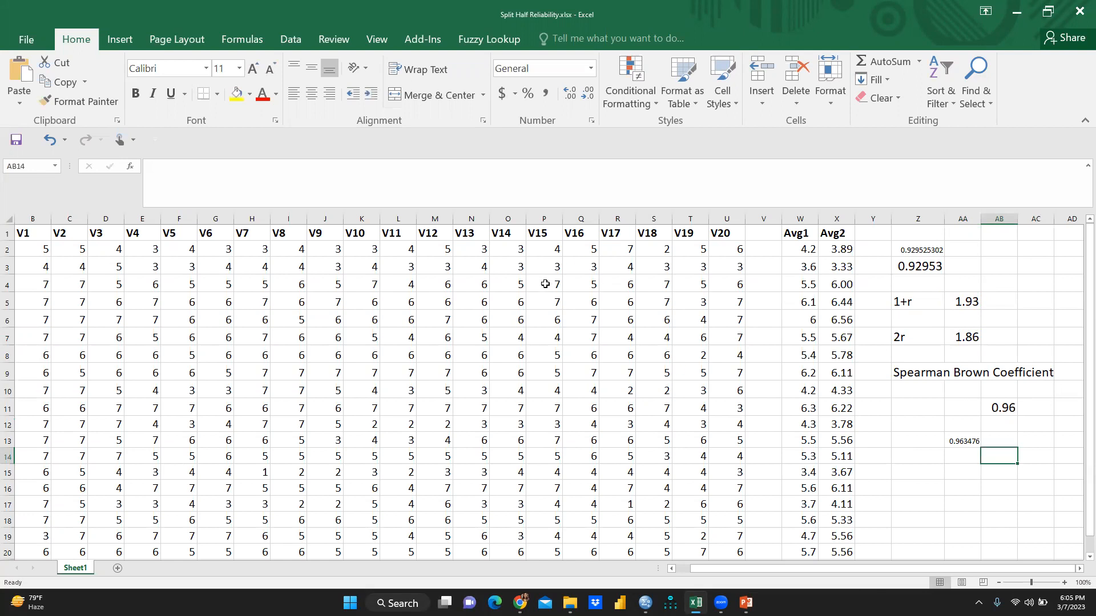
mouse_move(644, 603)
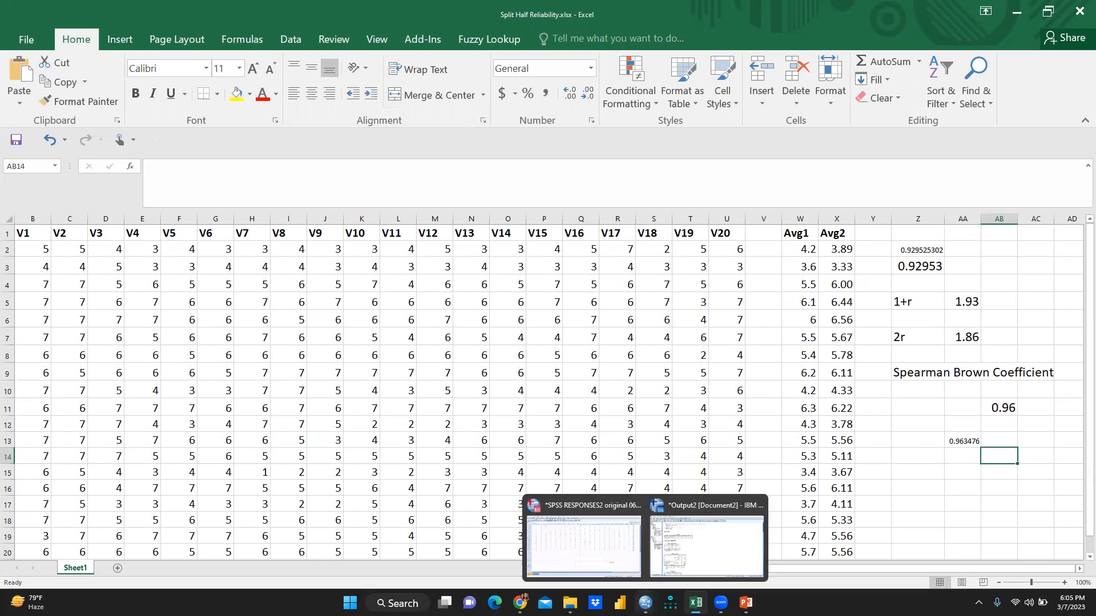
mouse_move(603, 567)
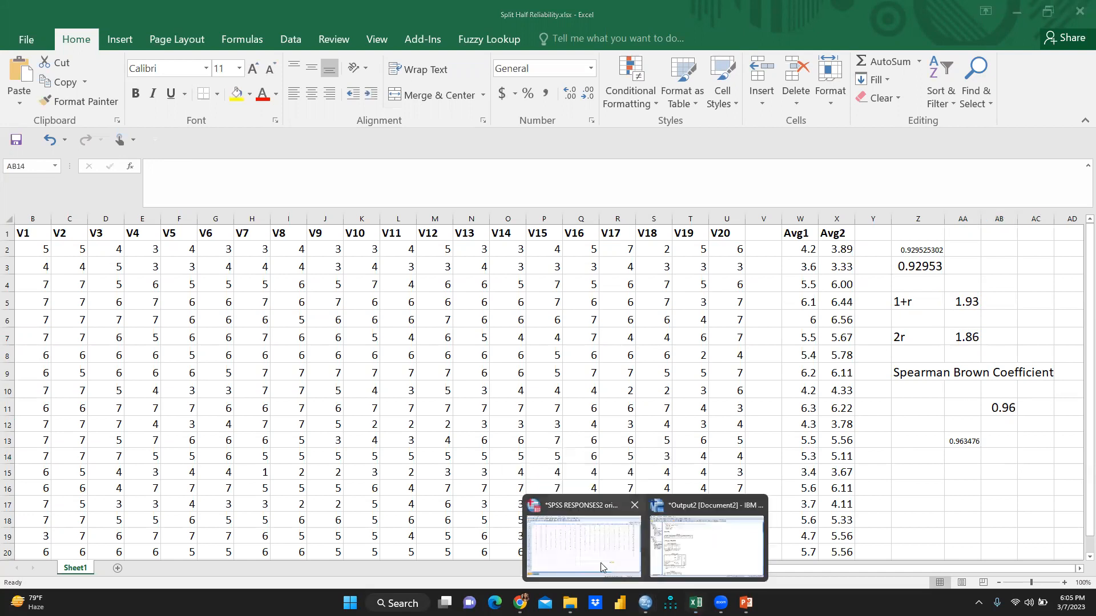
- Switch to the SPSS Data Editor with the V1–V20 responses and open Analyze > Scale
left_click(581, 546)
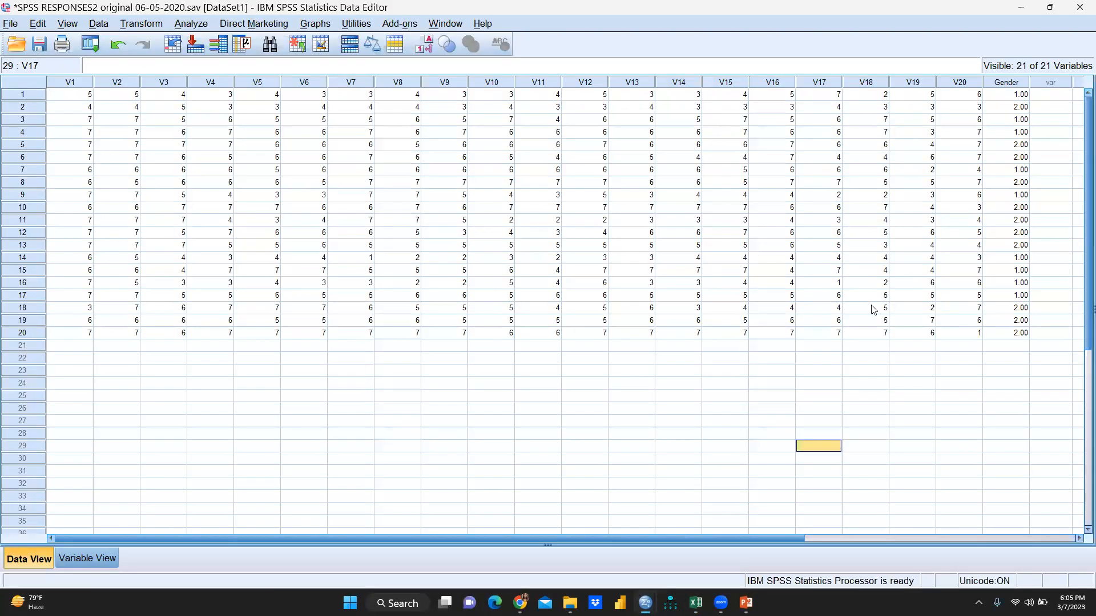
mouse_move(1012, 156)
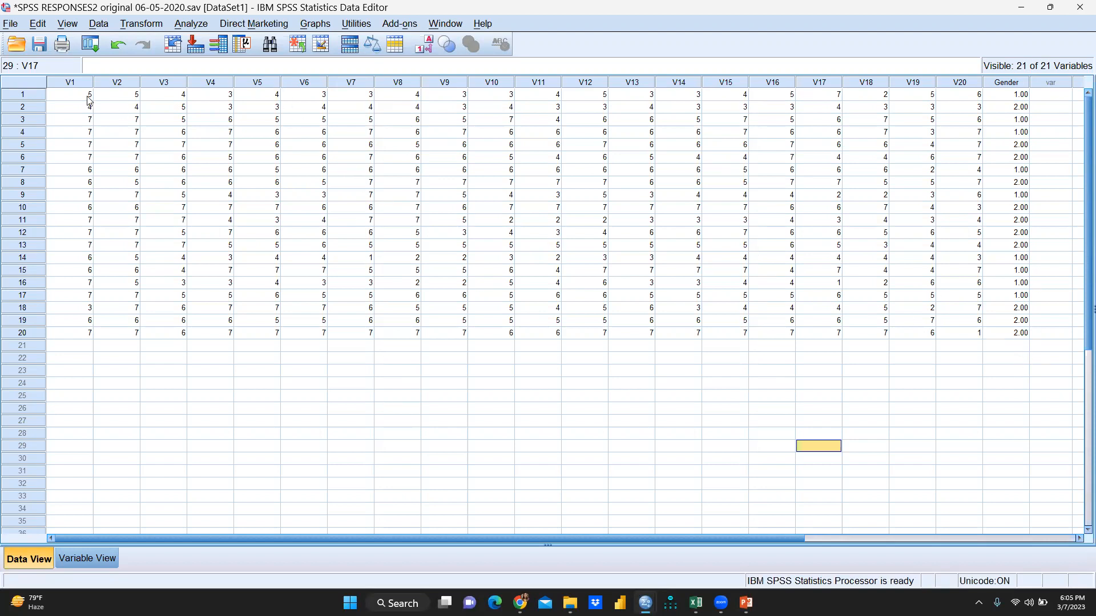
mouse_move(987, 139)
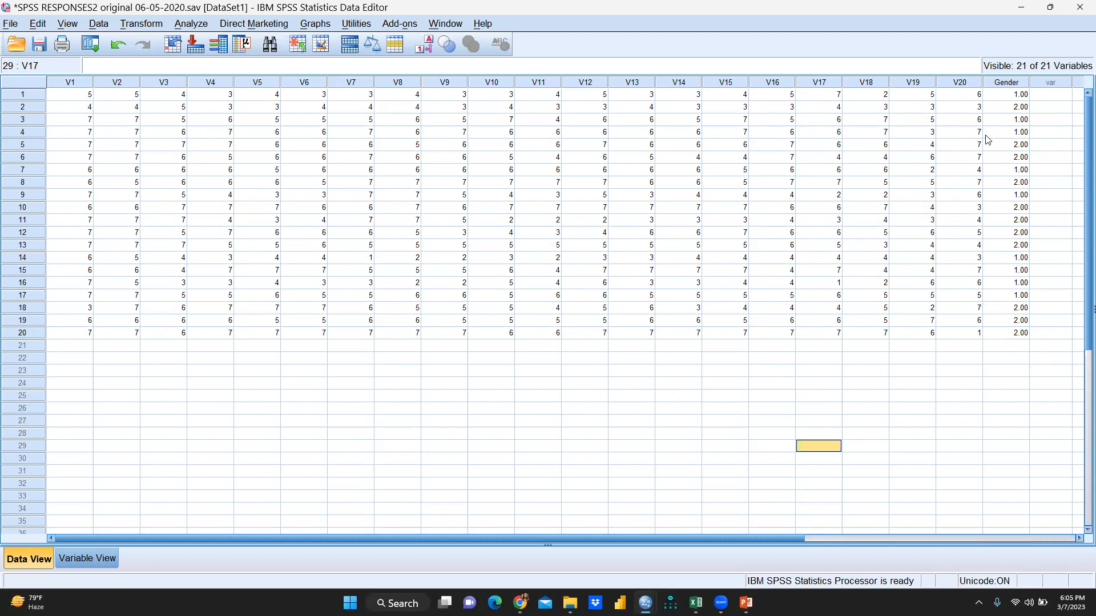
mouse_move(145, 197)
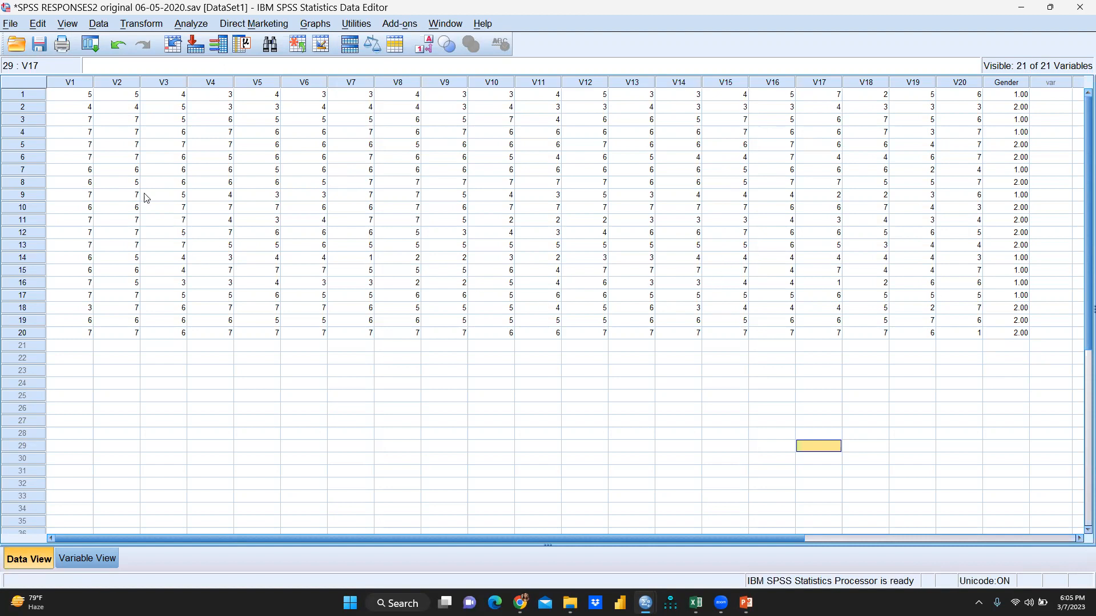
left_click(190, 23)
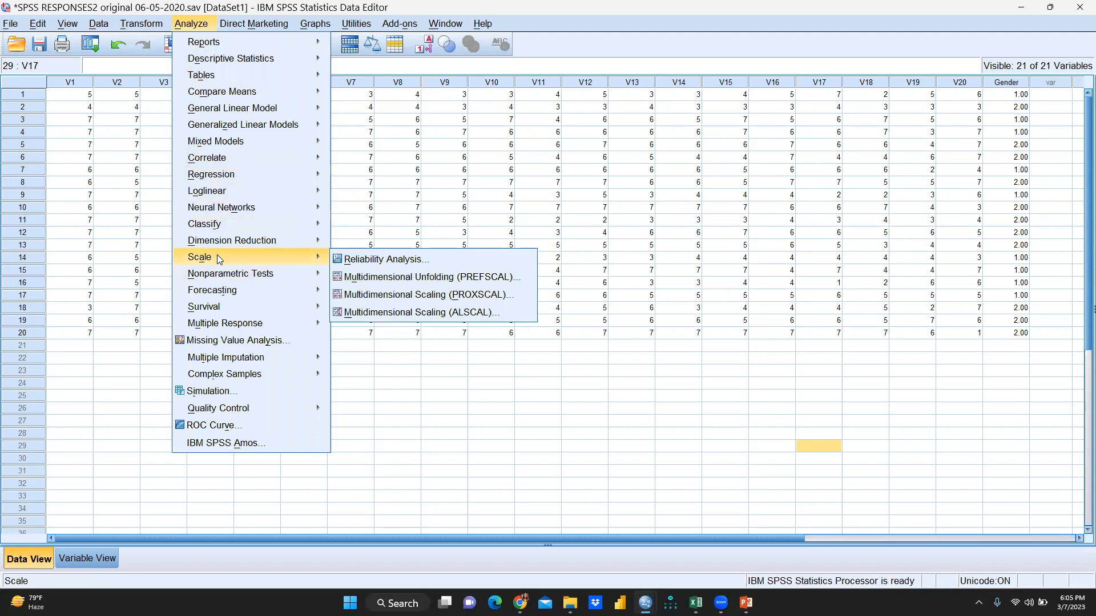
- Start Reliability Analysis, reset it, and Ctrl-select odd items V1, V3, V5 … V11
left_click(384, 259)
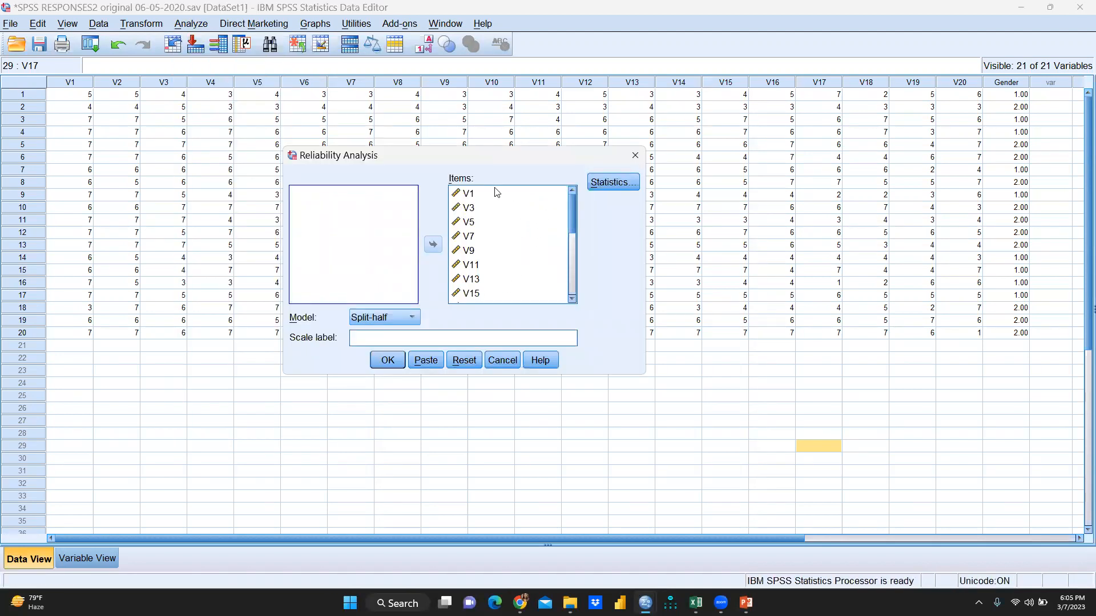
left_click(468, 193)
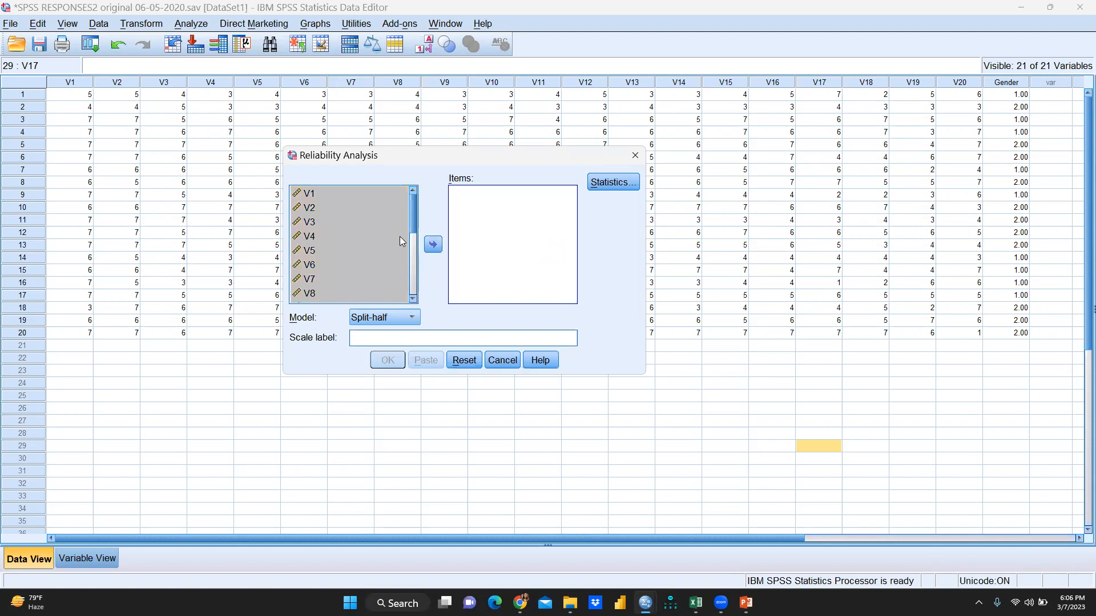
mouse_move(520, 264)
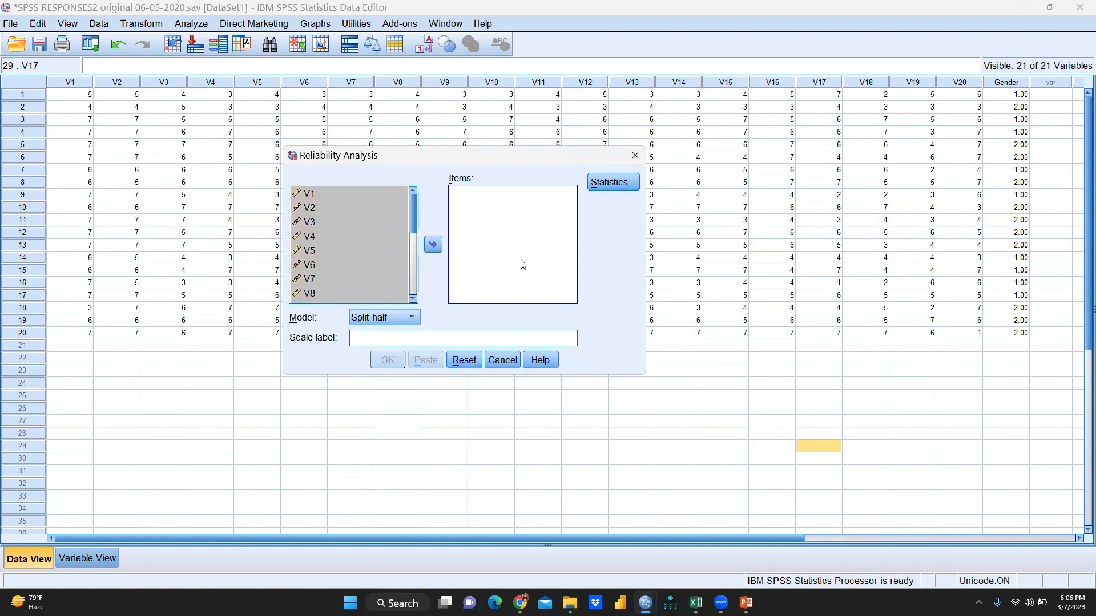
mouse_move(667, 495)
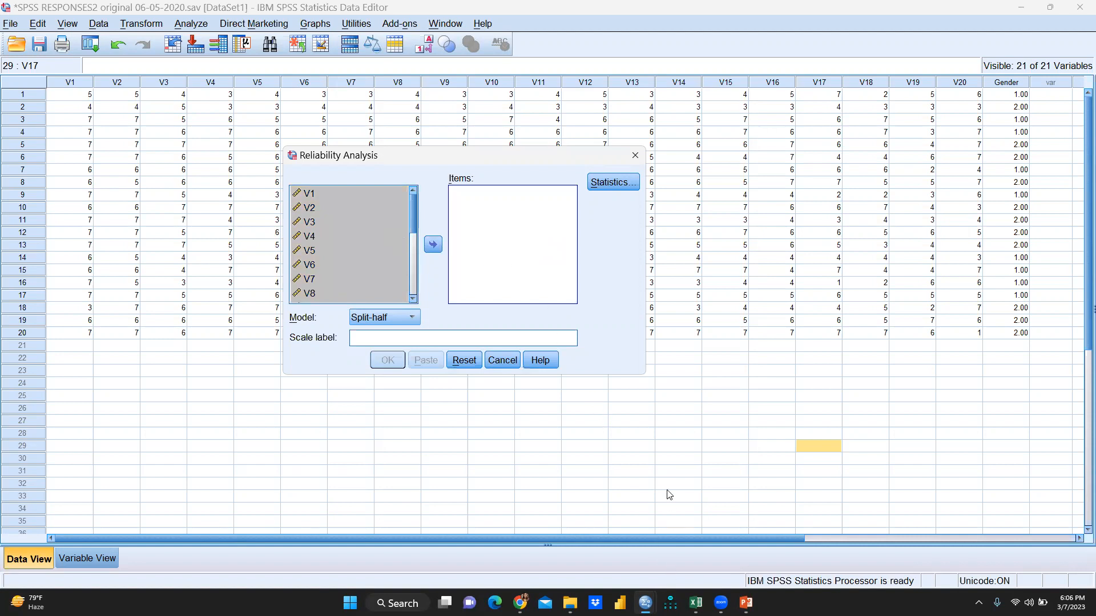
mouse_move(448, 278)
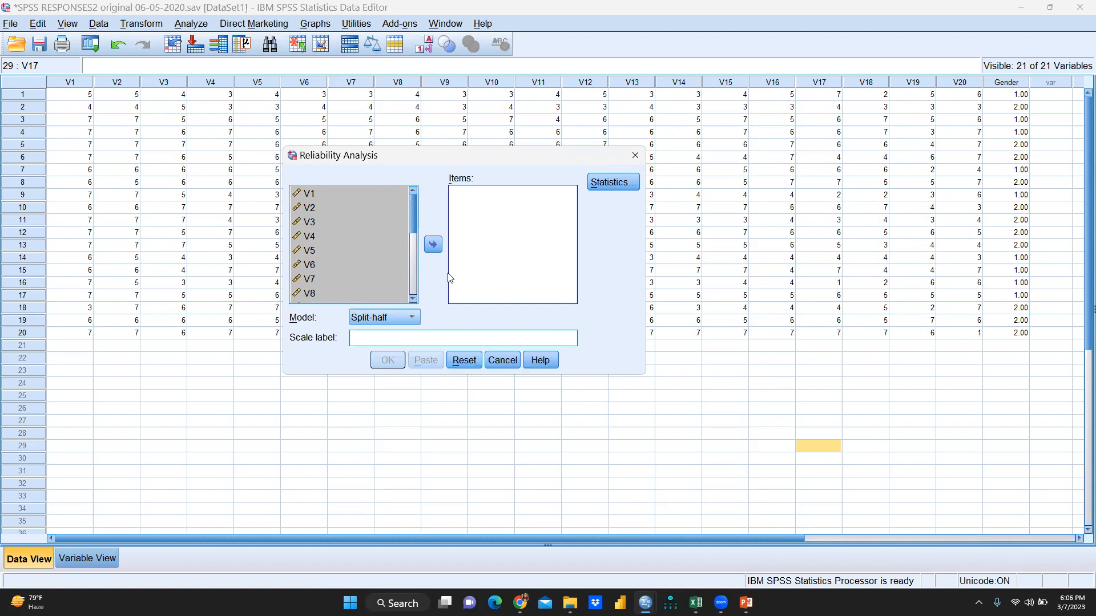
left_click(307, 194)
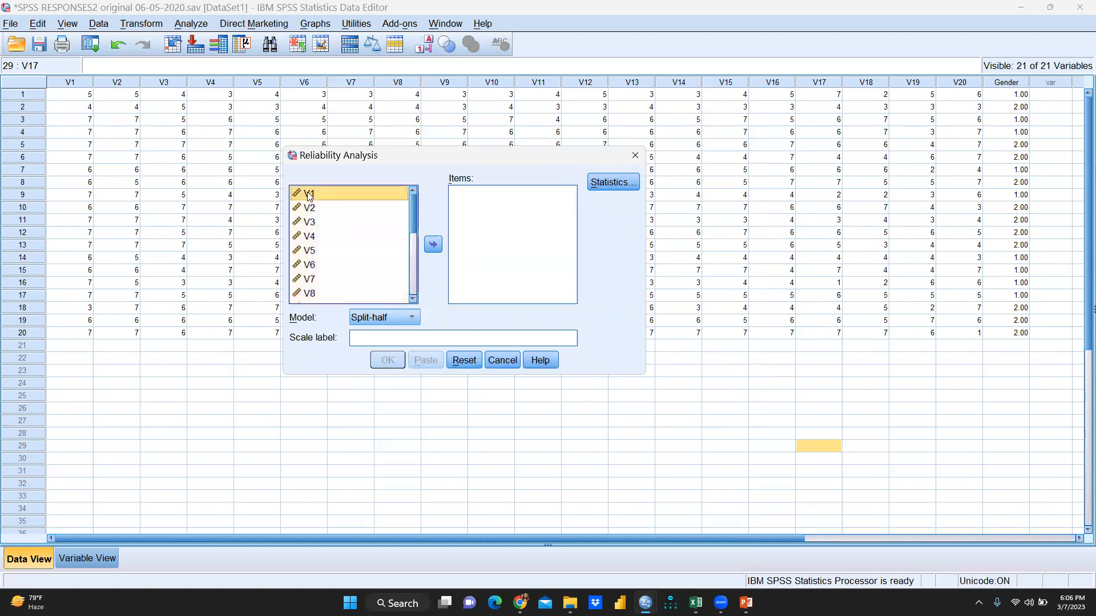
mouse_move(306, 222)
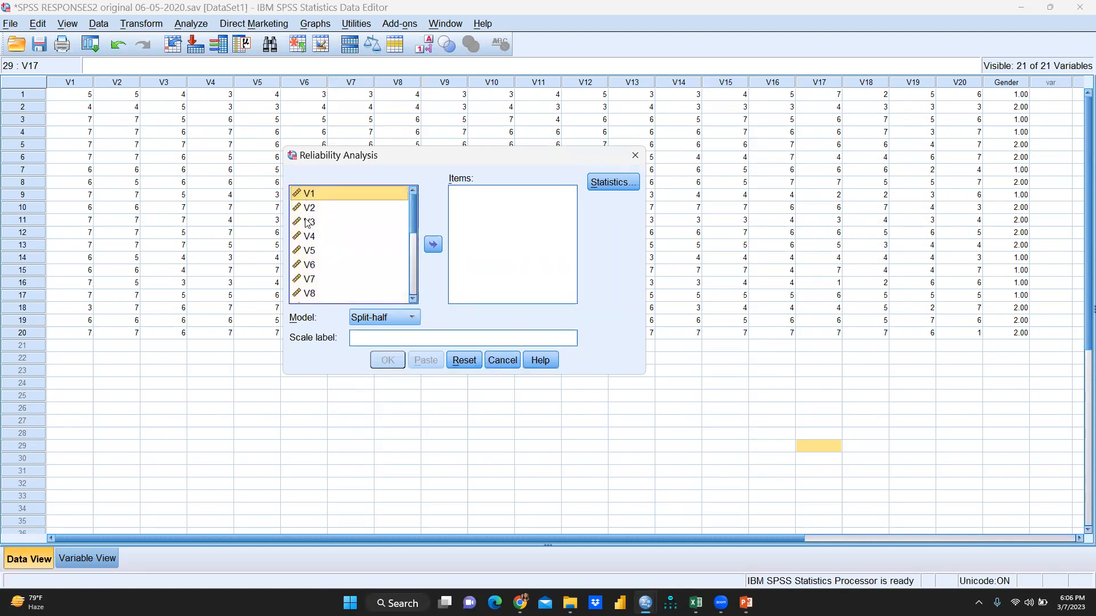
left_click(308, 221)
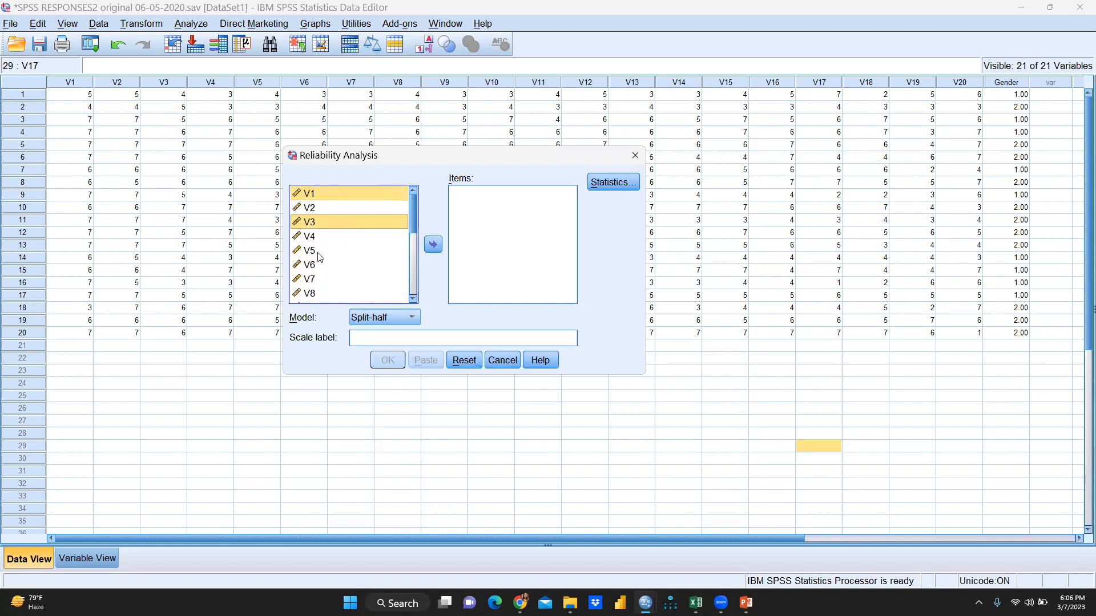
left_click(309, 278)
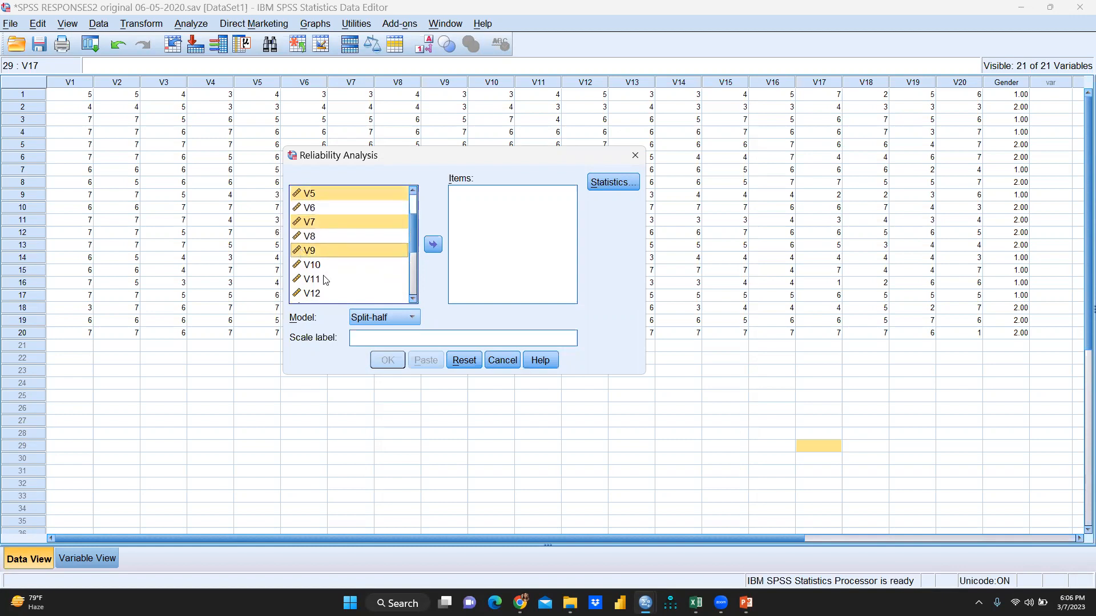
left_click(311, 279)
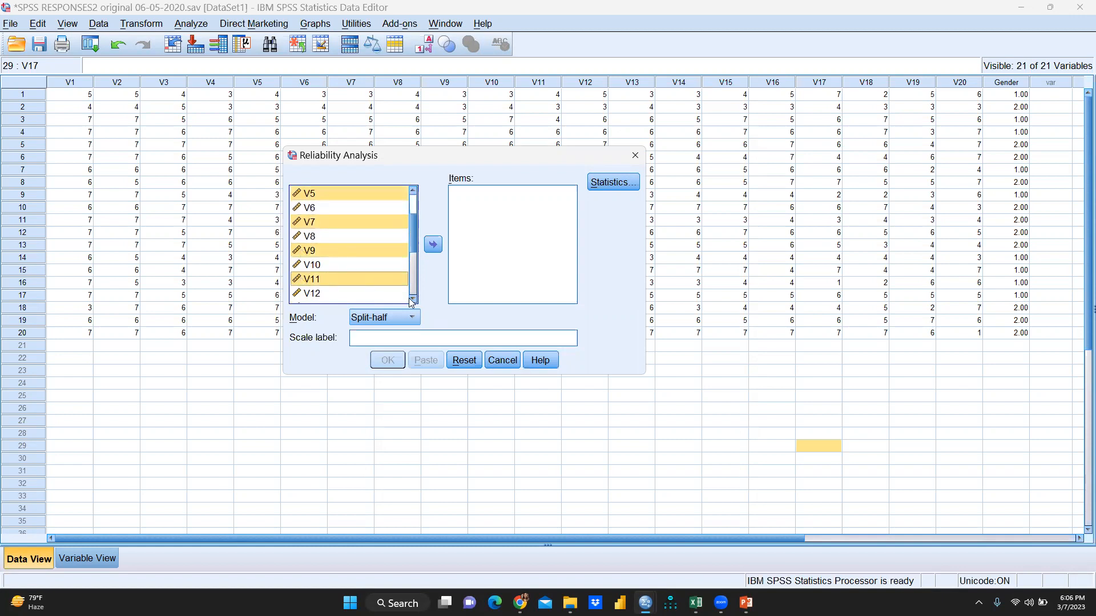
- Add V17 and V19 to the selection and move the odd items into Items for the Split-half model
scroll("down", 3)
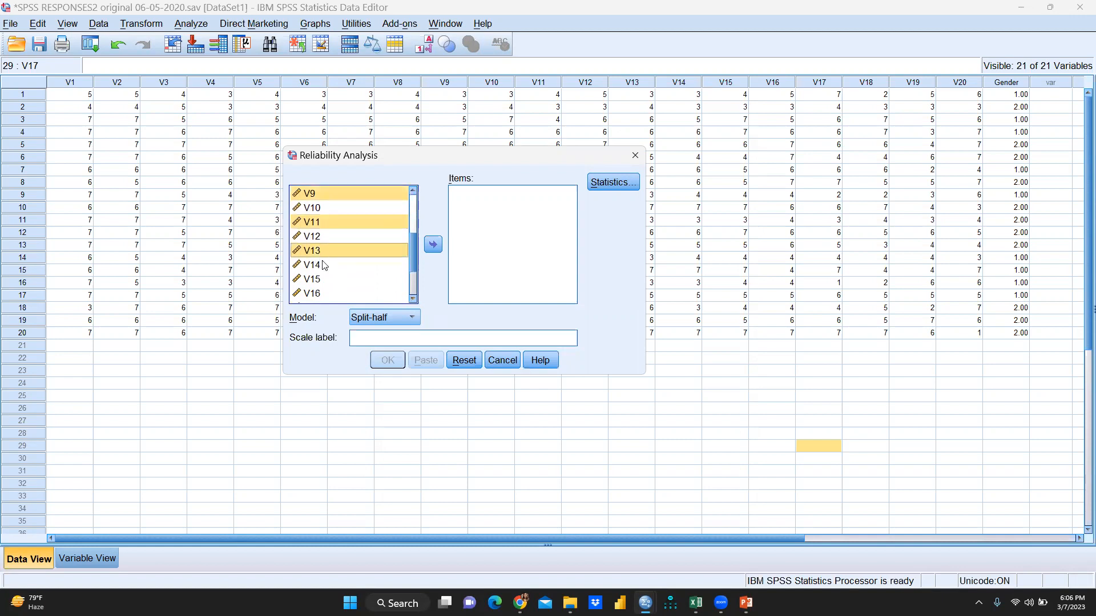
scroll("down", 3)
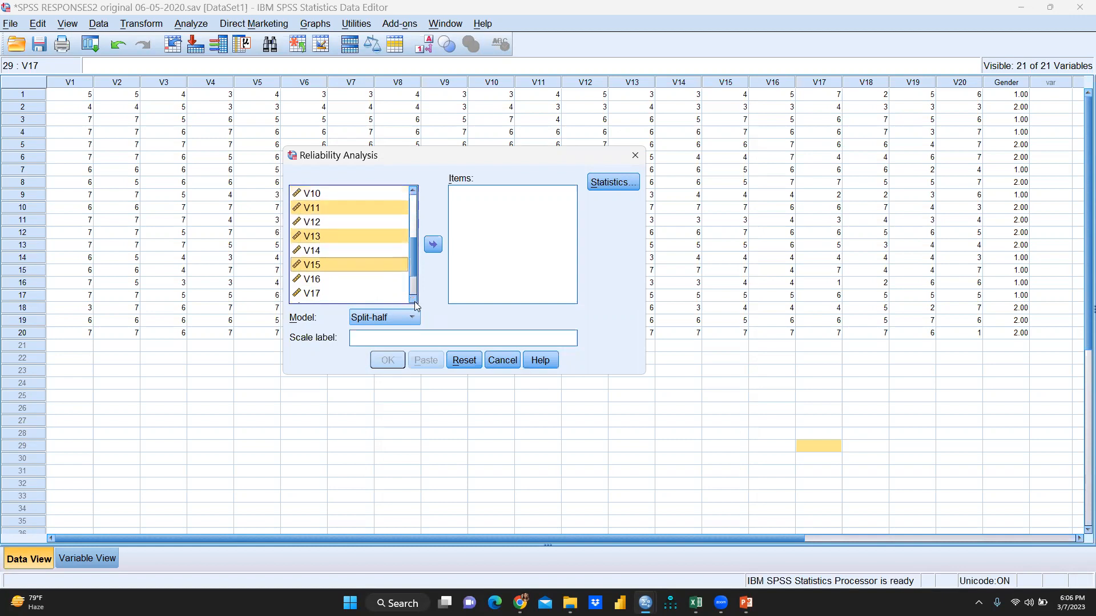
scroll("down", 3)
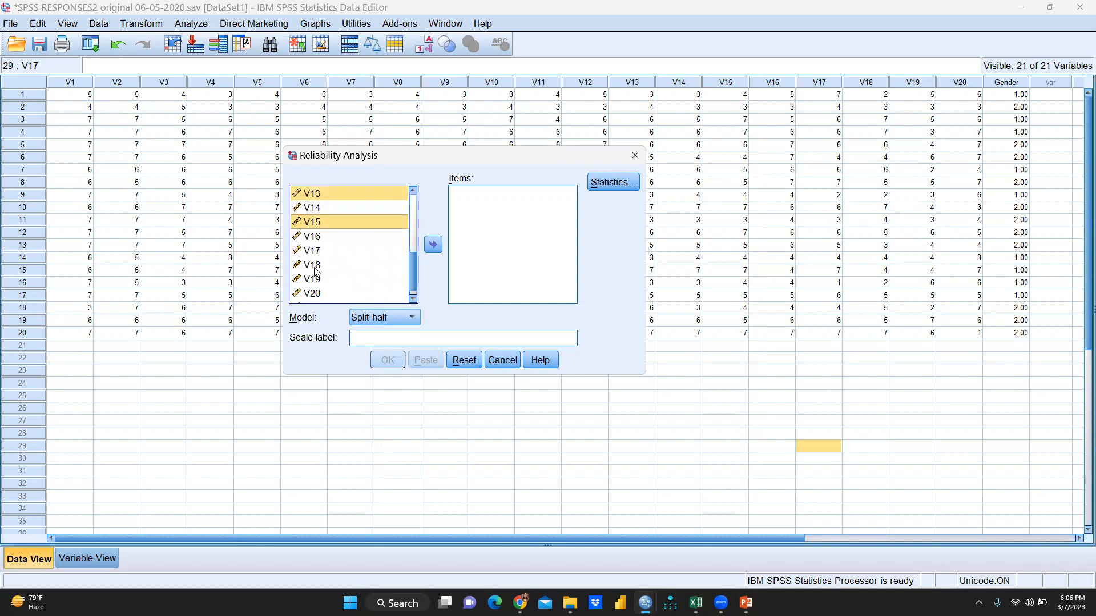
left_click(309, 263)
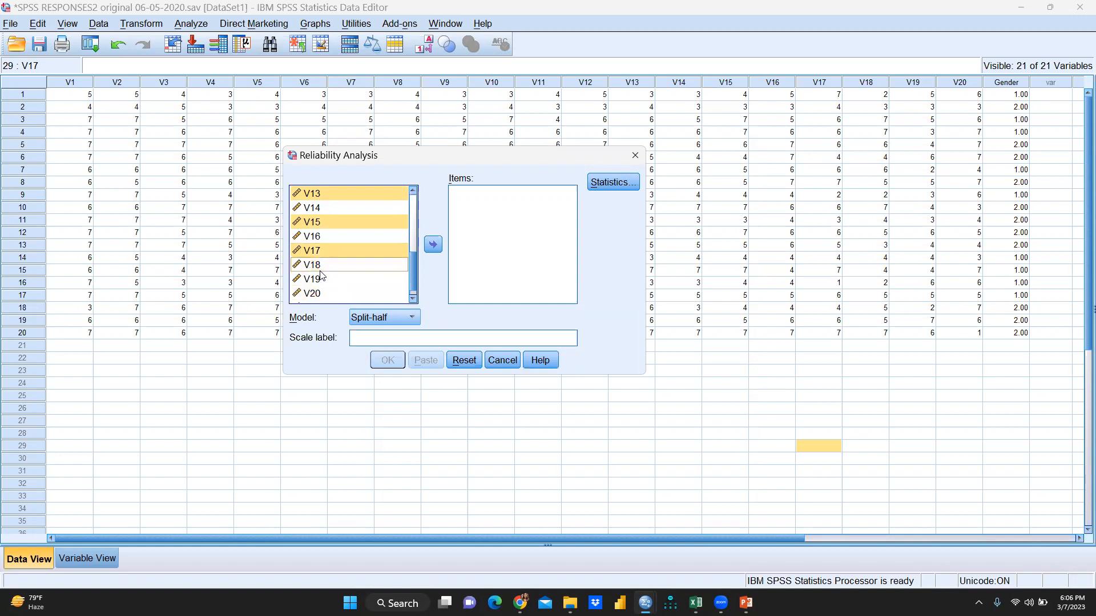
left_click(310, 278)
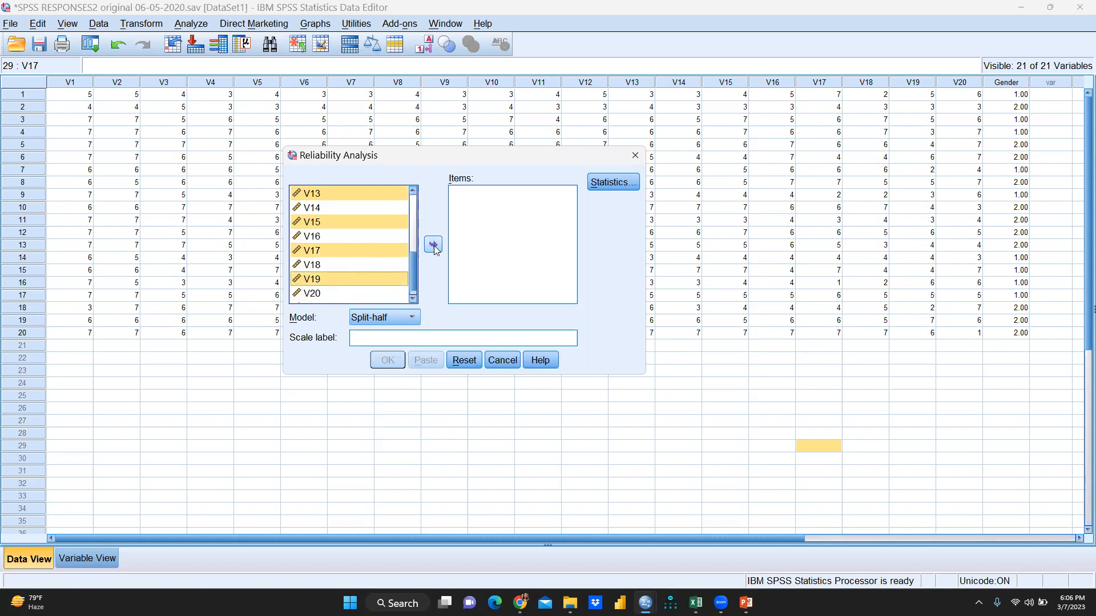
left_click(433, 245)
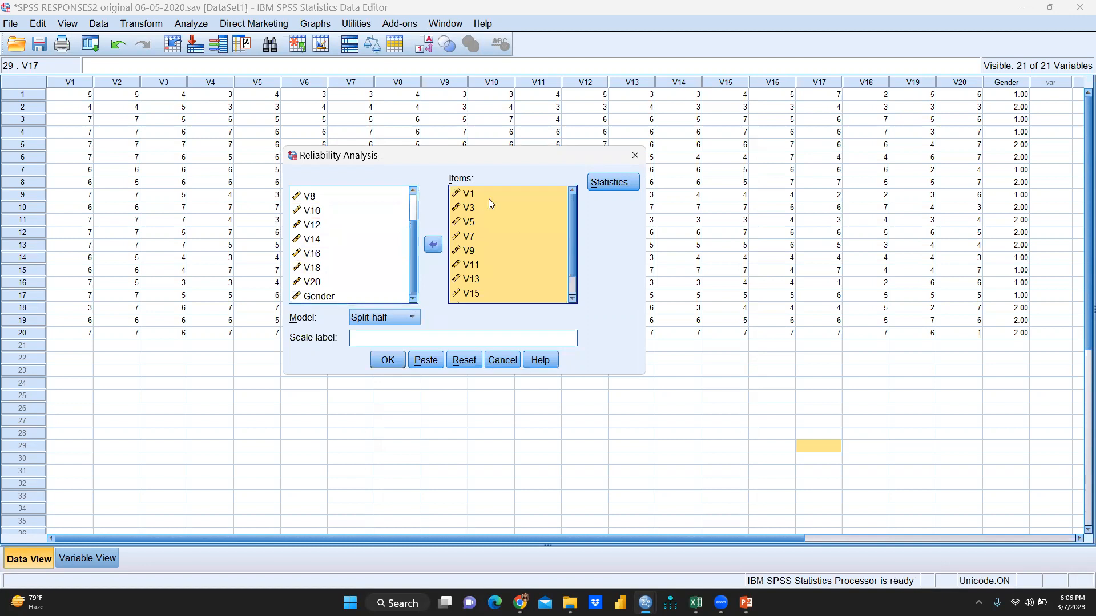
left_click(308, 195)
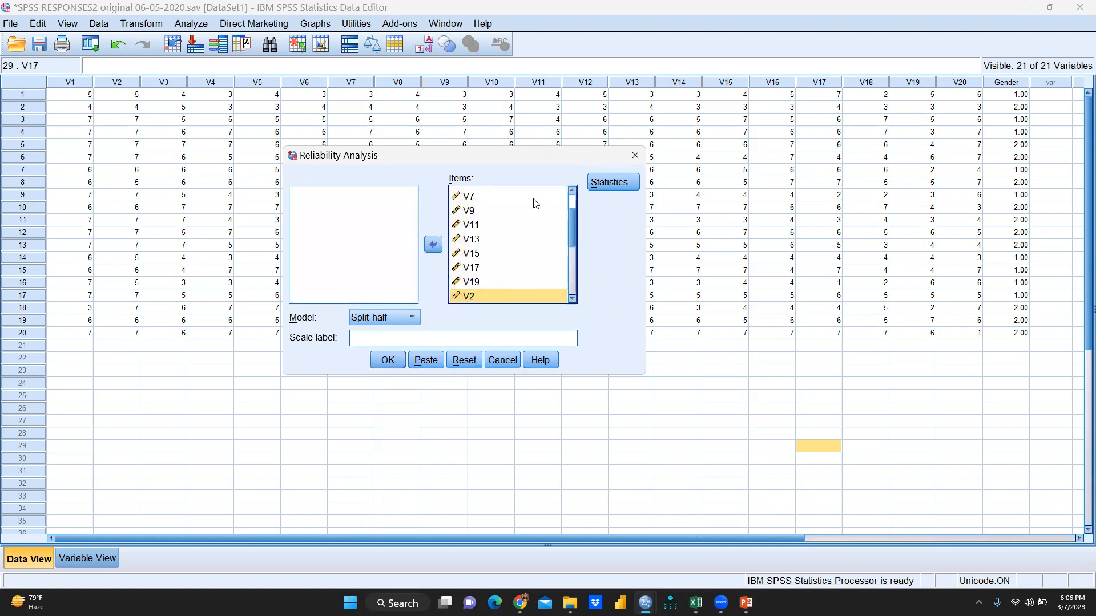
mouse_move(506, 289)
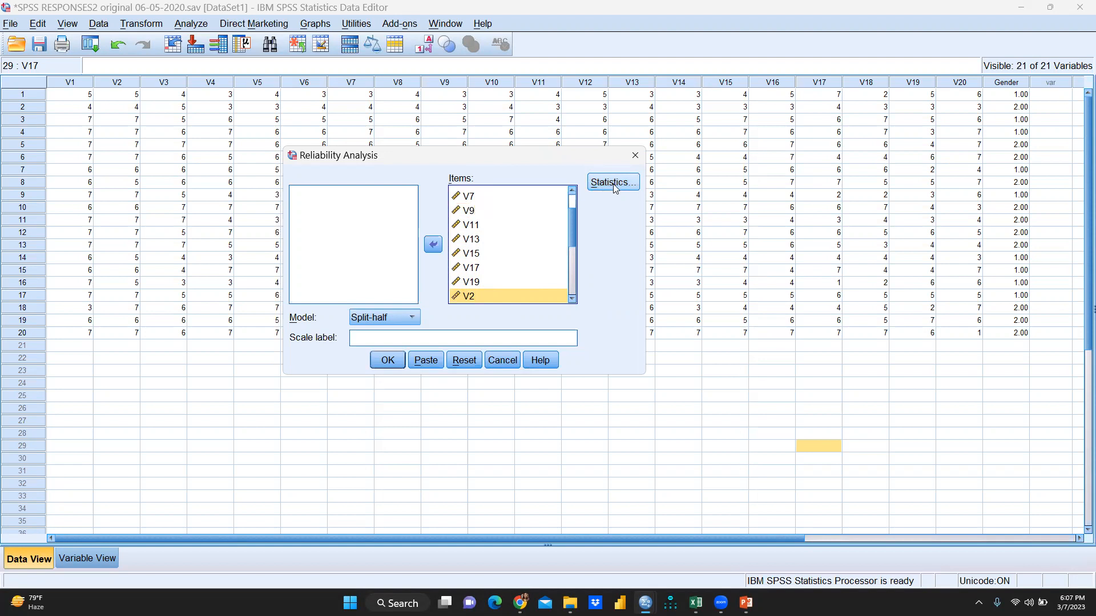
- Bring up the Statistics options of the Split-half Reliability Analysis dialog
left_click(411, 316)
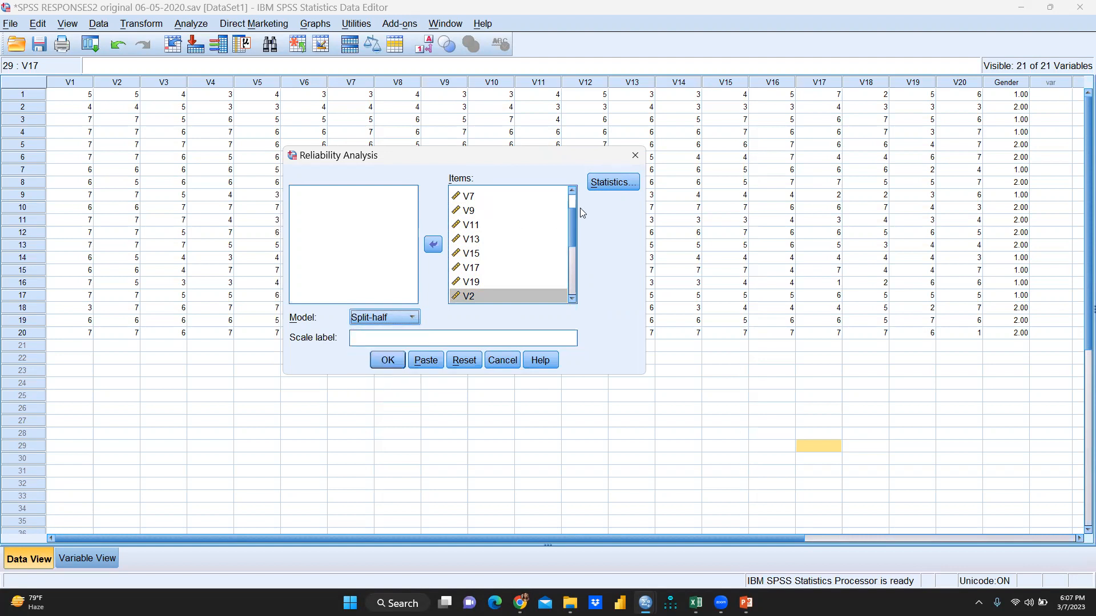
left_click(611, 181)
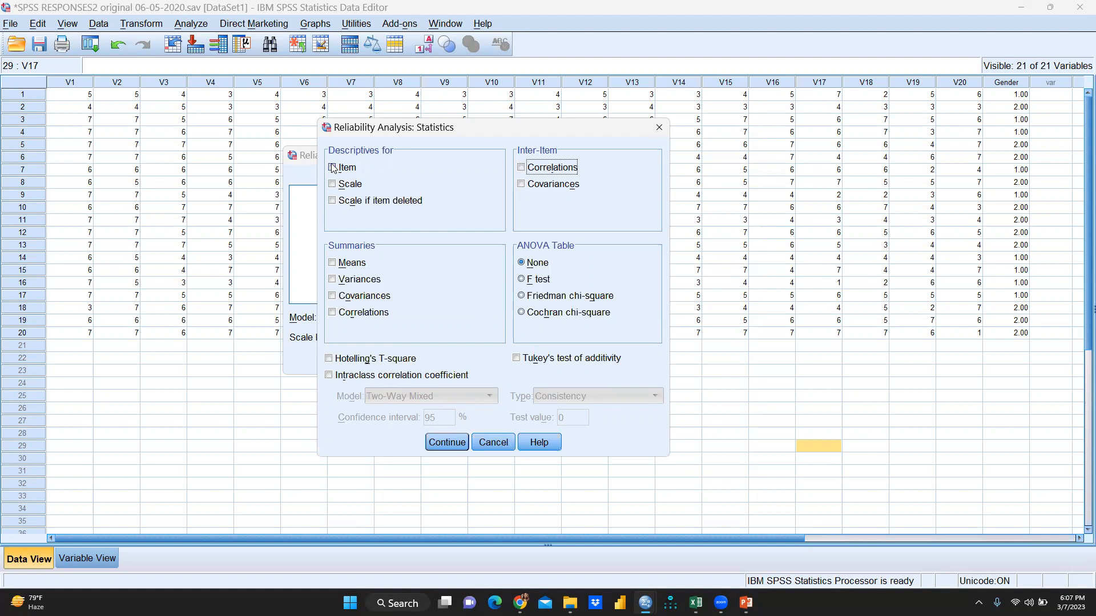
- Run the split-half analysis with Item, Scale if item deleted and Correlations statistics, giving Spearman-Brown .975
left_click(332, 184)
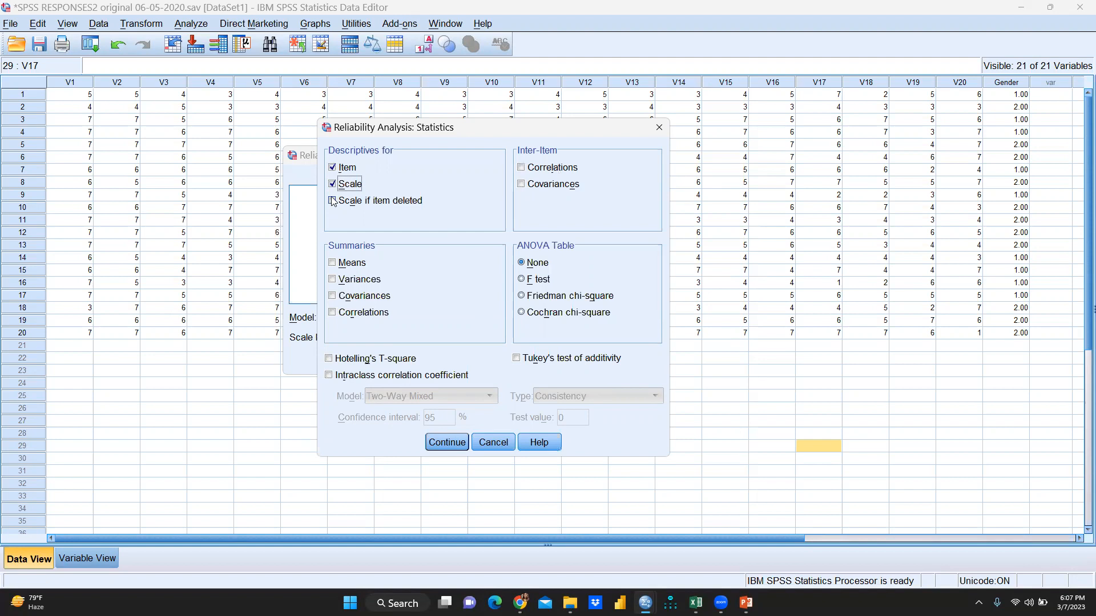
left_click(332, 201)
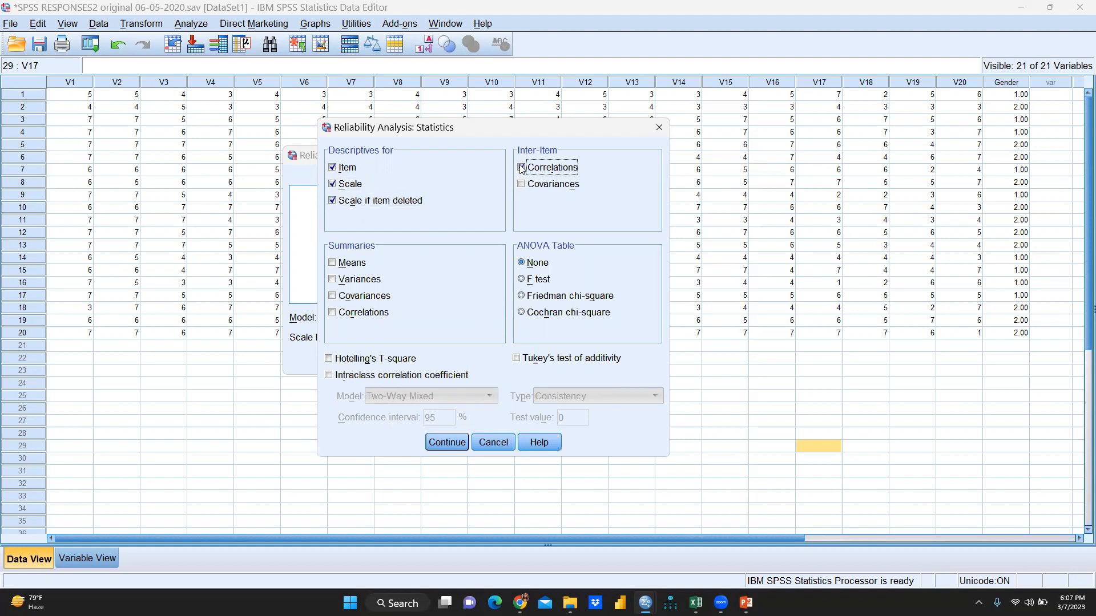
left_click(520, 166)
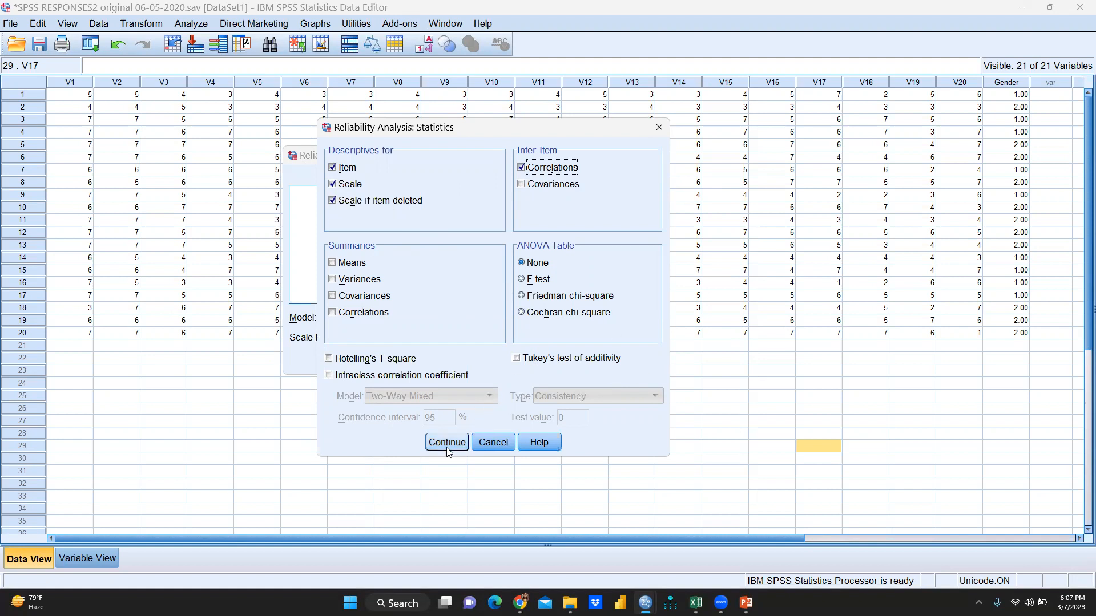
left_click(447, 442)
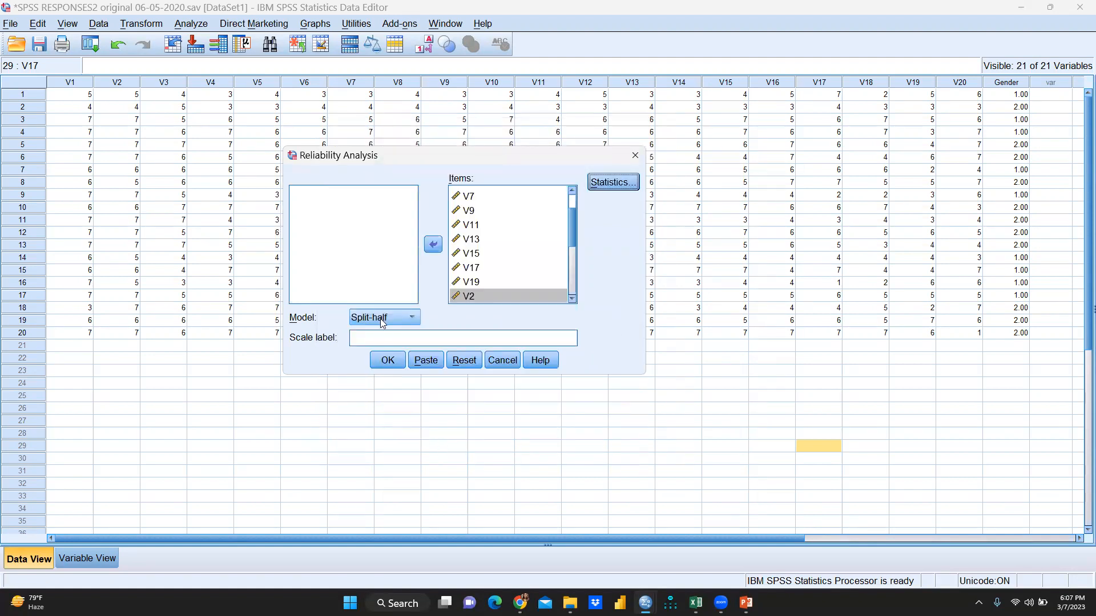
left_click(387, 360)
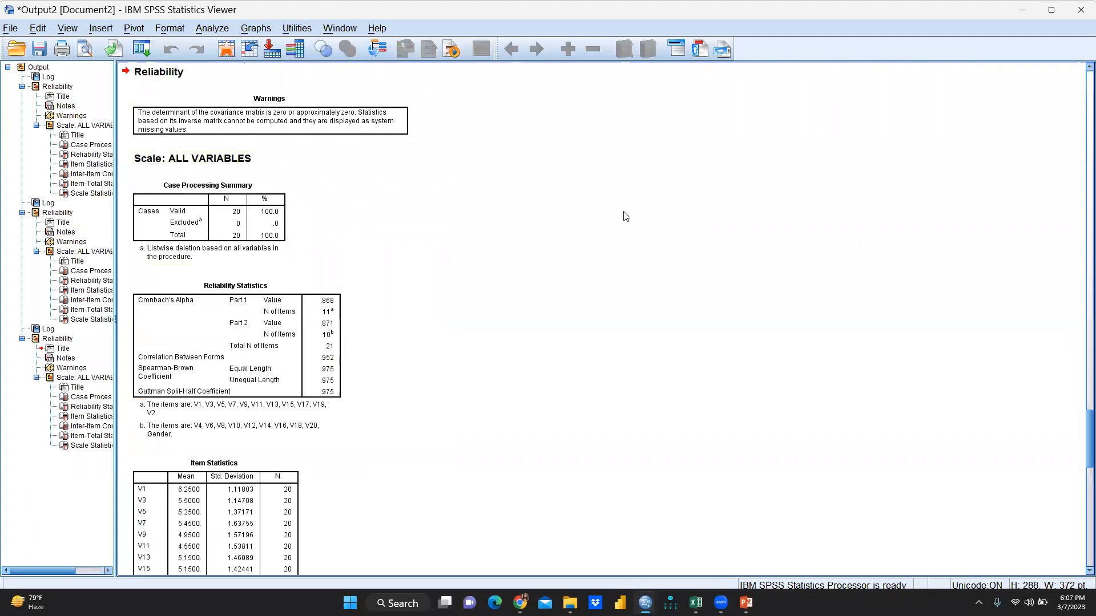
scroll("up", 3)
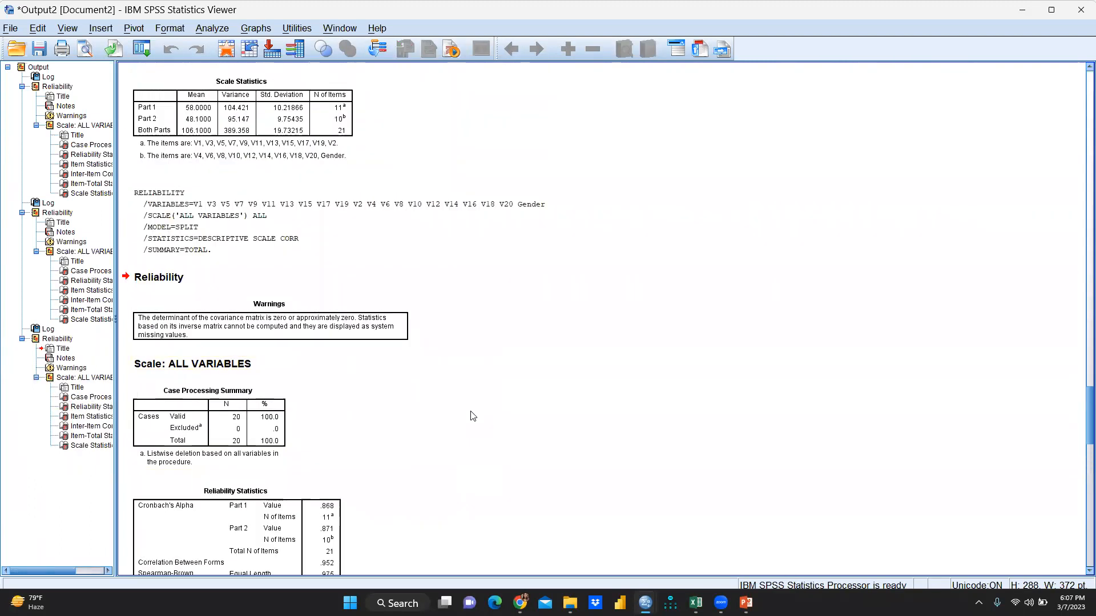
scroll("down", 3)
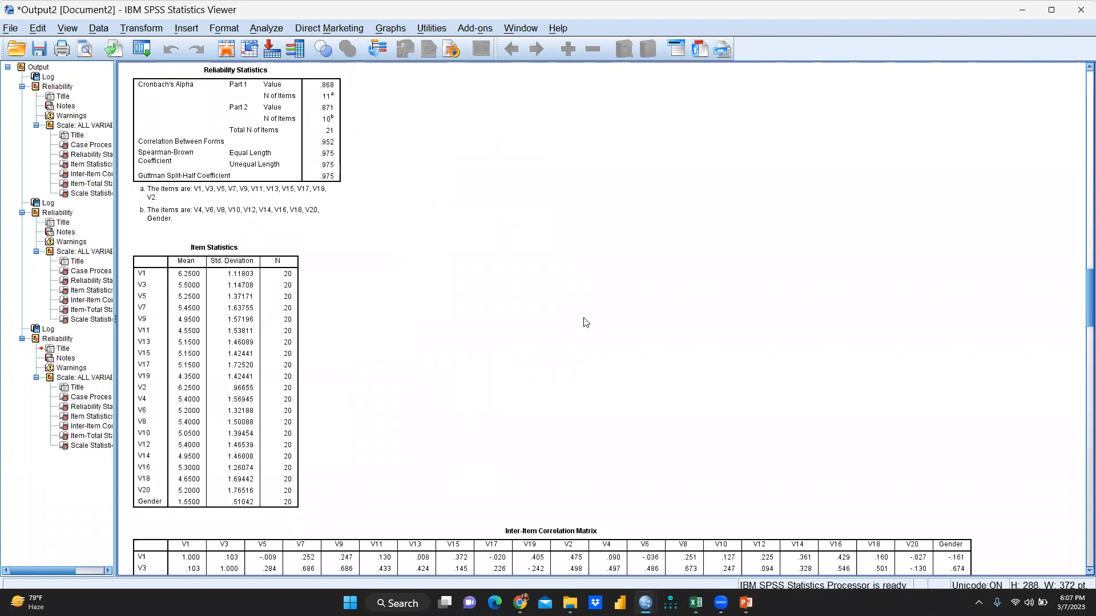
mouse_move(275, 167)
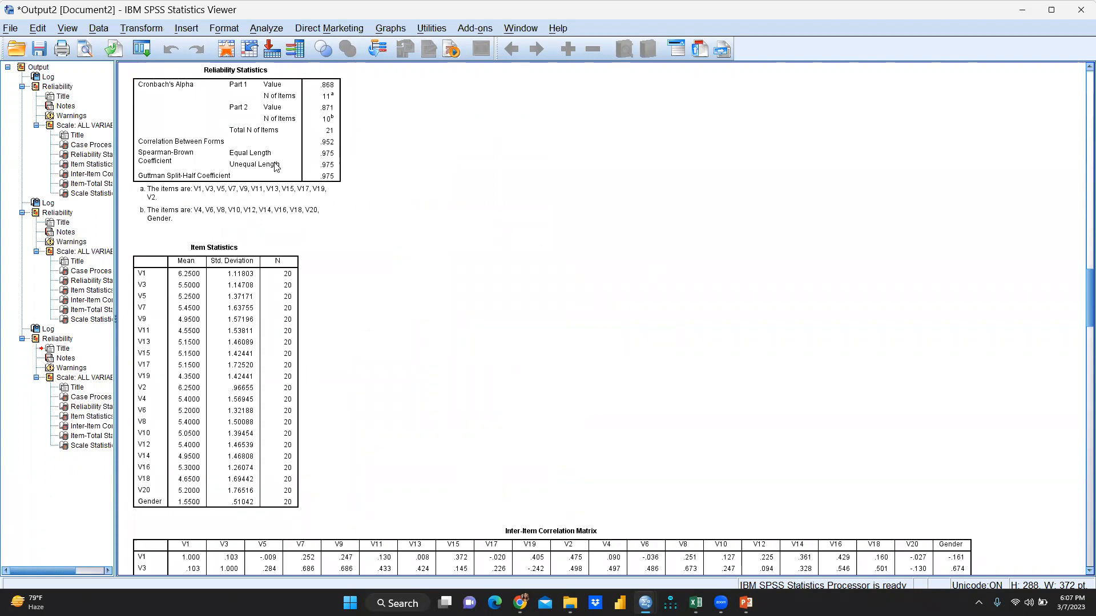
mouse_move(213, 164)
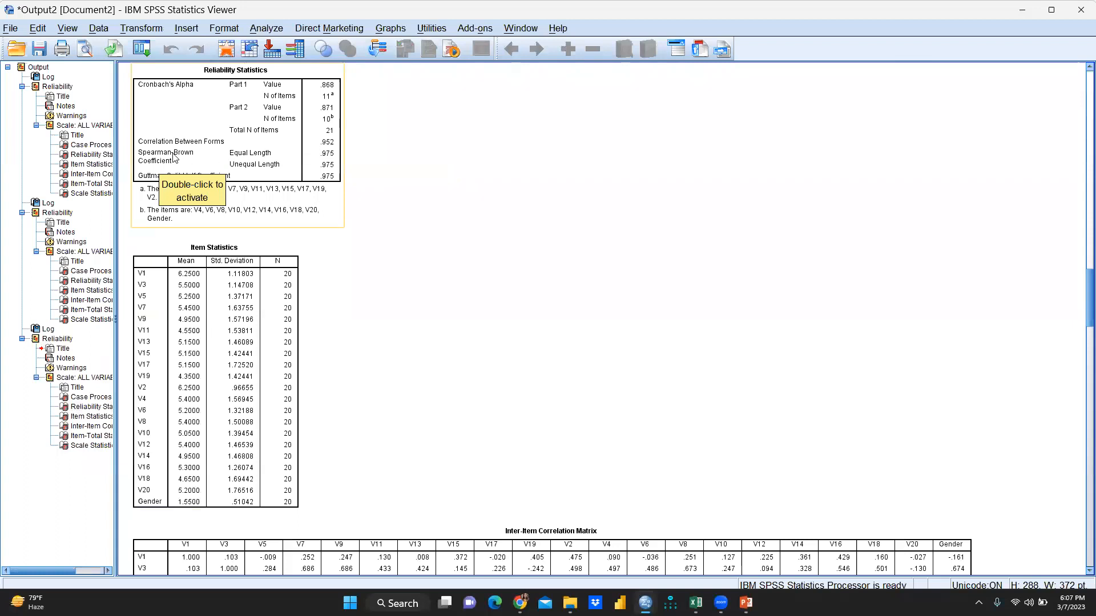
mouse_move(323, 148)
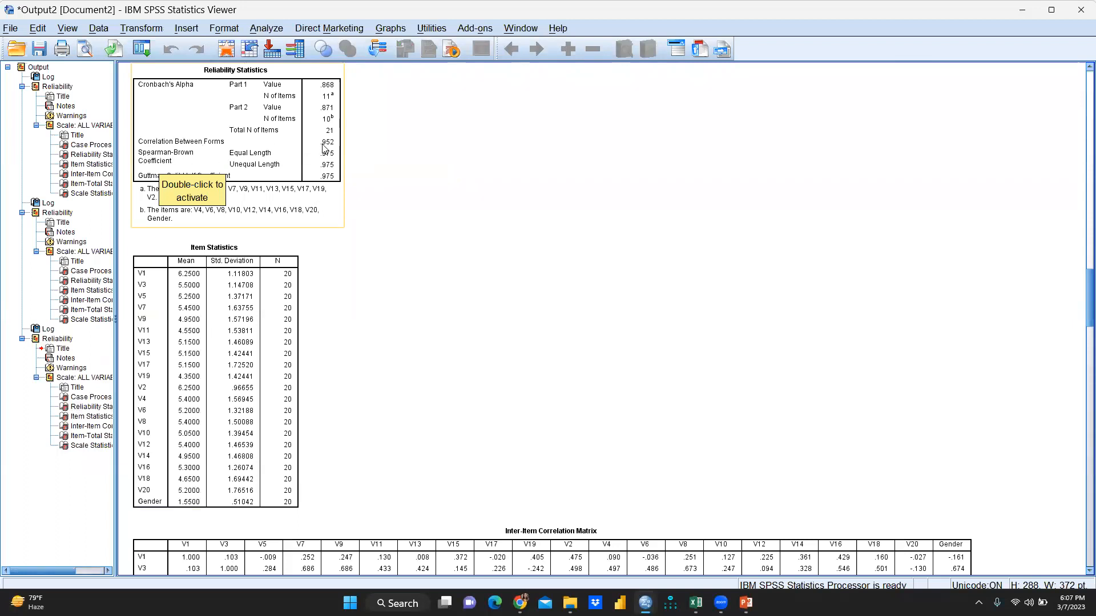
mouse_move(189, 163)
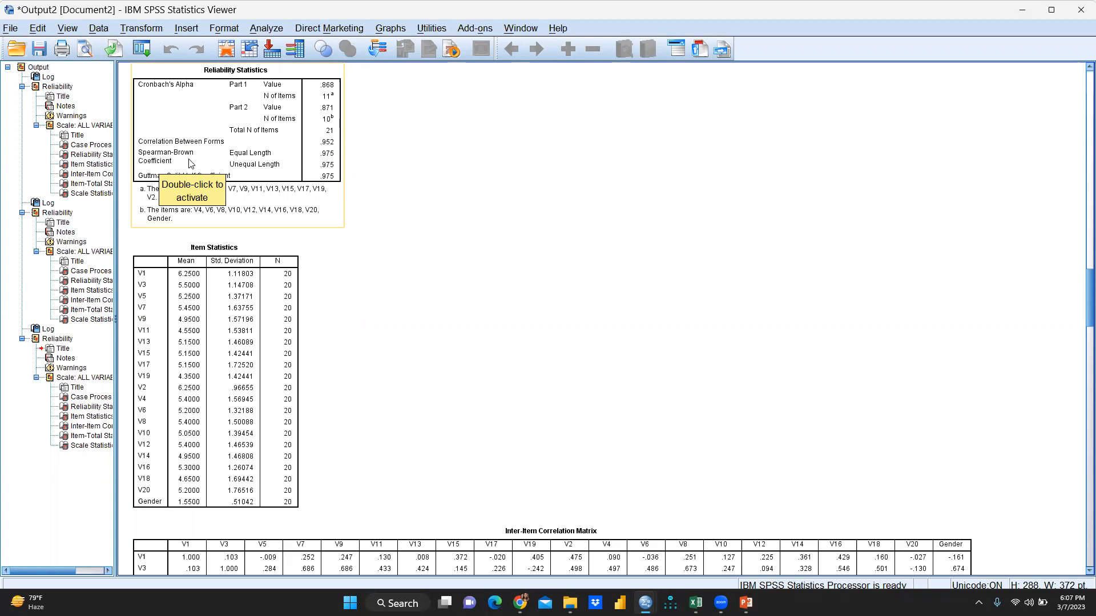
mouse_move(244, 169)
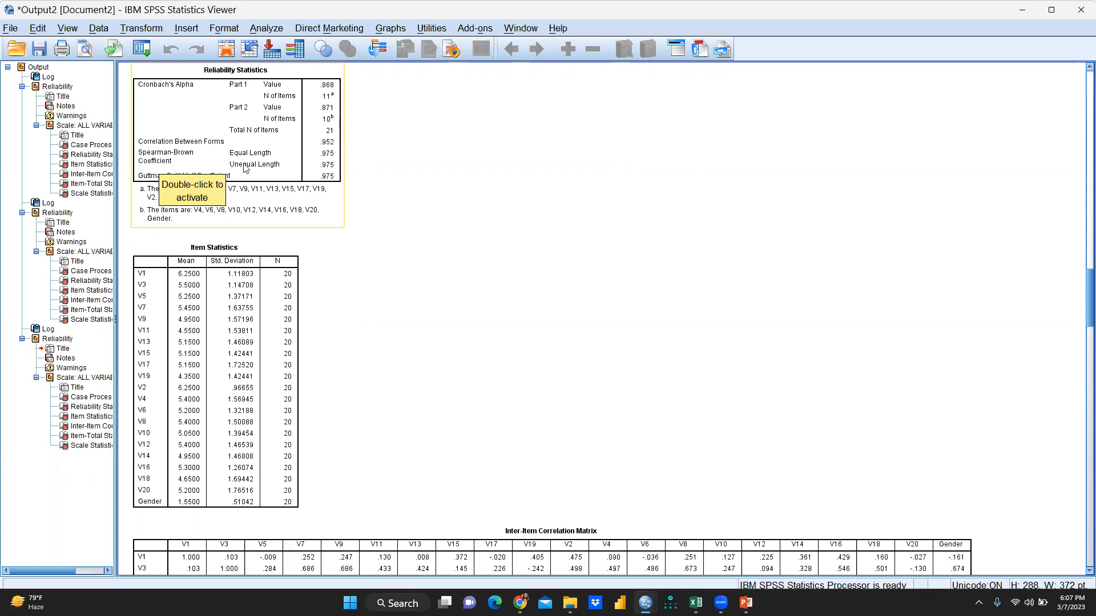
mouse_move(334, 169)
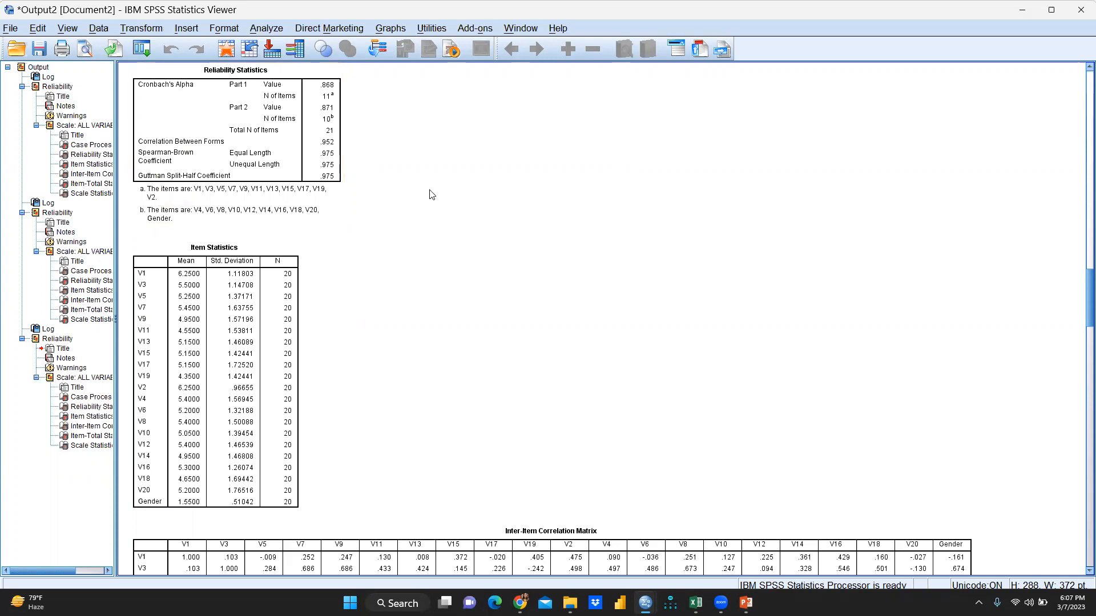
mouse_move(412, 440)
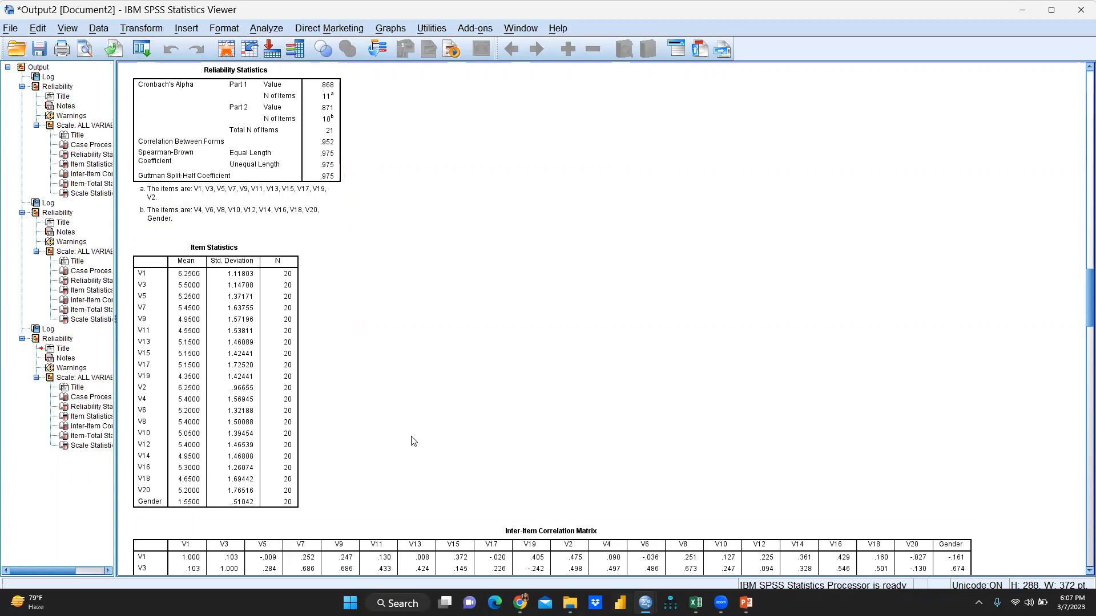
- Return to the Data Editor and reopen Analyze > Scale > Reliability Analysis
left_click(266, 27)
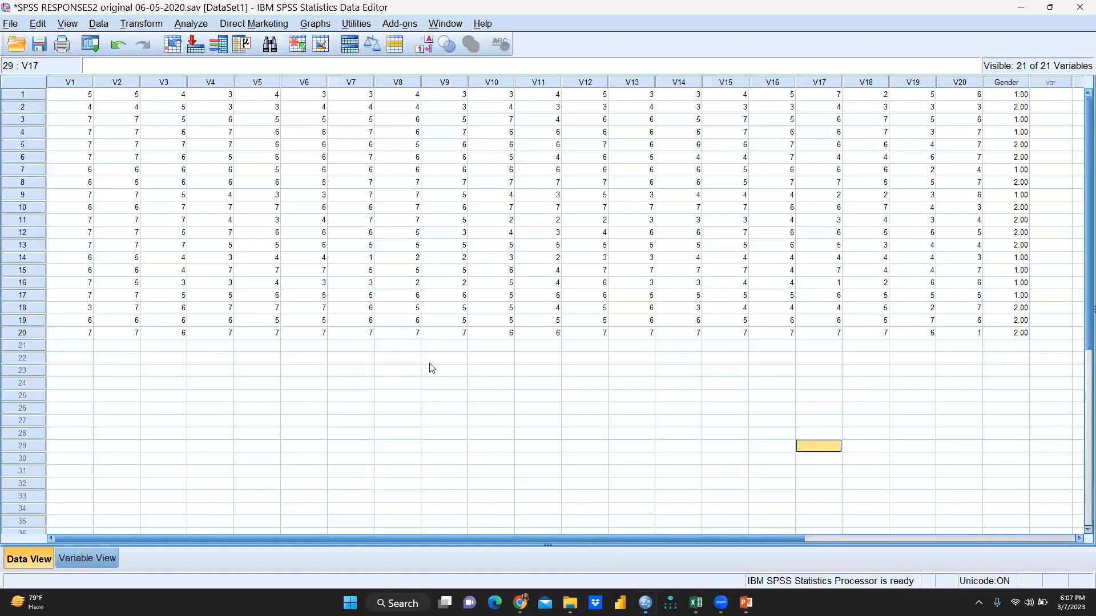
mouse_move(186, 471)
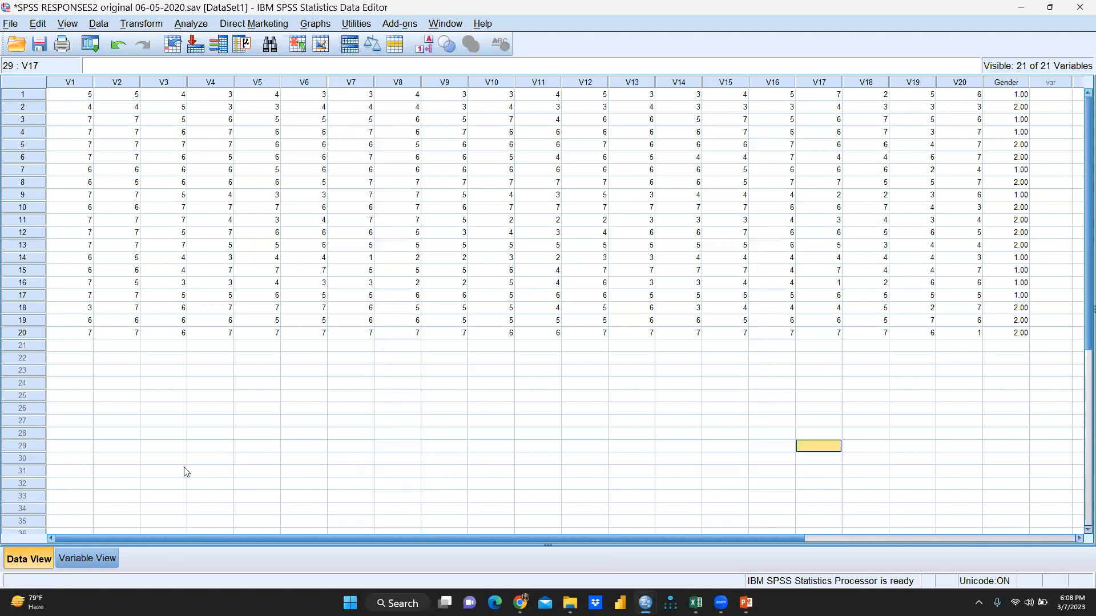
left_click(191, 23)
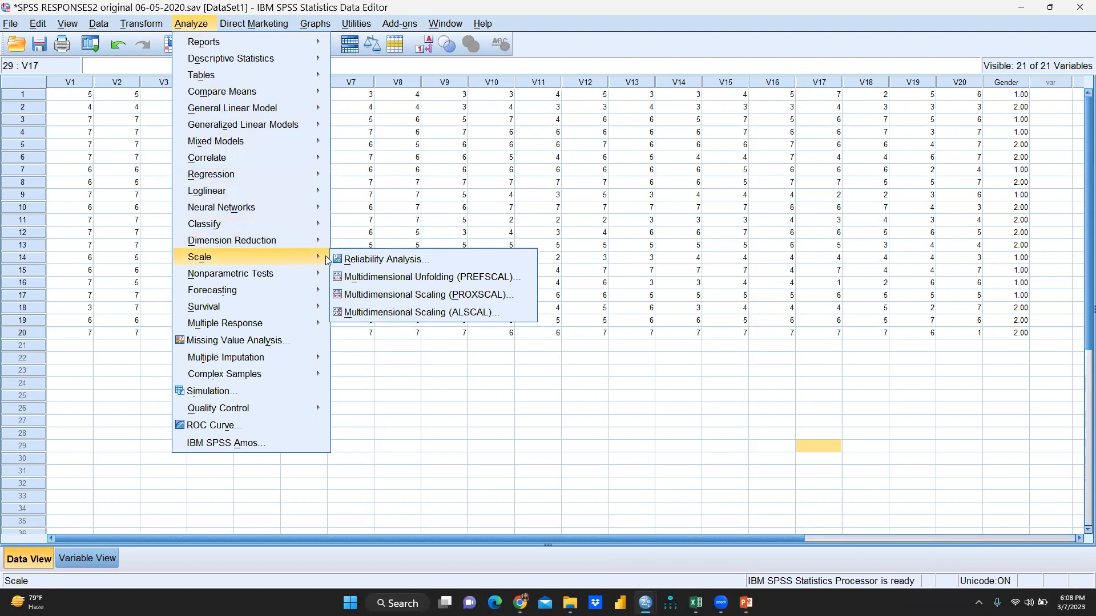
left_click(387, 259)
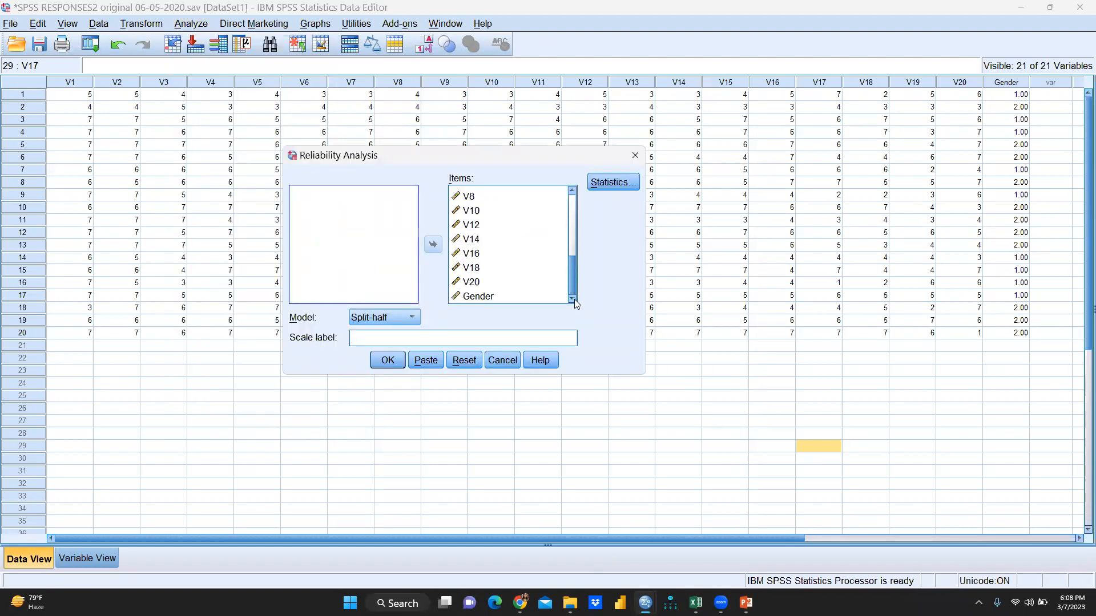
- Move Gender out of the Items list and rerun the reliability analysis
left_click(477, 295)
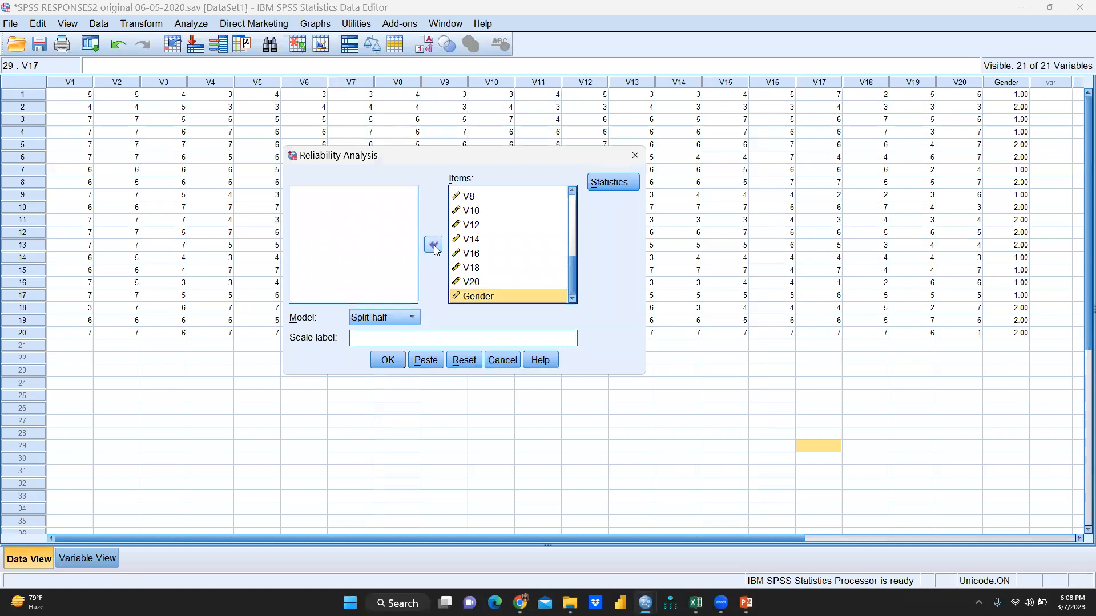
left_click(432, 244)
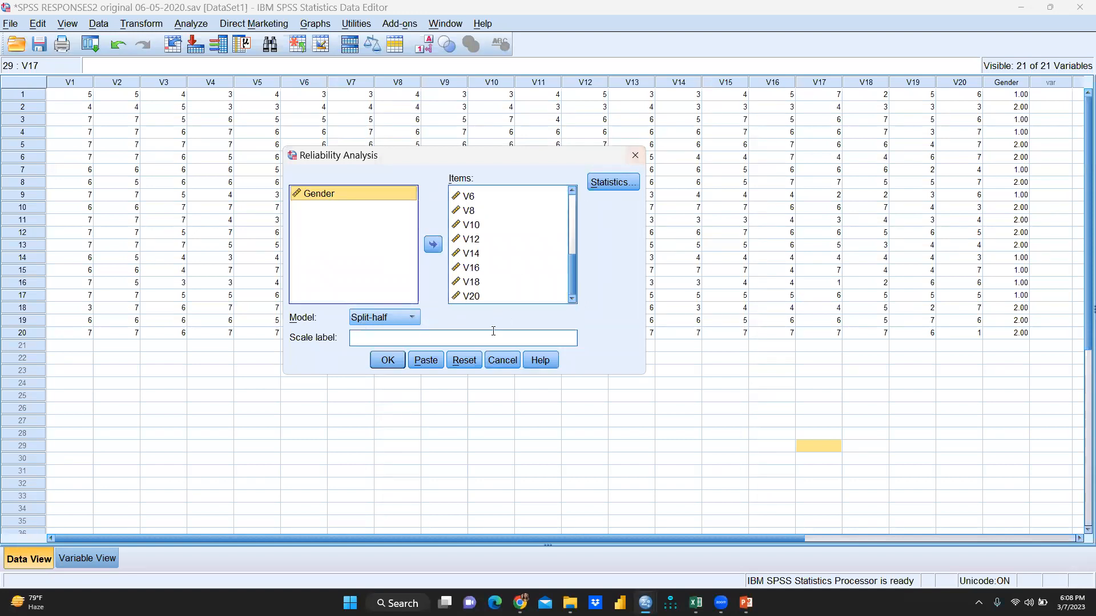
left_click(387, 359)
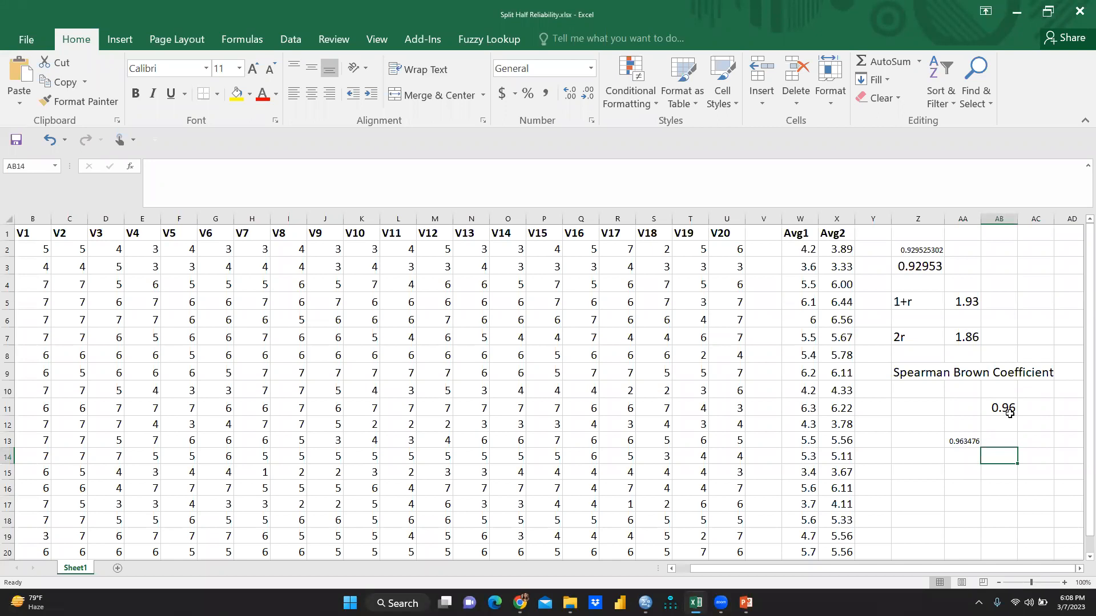
mouse_move(671, 597)
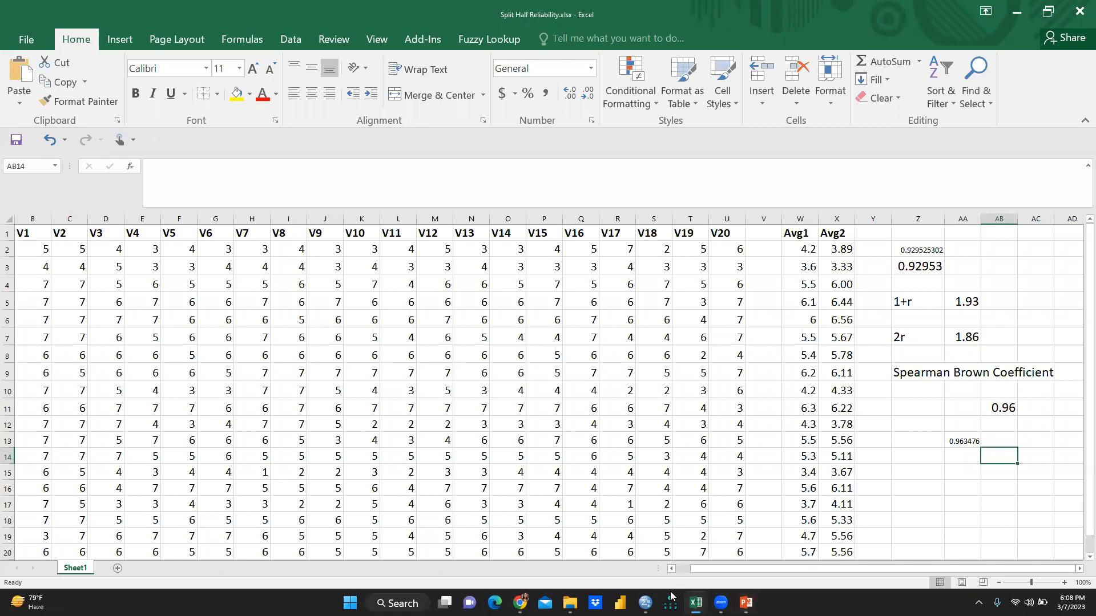
mouse_move(695, 602)
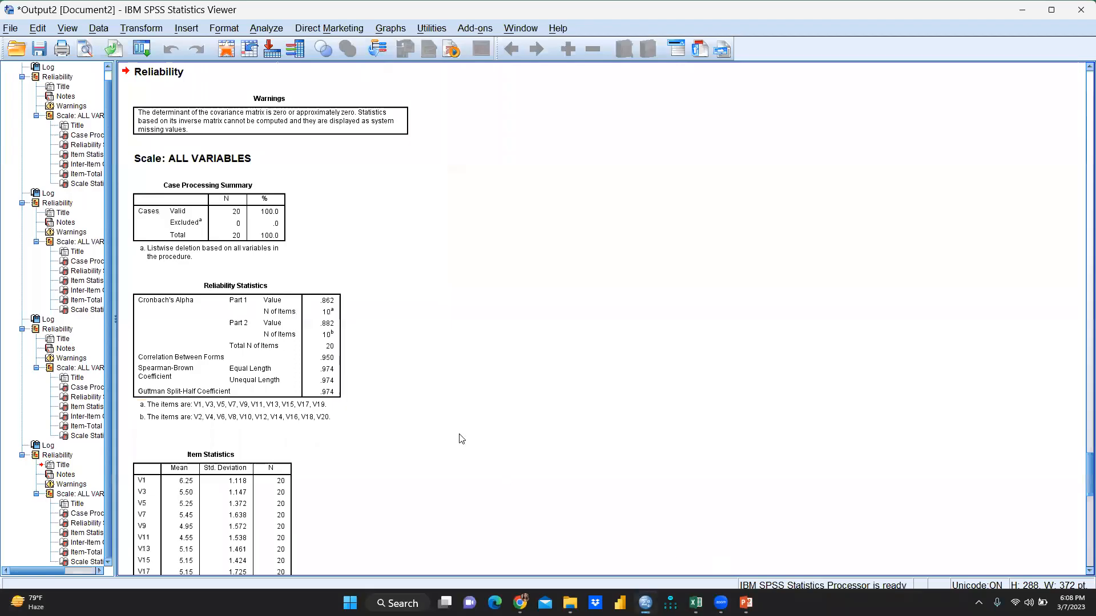
left_click(234, 342)
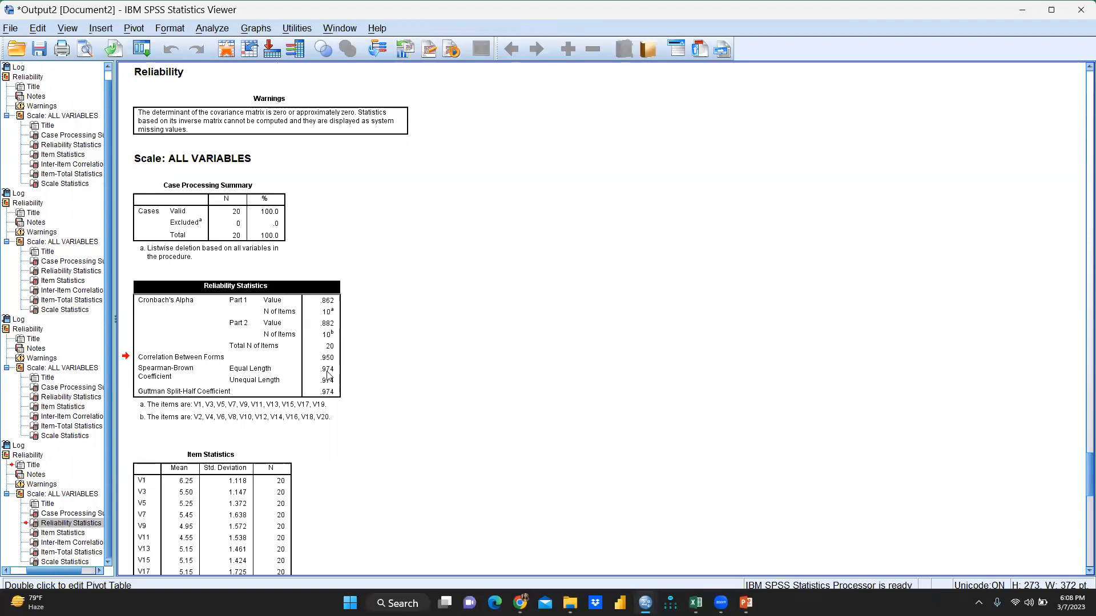
left_click(326, 368)
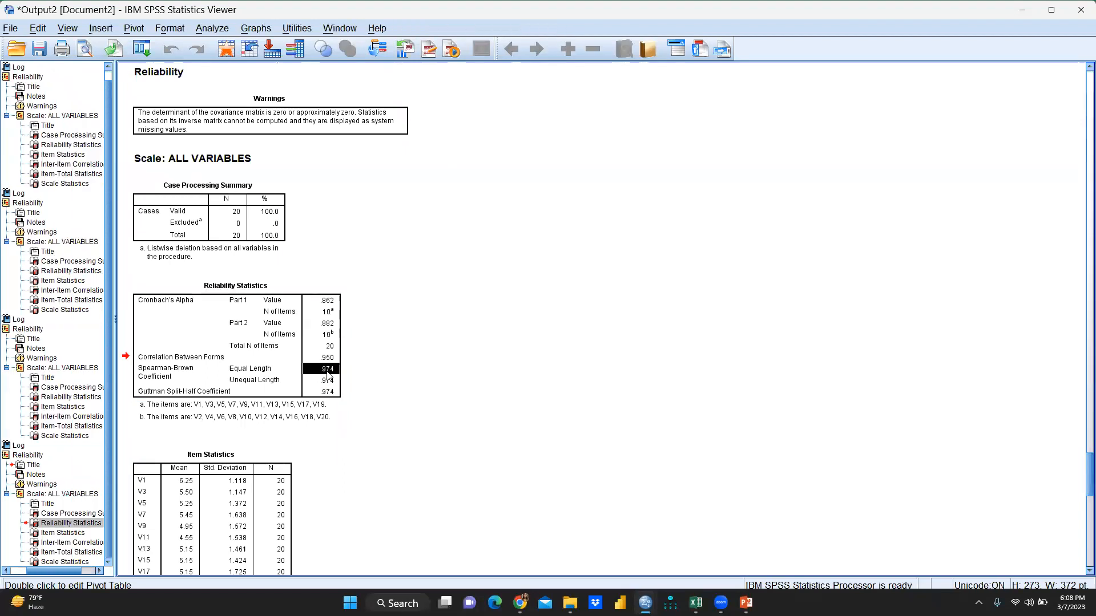
left_click(395, 369)
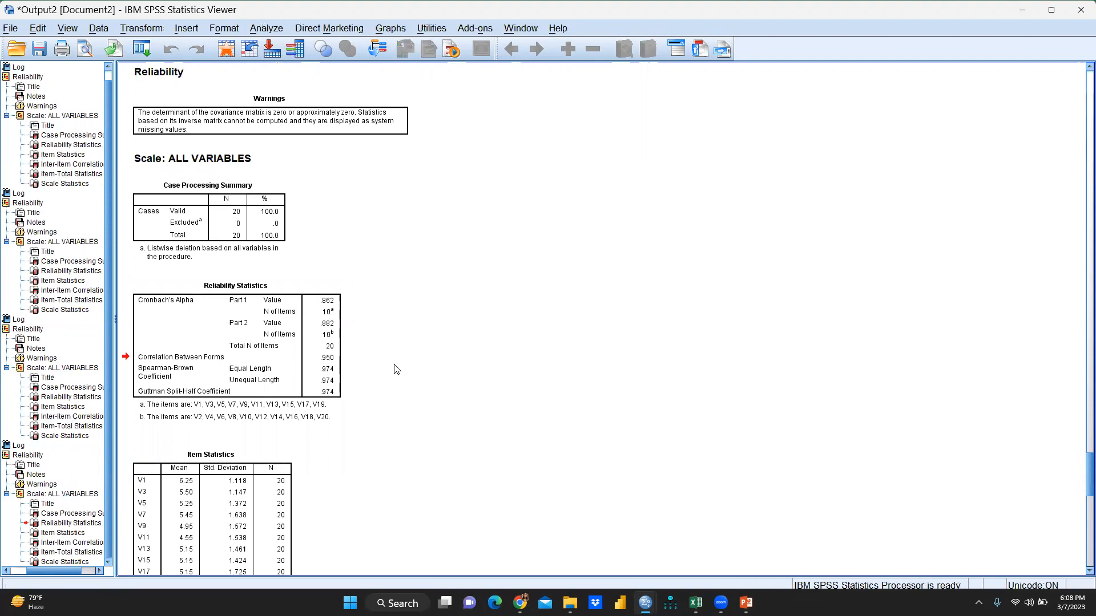
mouse_move(683, 229)
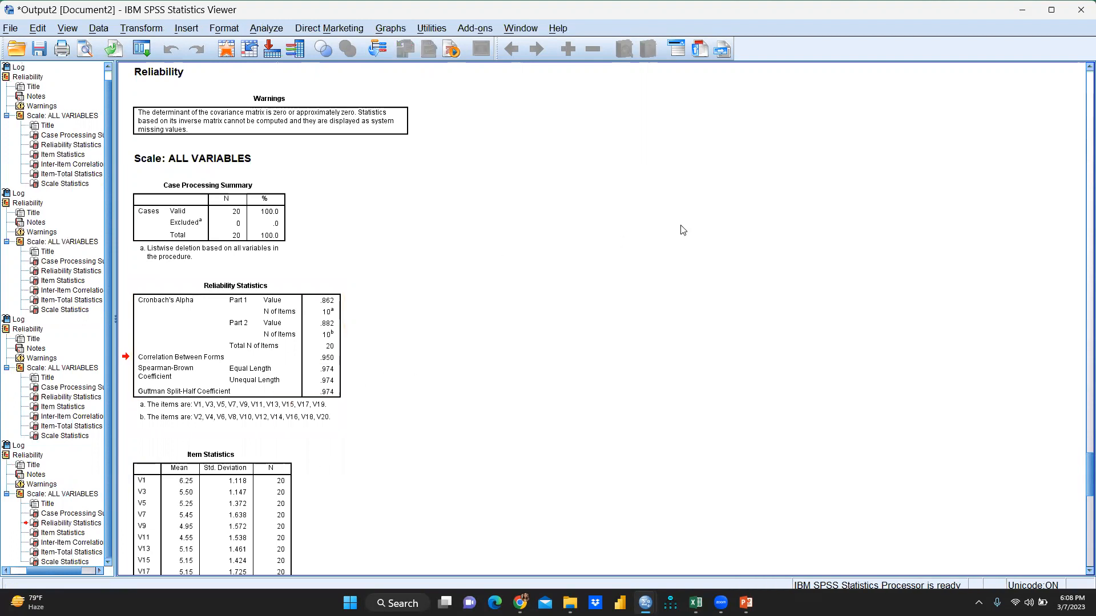
left_click(235, 356)
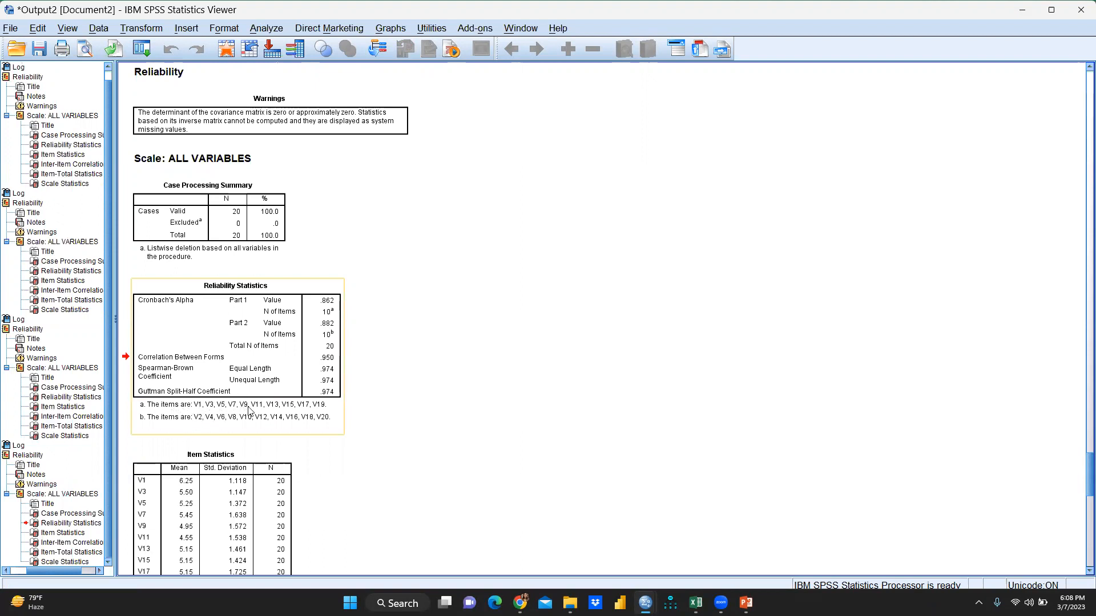
mouse_move(317, 411)
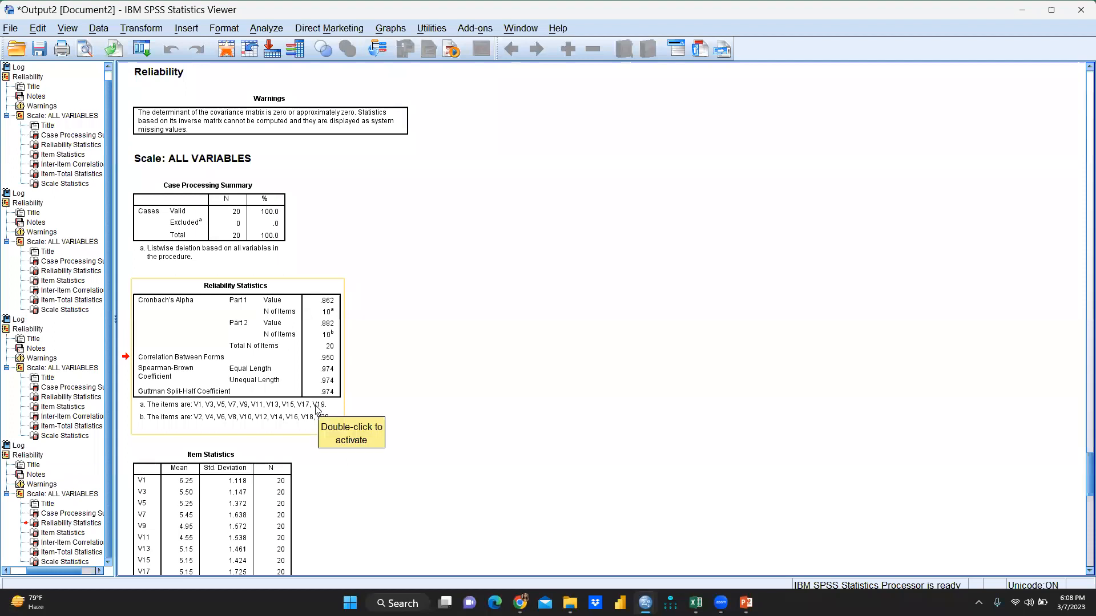
mouse_move(234, 424)
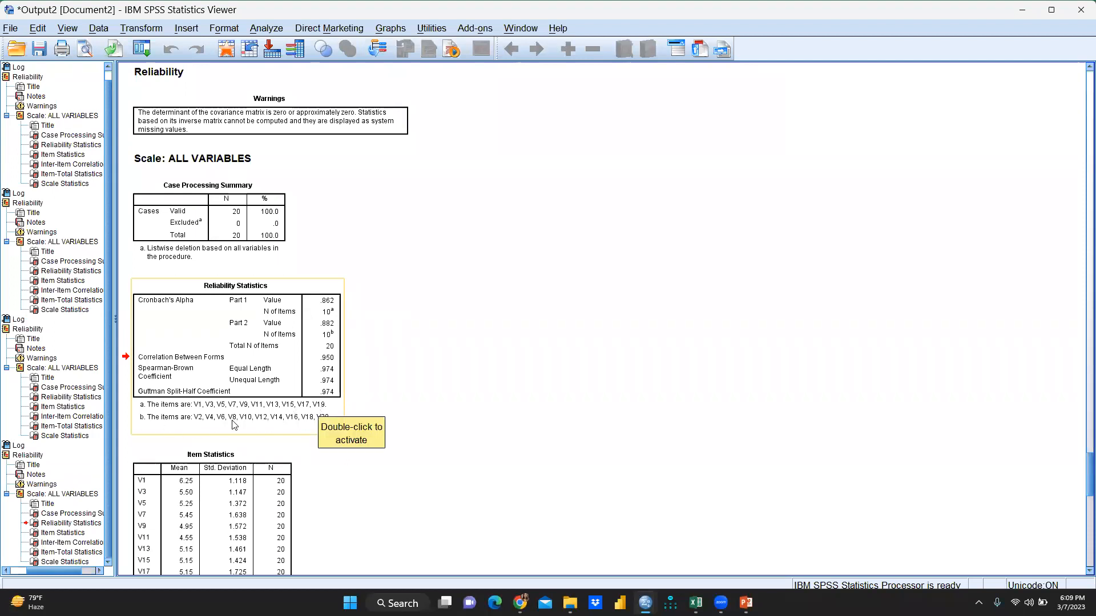
mouse_move(223, 426)
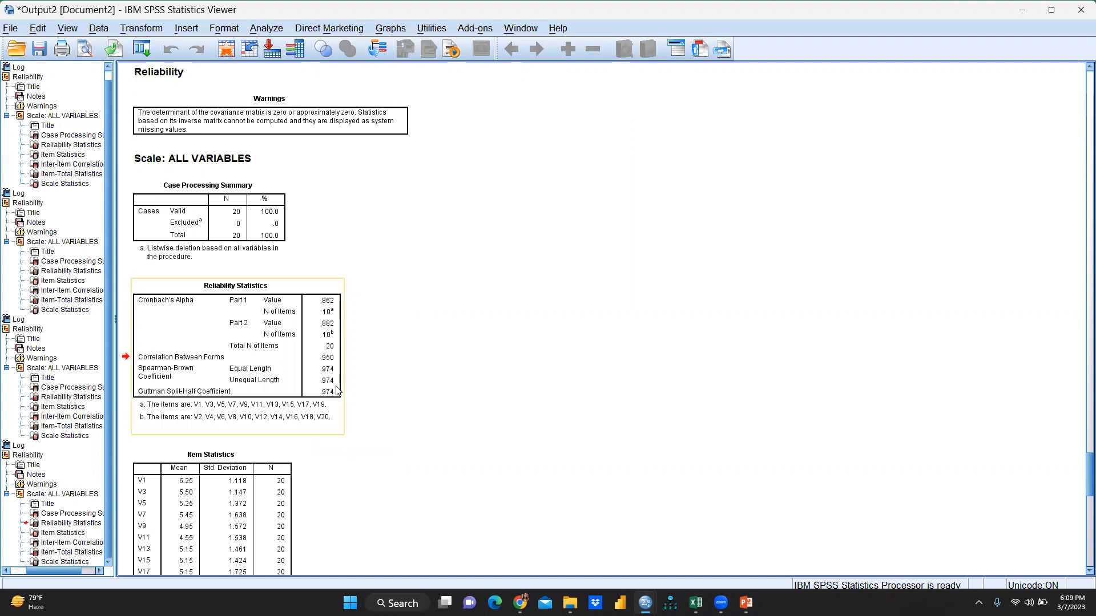
mouse_move(329, 396)
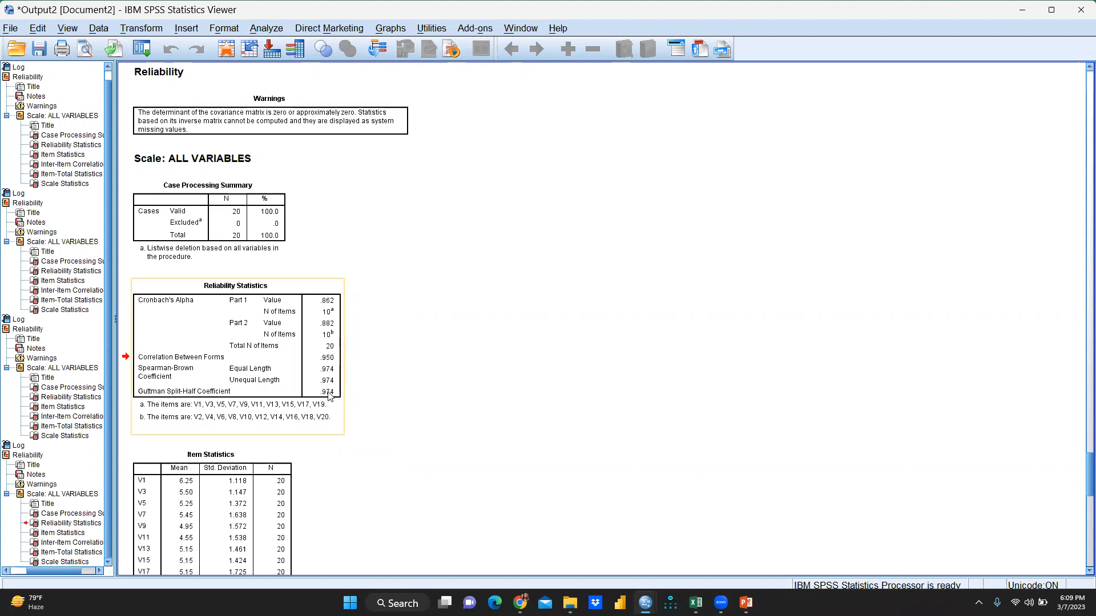
mouse_move(515, 603)
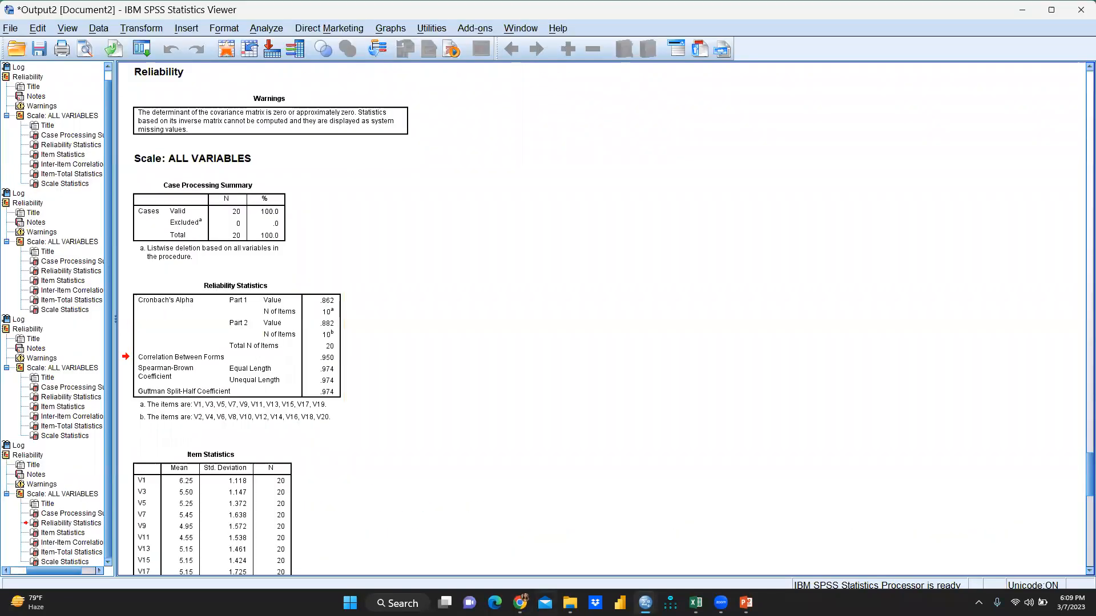
mouse_move(695, 602)
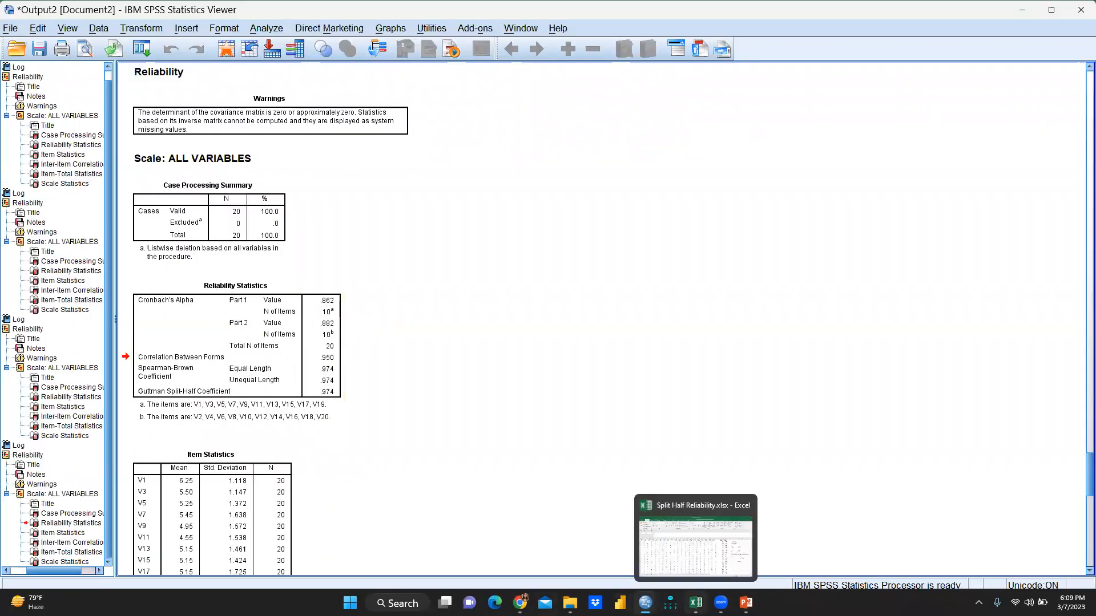
- Switch to the split-half workbook and copy the Sheet1 item score data for Sheet2
left_click(694, 536)
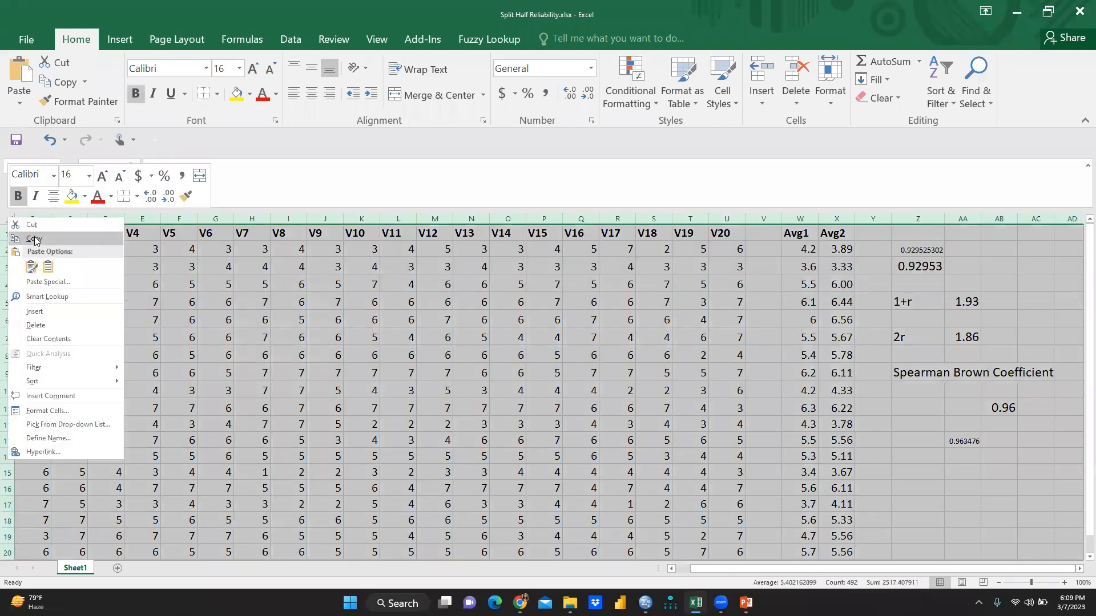
left_click(34, 239)
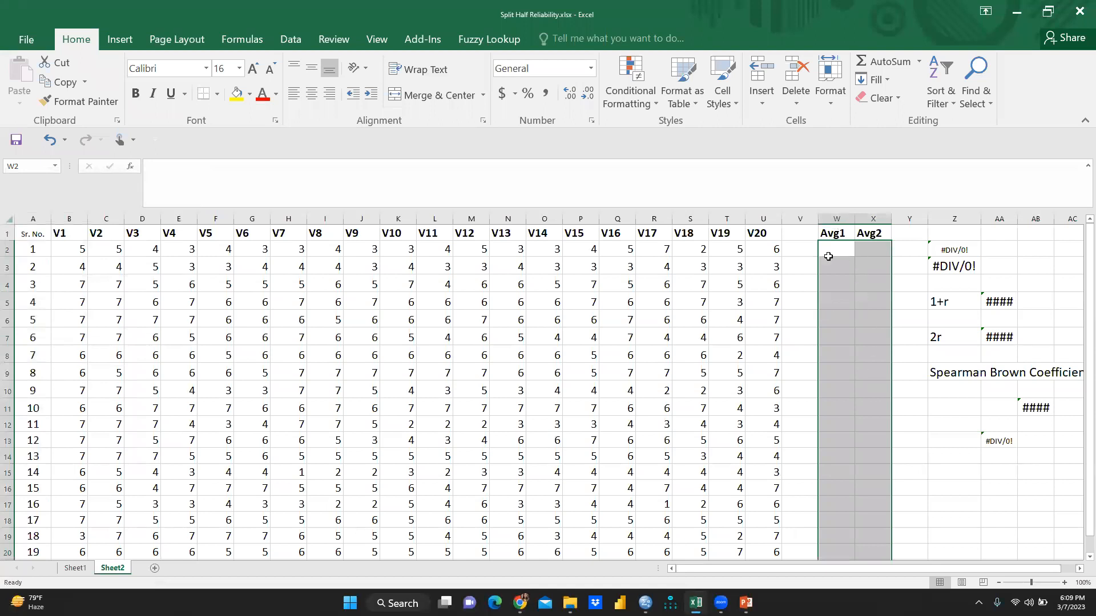
- Enter =AVERAGE(B2:K2) as Avg1 in W2 and fill it down the column
left_click(836, 249)
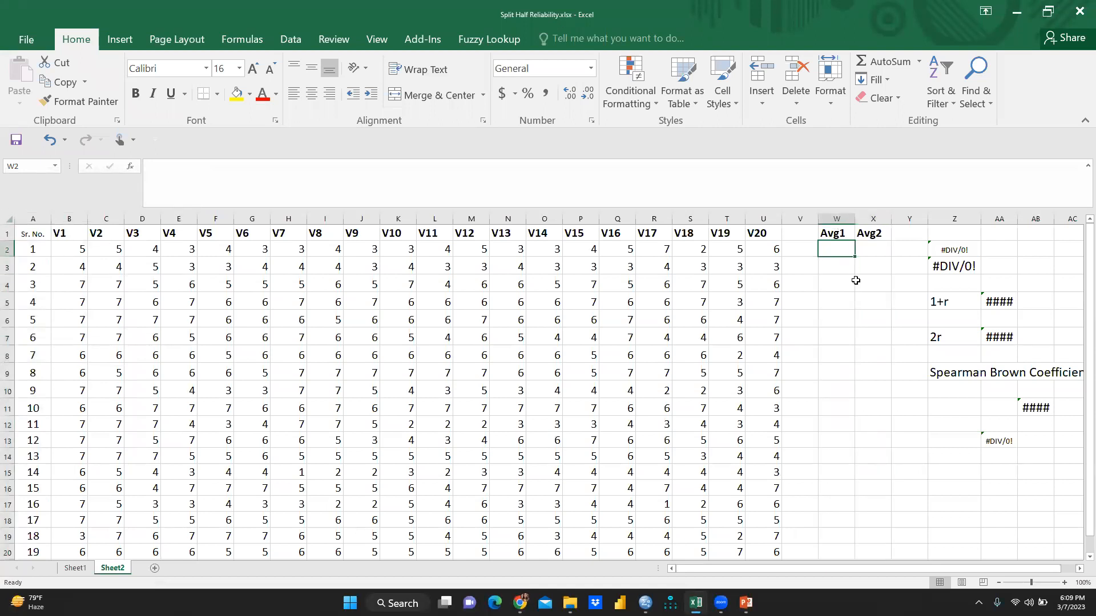
type("=")
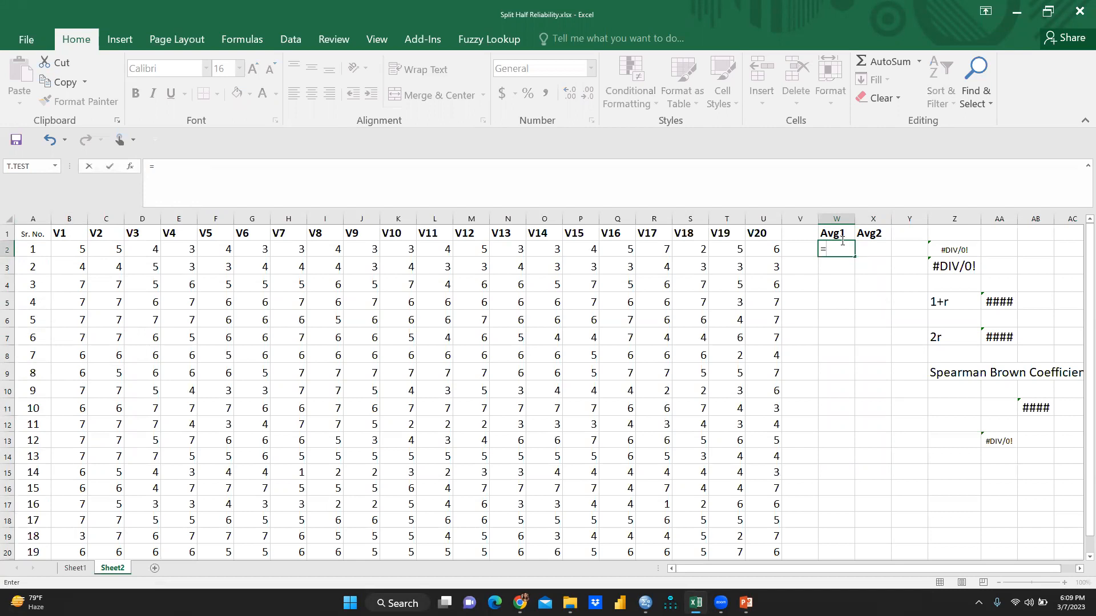
type("av")
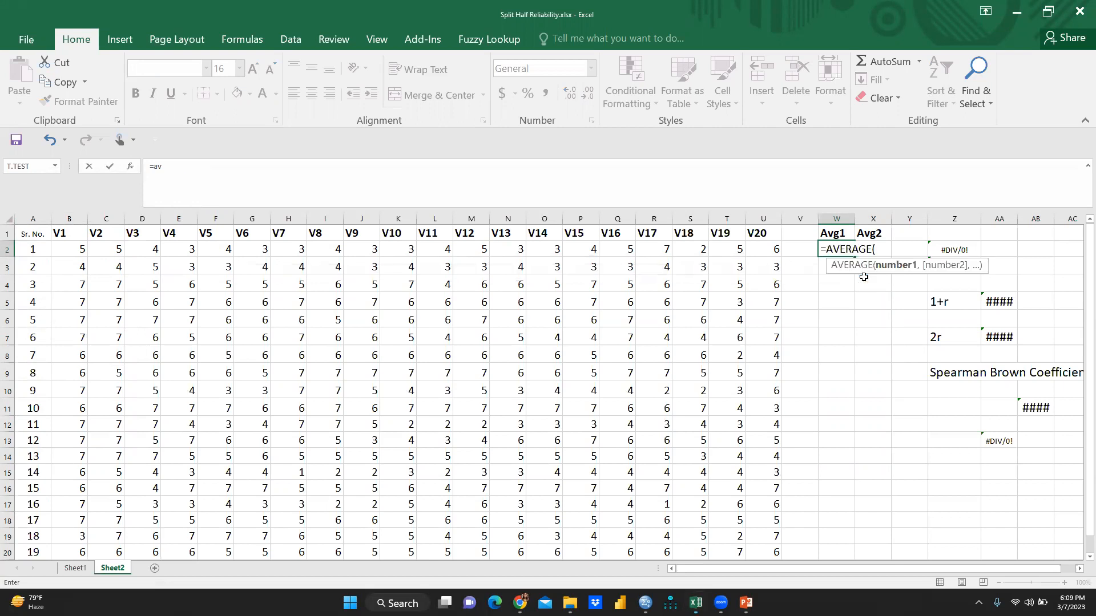
left_click(68, 249)
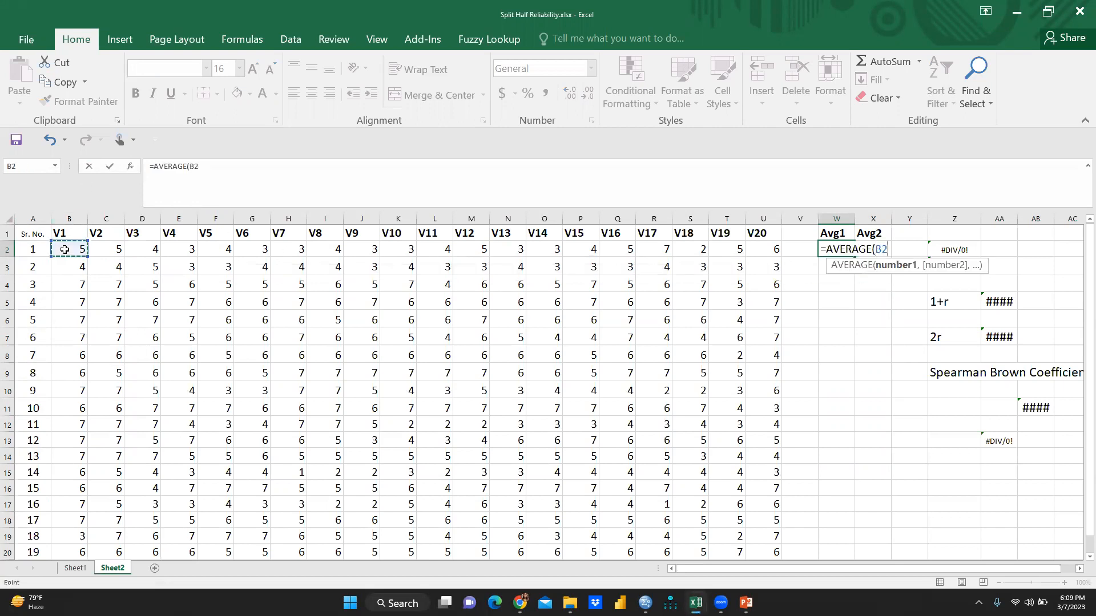
left_click_drag(69, 249, 397, 248)
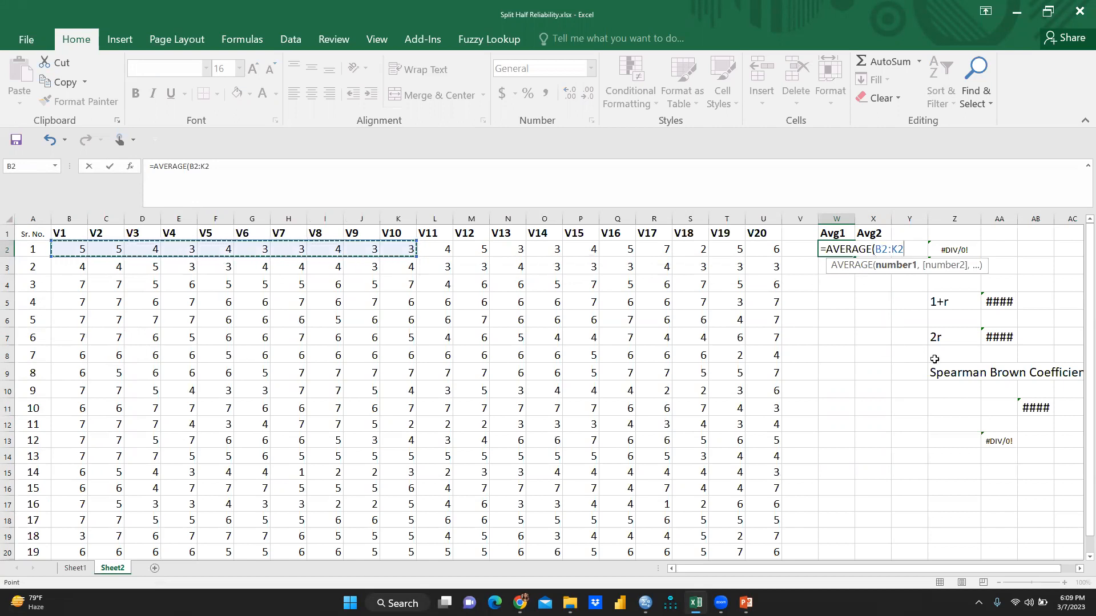
mouse_move(959, 369)
type(")")
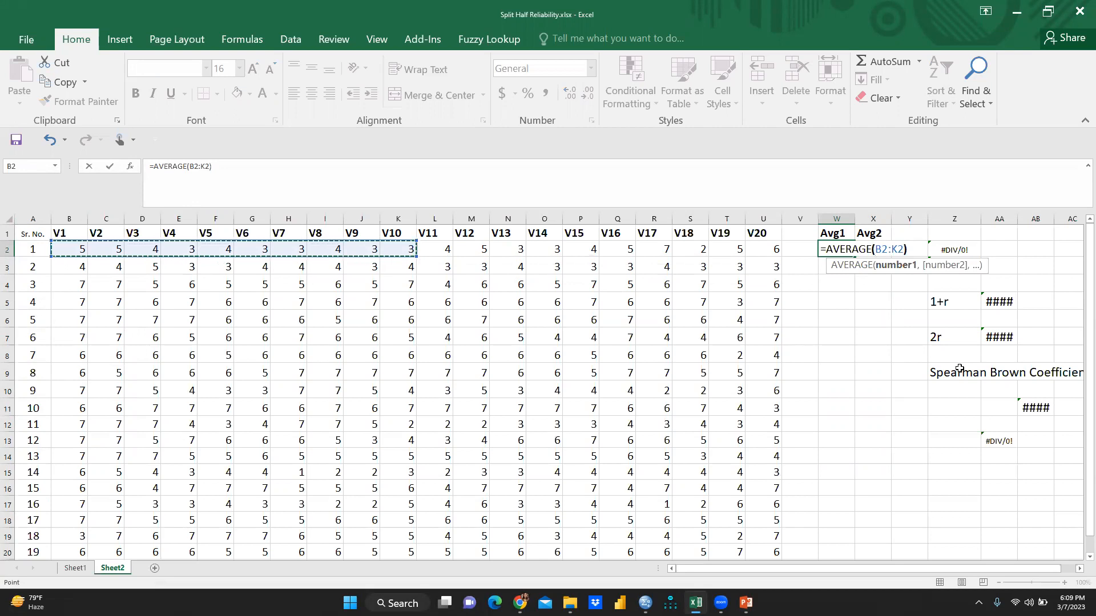
key("Return")
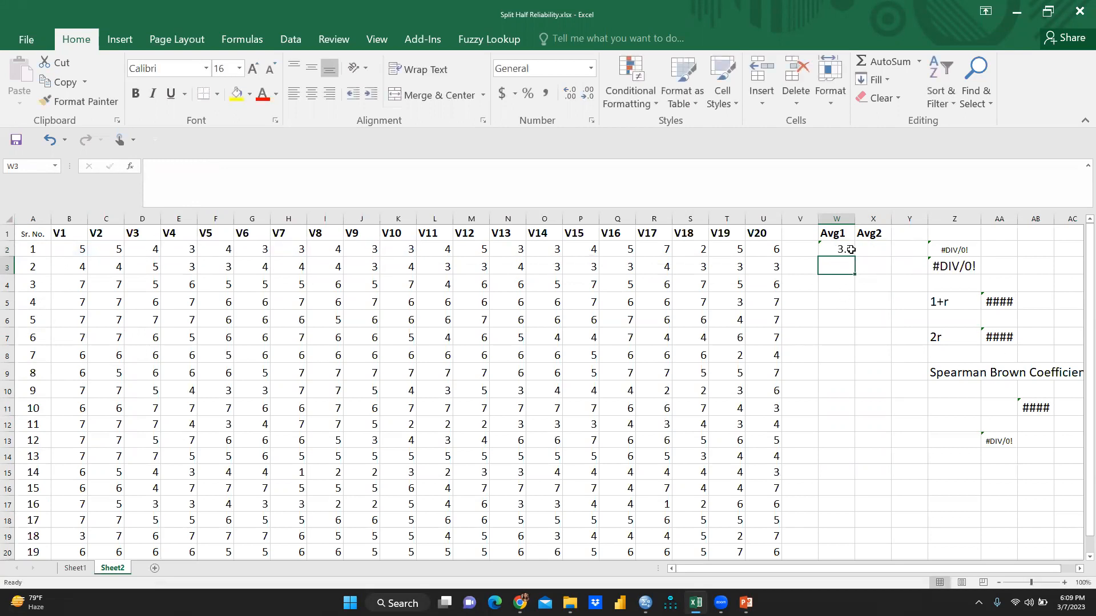
left_click(835, 249)
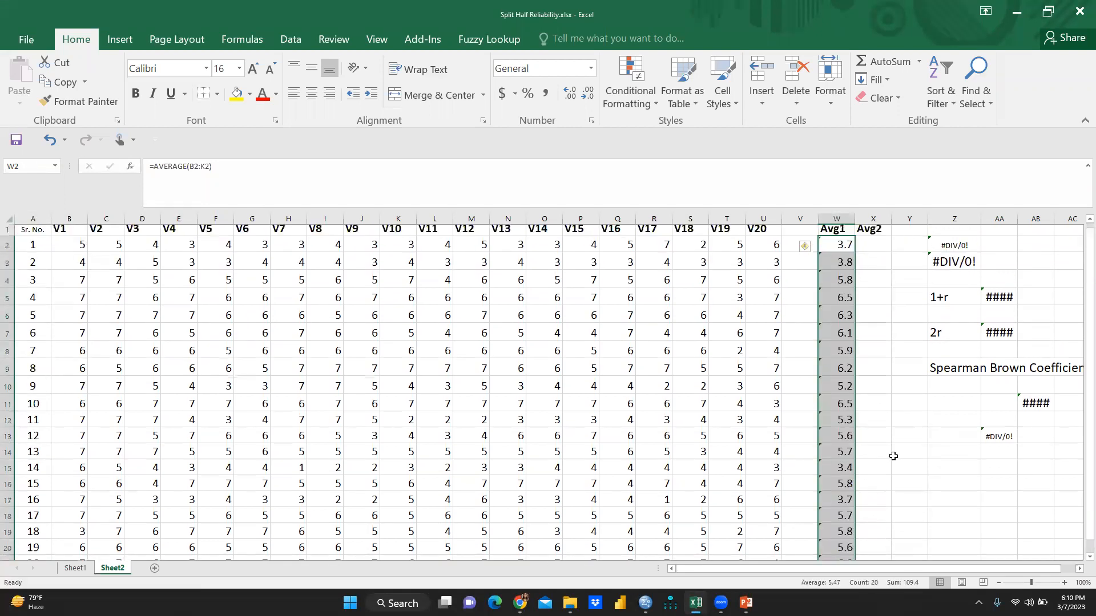
- Enter =AVERAGE(L2:U2) as Avg2 in X2 and fill it down the column
left_click(873, 248)
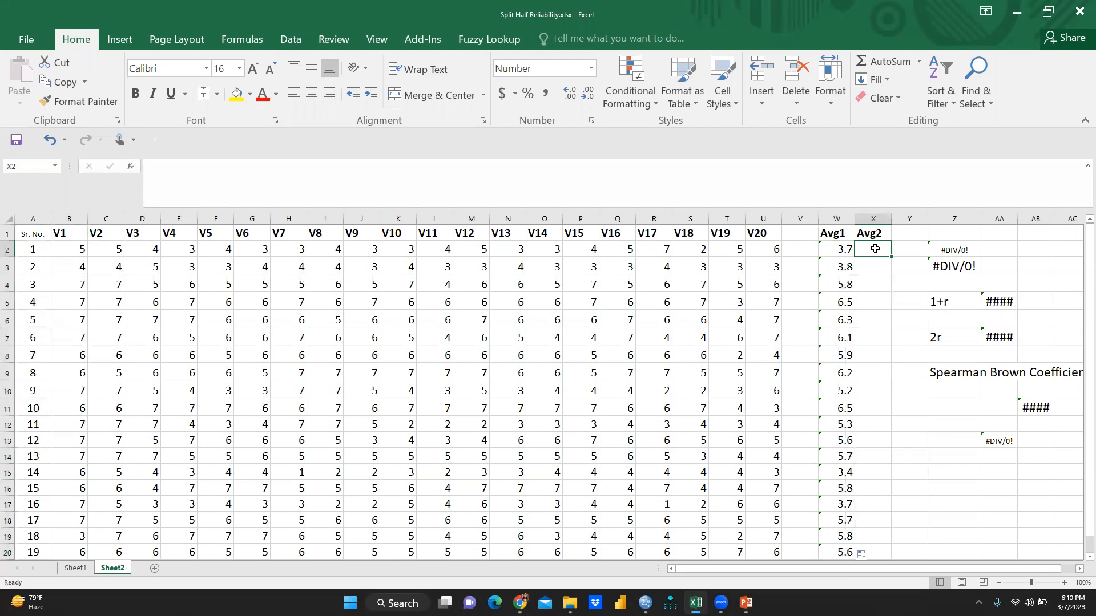
type("=a")
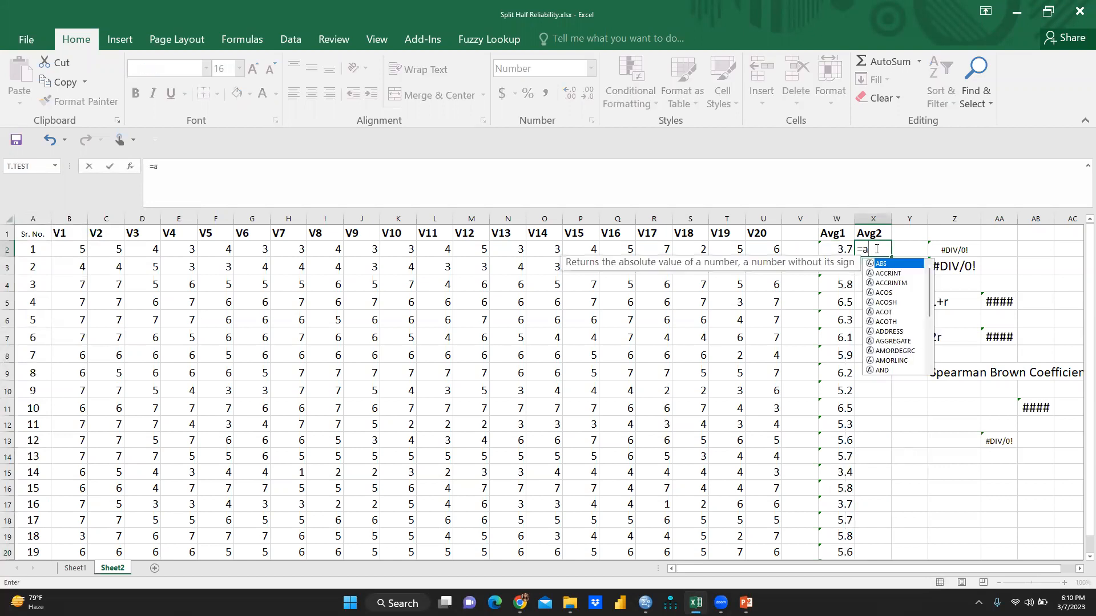
type("ver")
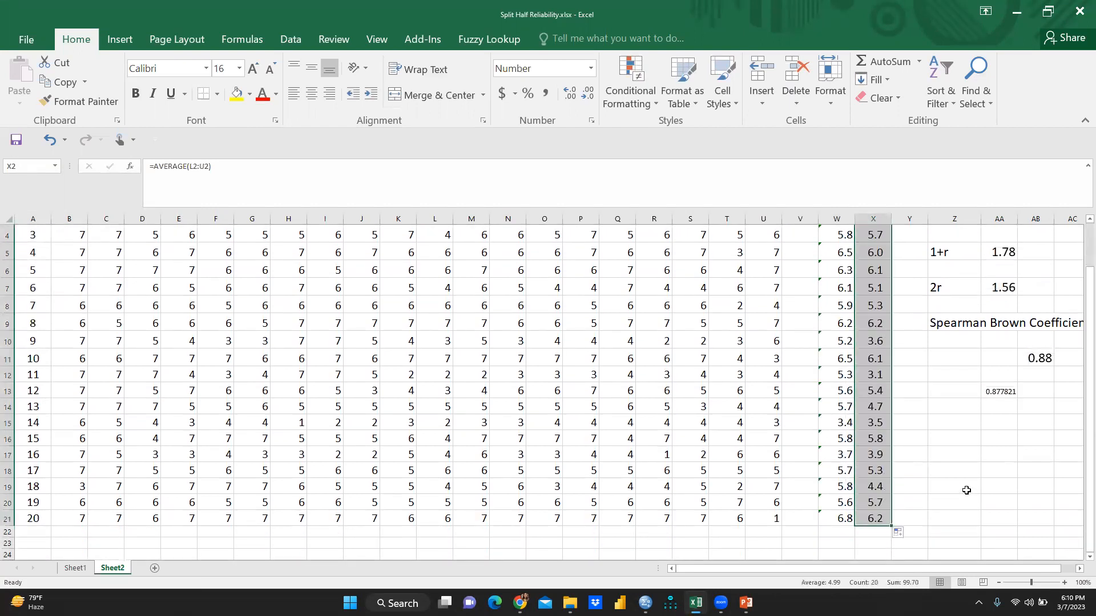
scroll("up", 3)
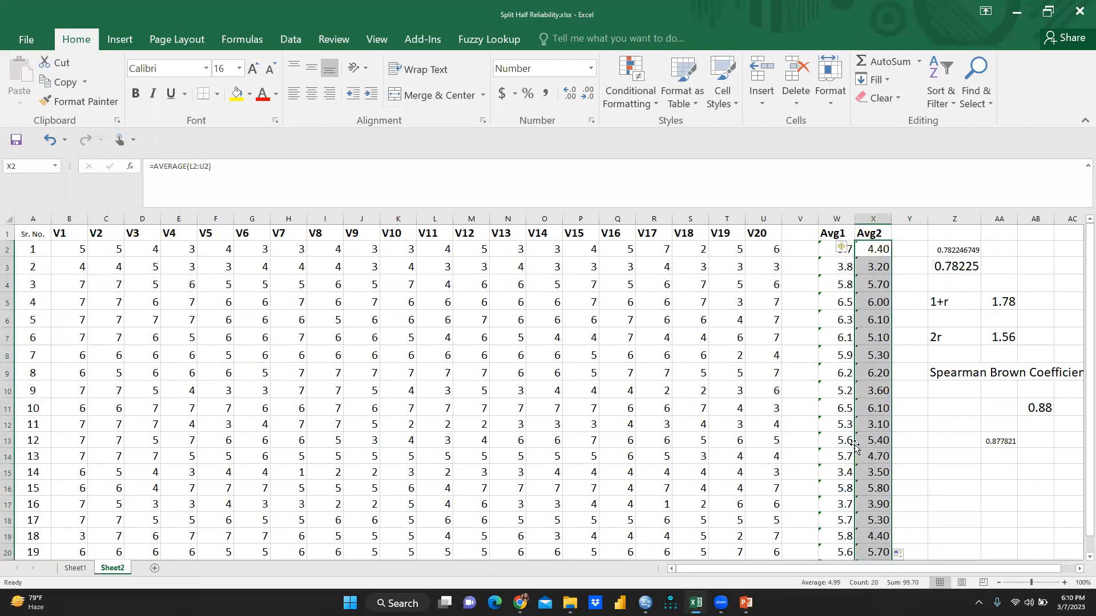
left_click(871, 218)
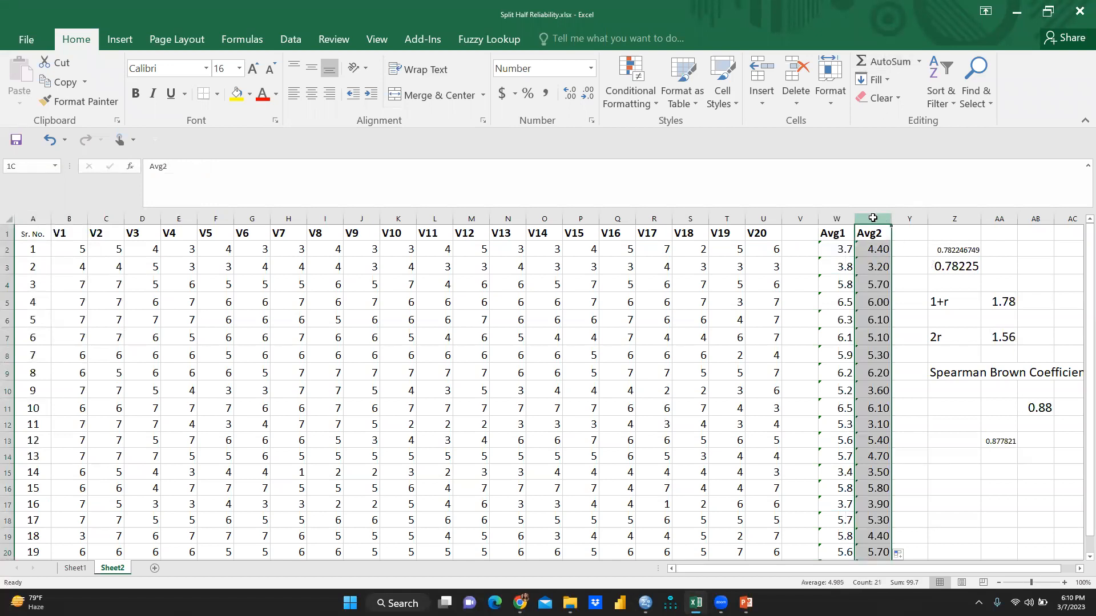
right_click(872, 218)
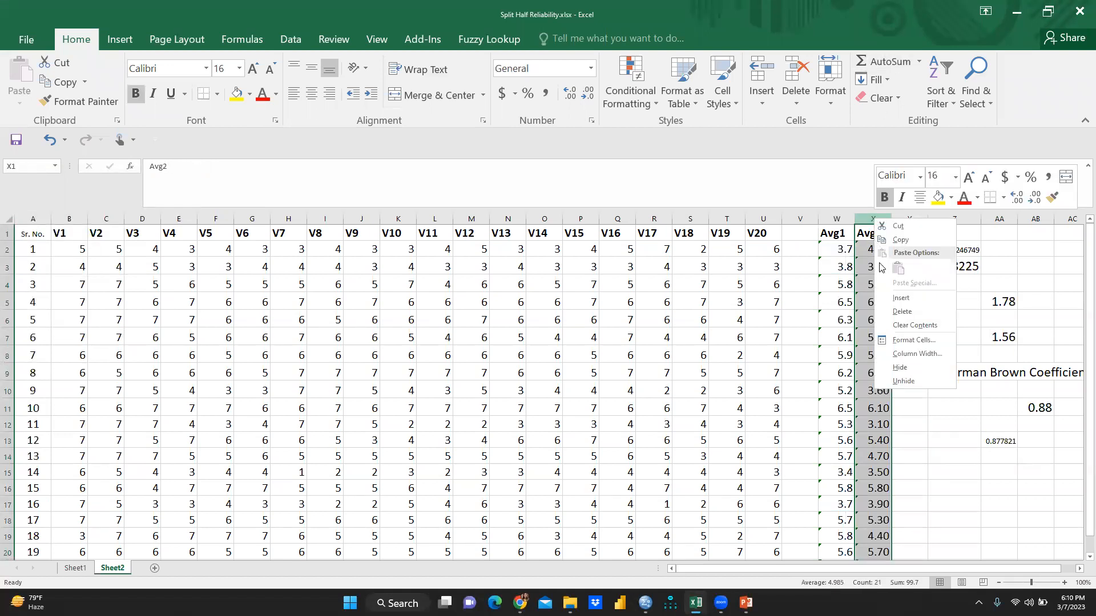
mouse_move(881, 267)
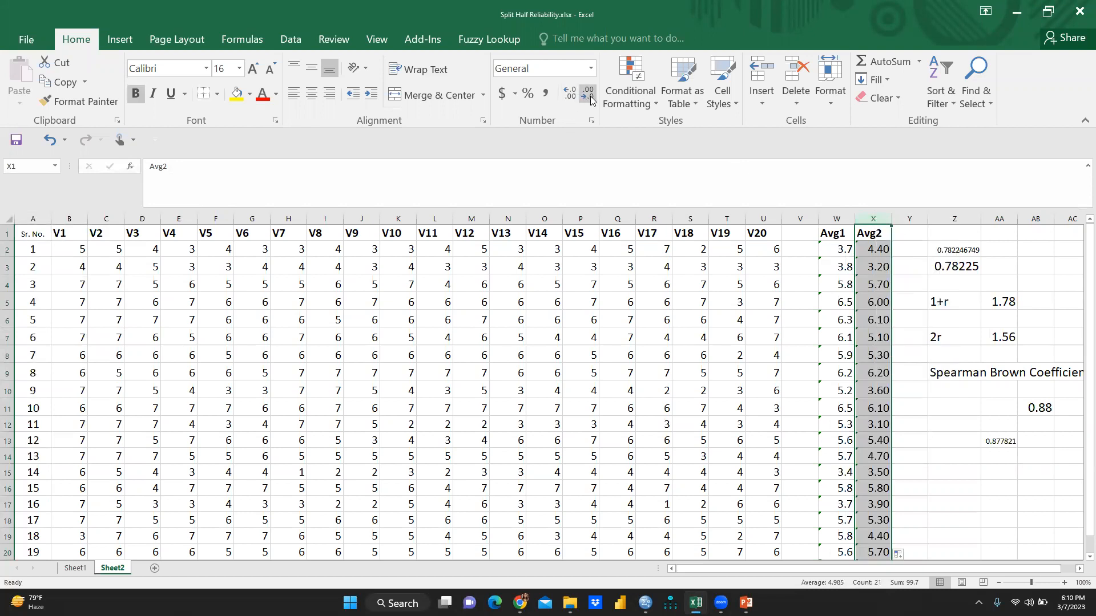
left_click(953, 424)
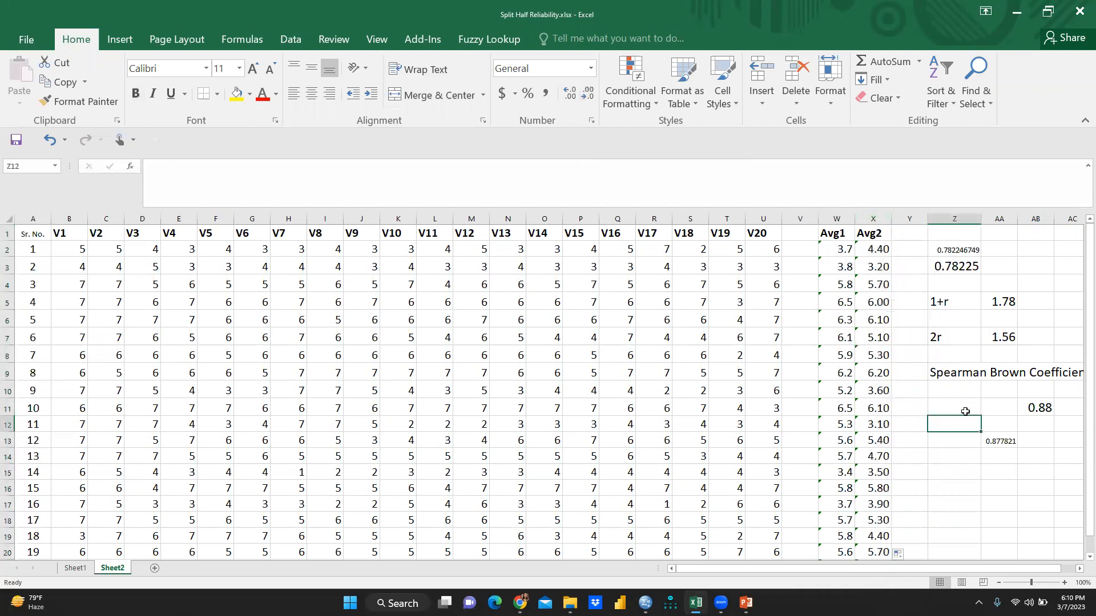
- Check the CORREL result 0.78225 in Z3 and the Spearman-Brown value 0.88
left_click(954, 266)
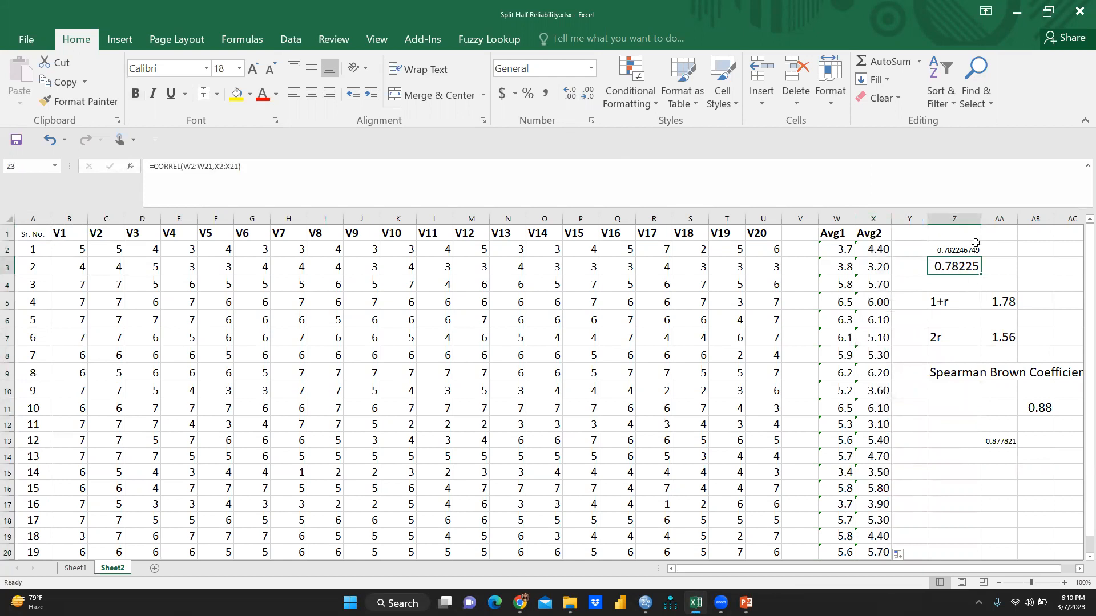
mouse_move(970, 275)
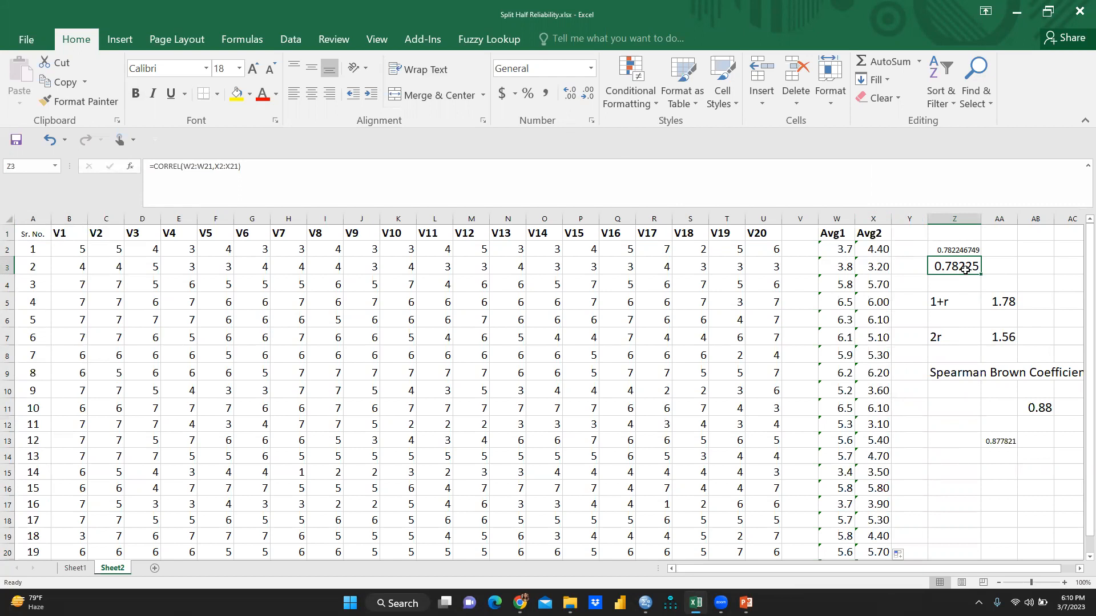
left_click(1035, 407)
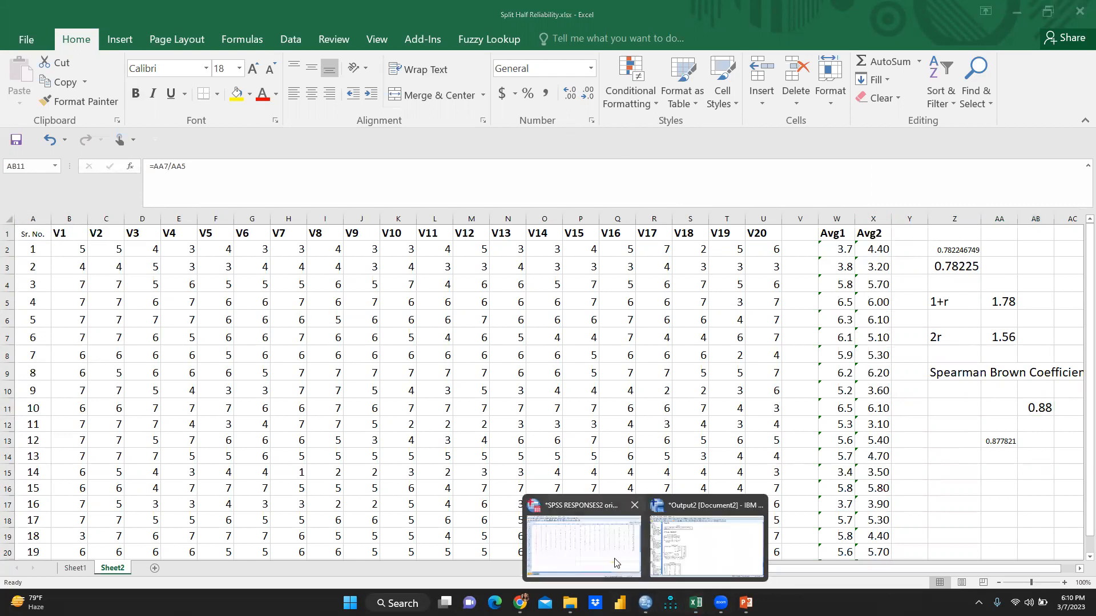
- Switch to SPSS, reopen Reliability Analysis and reset the previous item selection
left_click(582, 546)
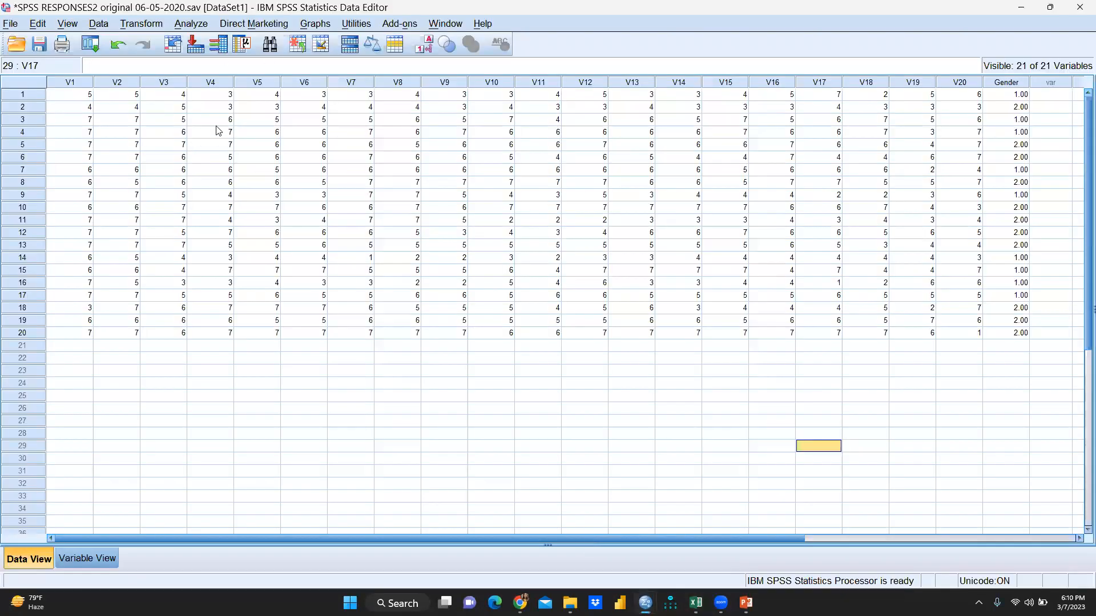
left_click(190, 22)
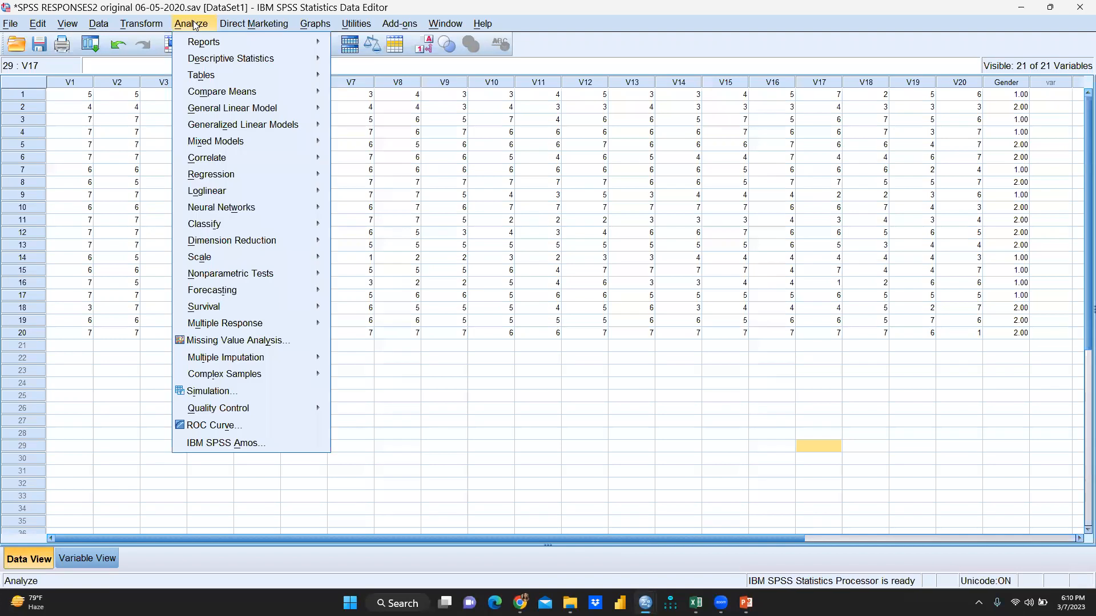
mouse_move(223, 256)
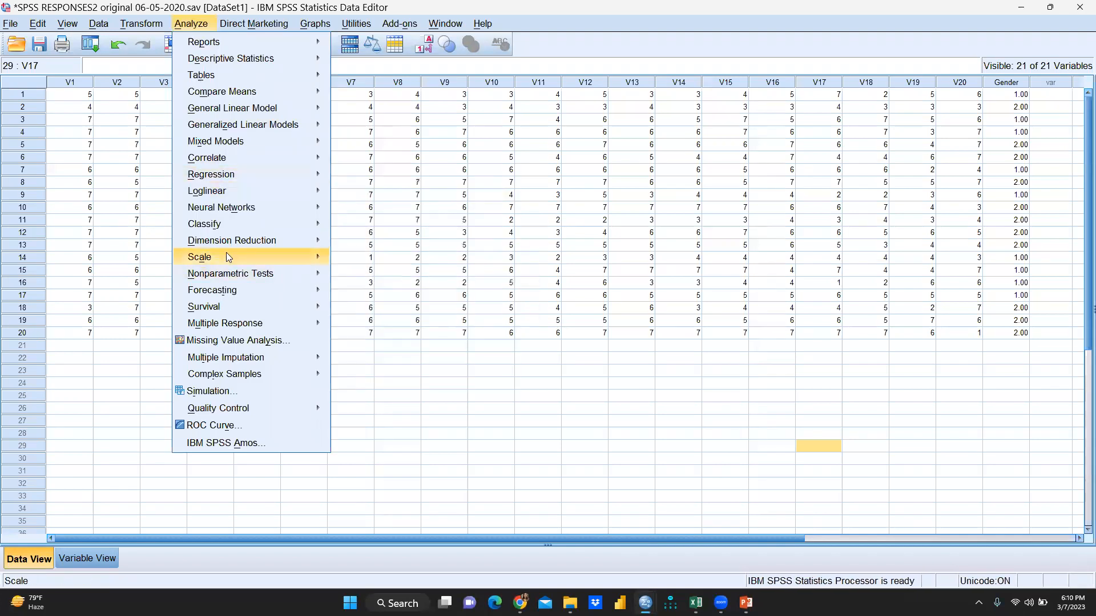
left_click(198, 257)
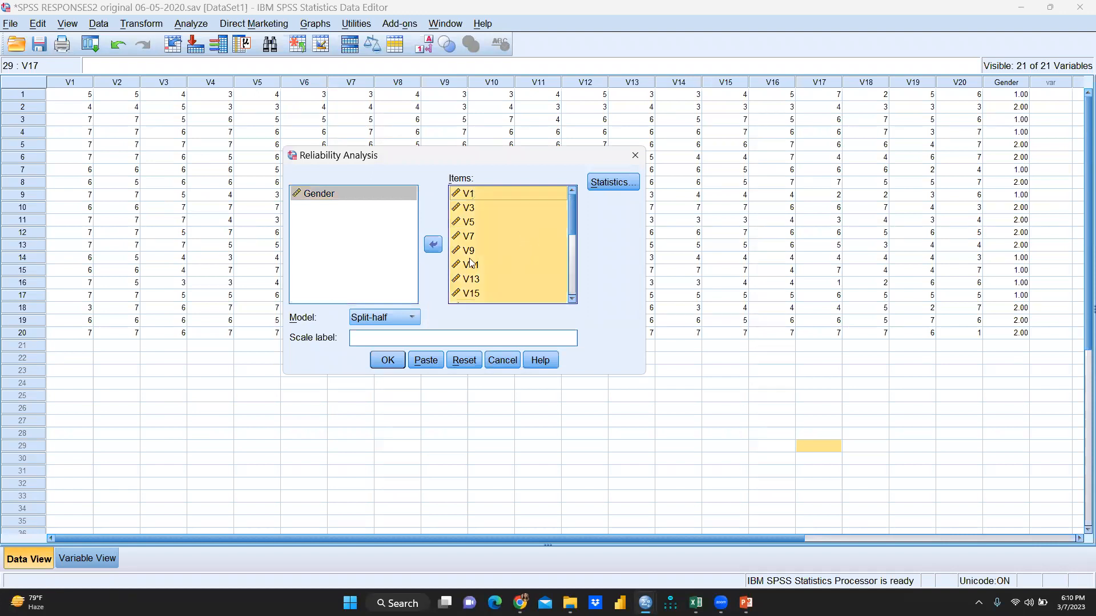
left_click(462, 359)
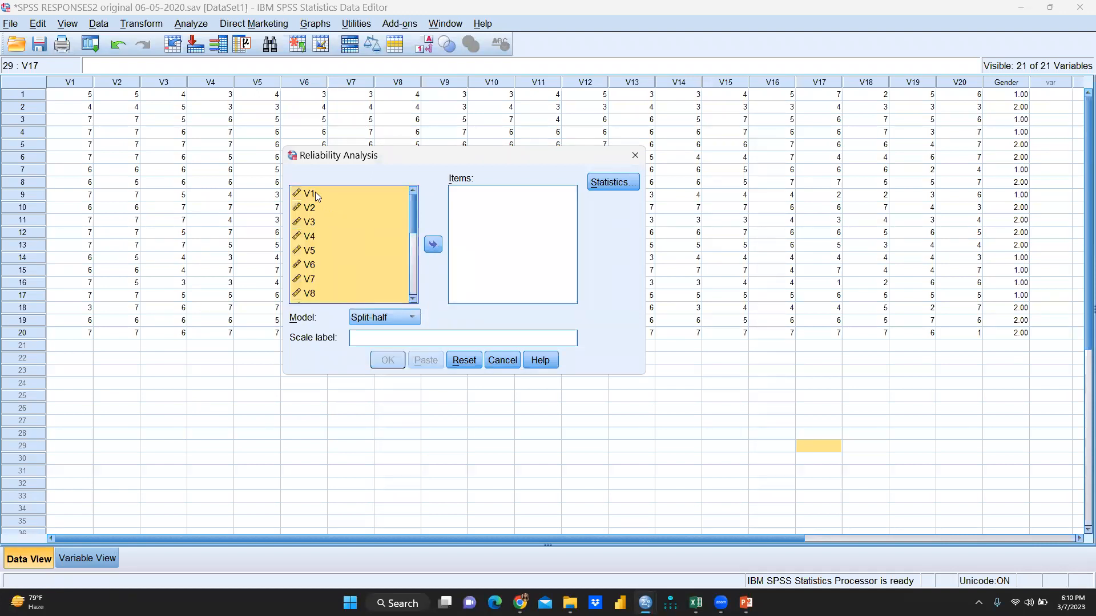
- Move V1 to V20 into Items and take Gender back out
left_click(307, 193)
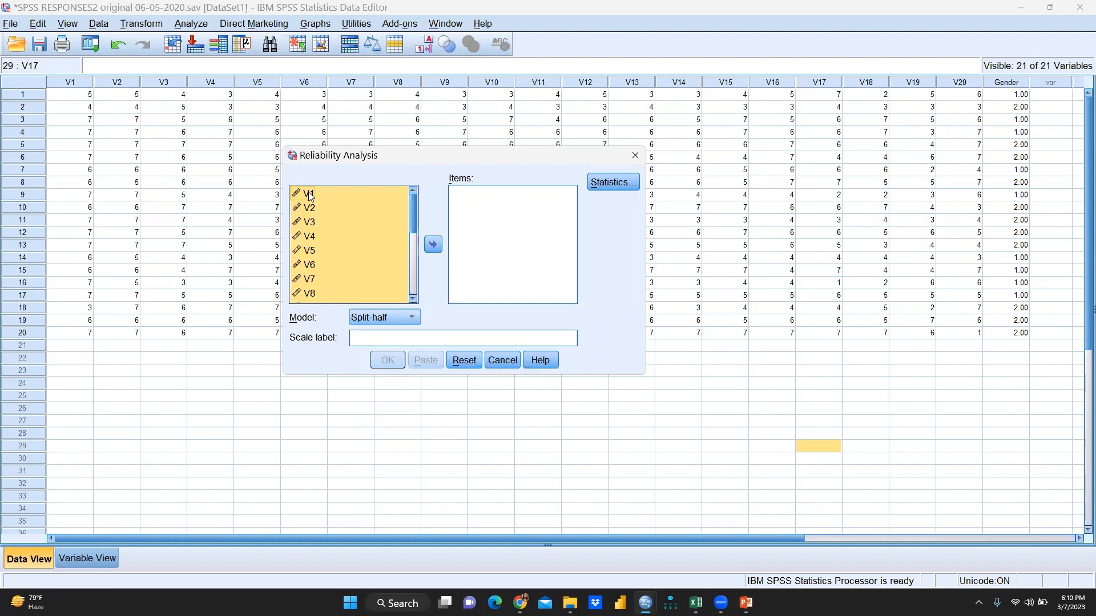
left_click(307, 194)
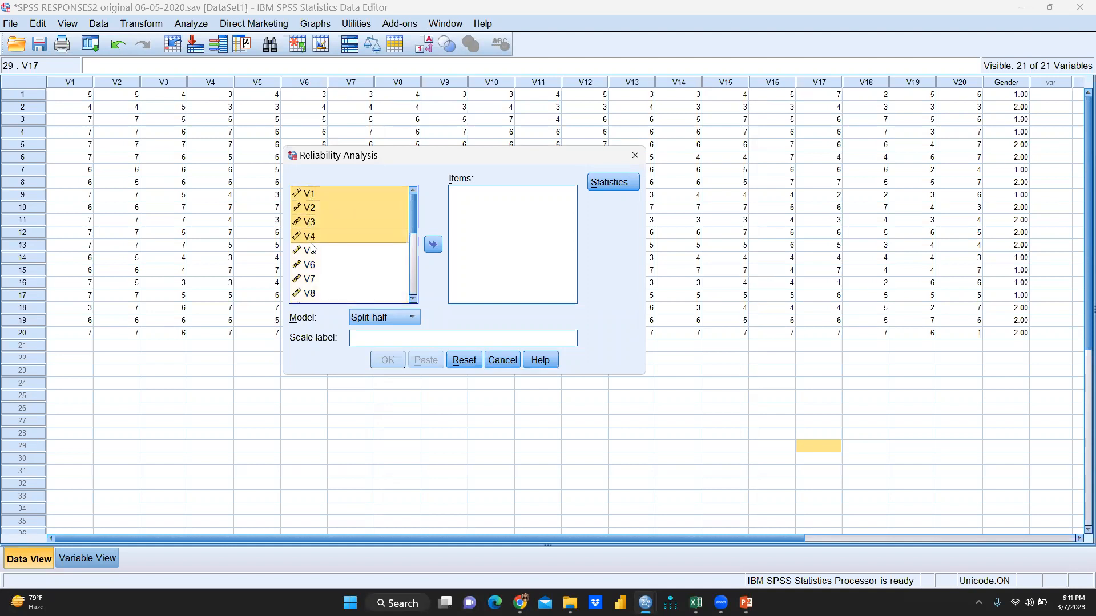
left_click(309, 264)
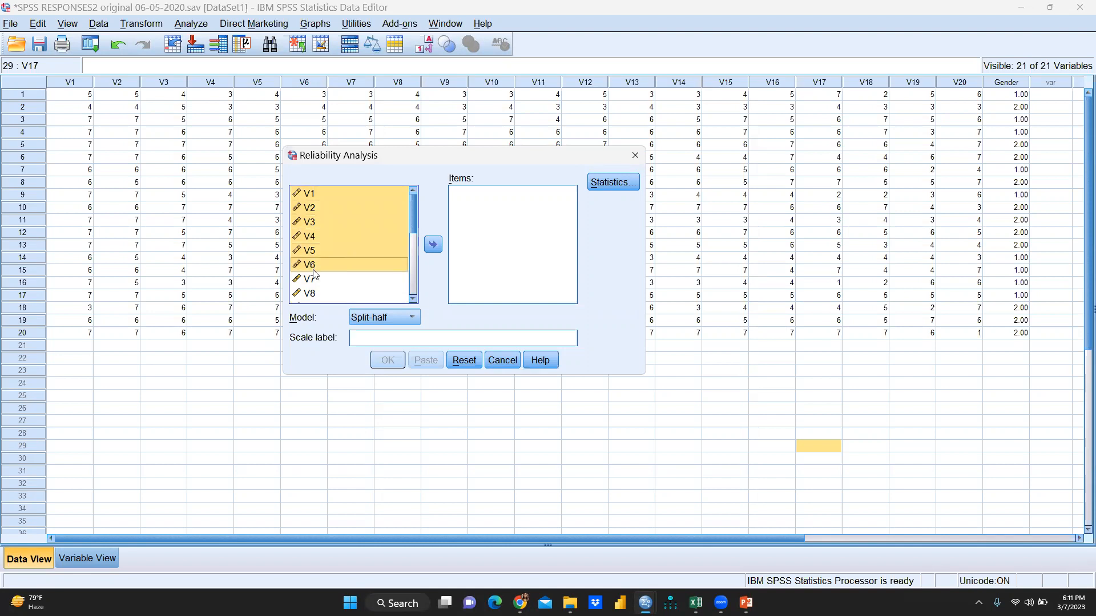
left_click(308, 279)
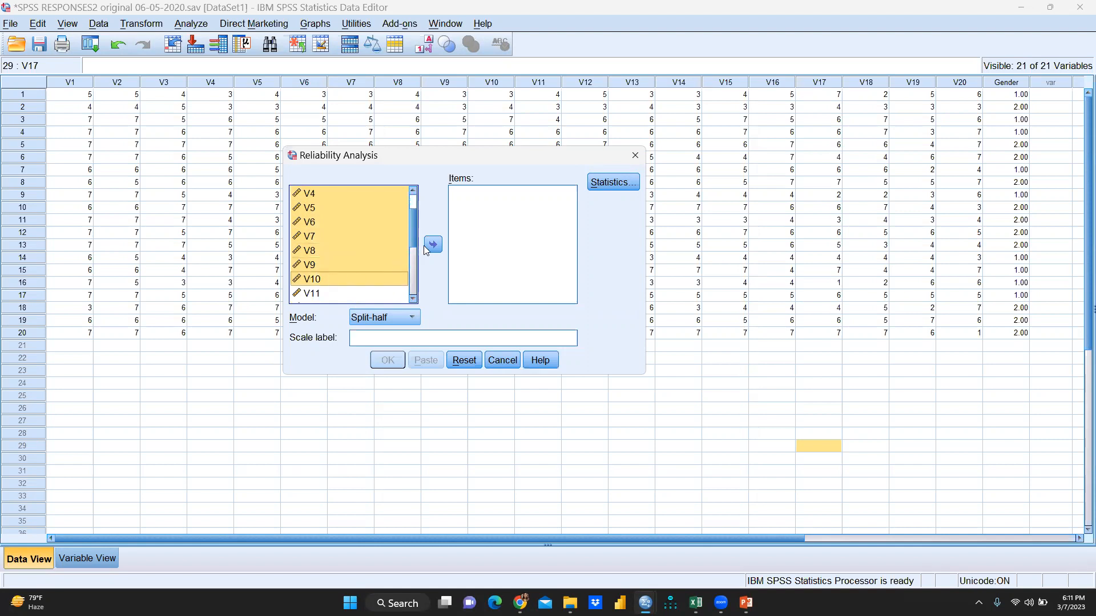
left_click(431, 244)
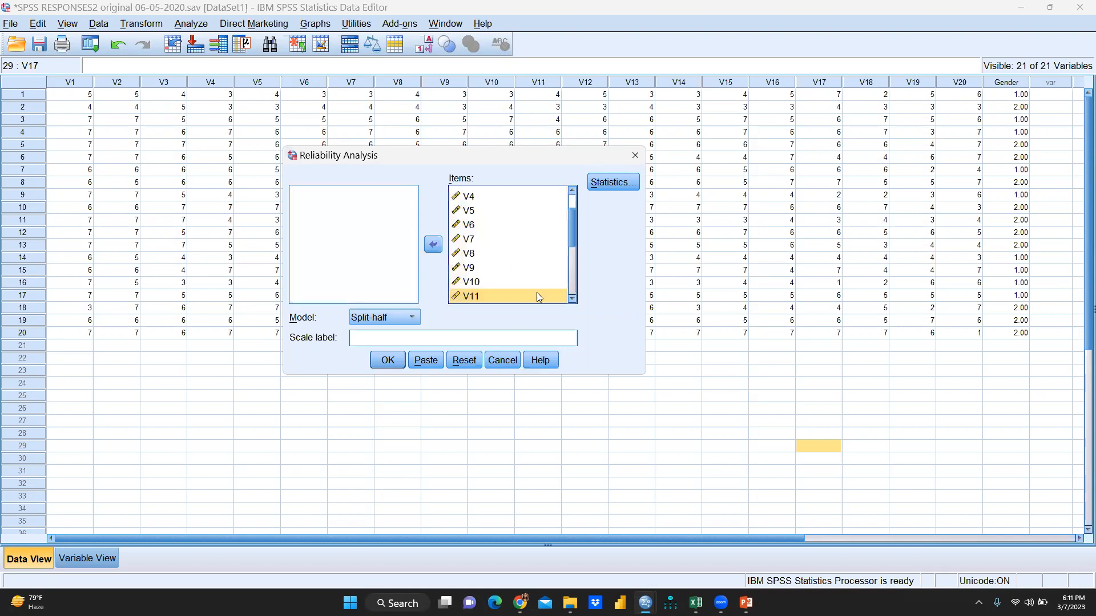
scroll("down", 3)
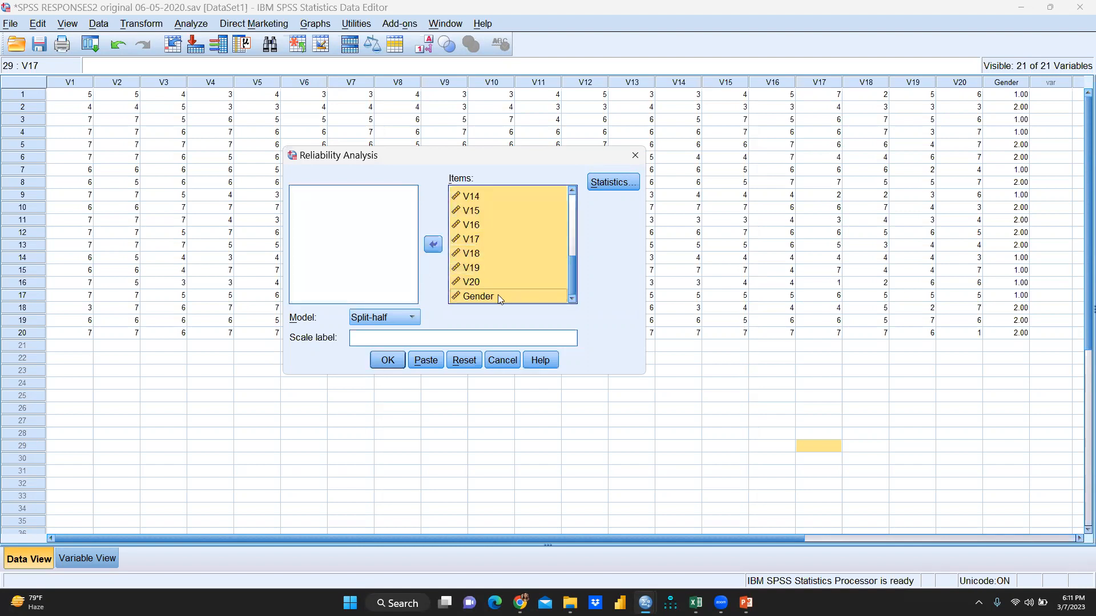
left_click(432, 244)
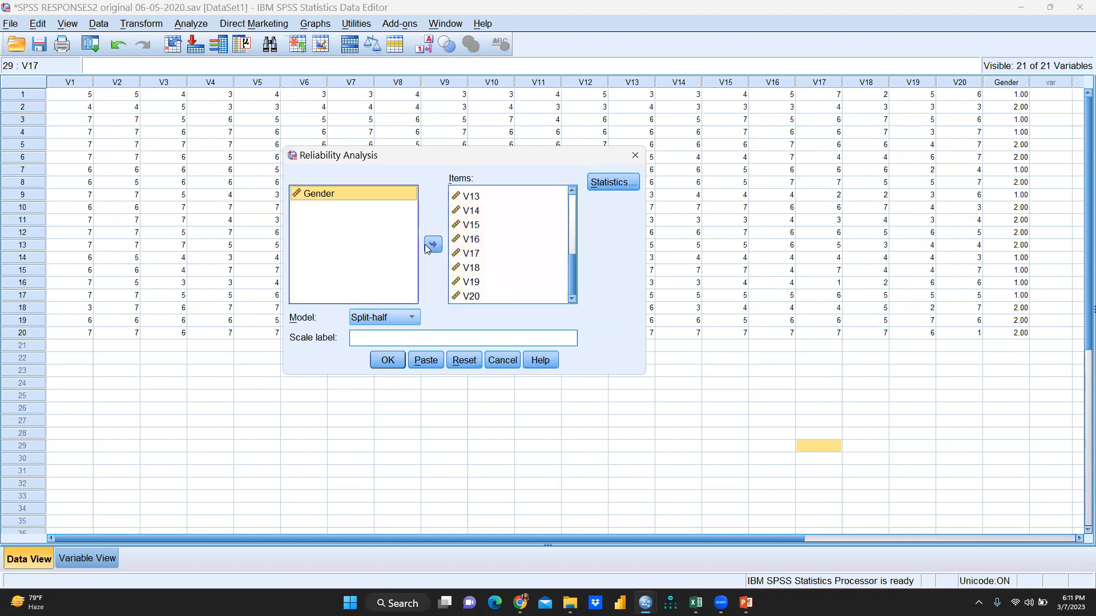
mouse_move(612, 198)
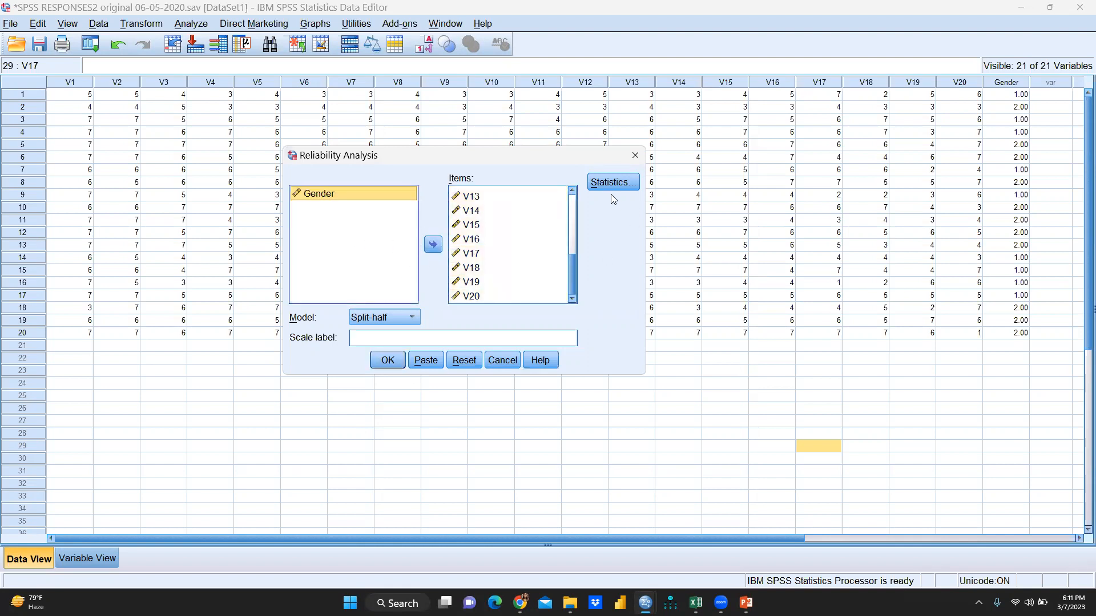
- Confirm the Statistics choices and run the split-half analysis, giving Spearman-Brown .878
left_click(610, 183)
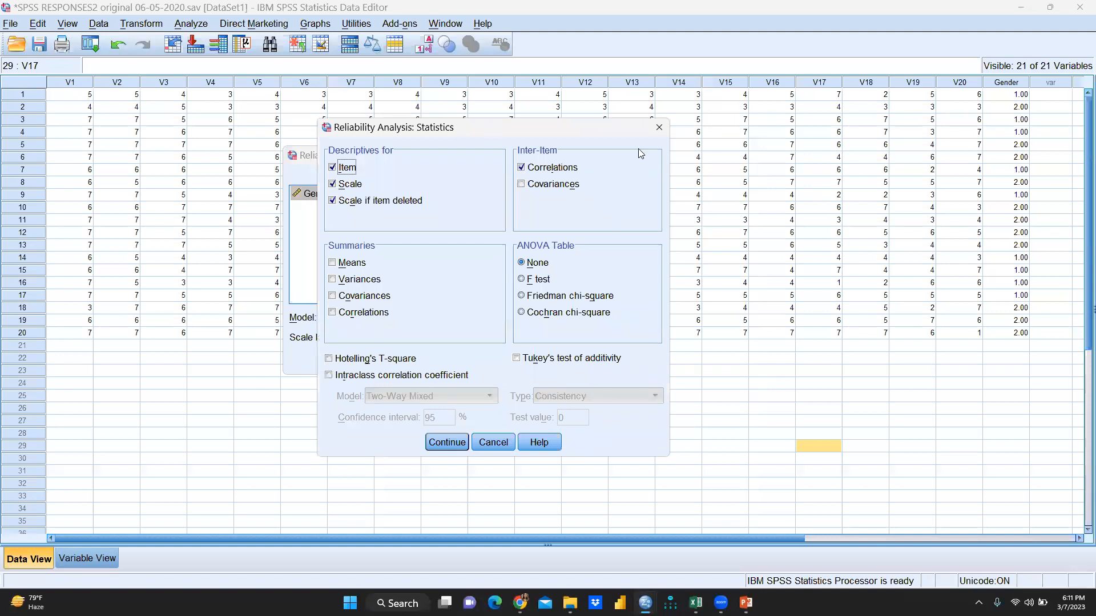
left_click(447, 441)
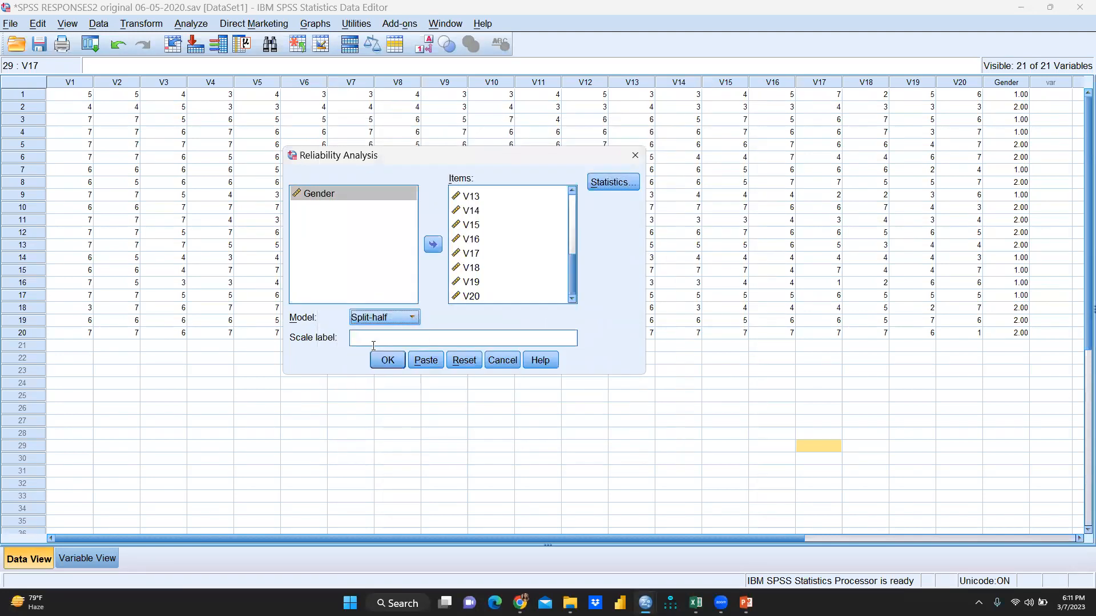
left_click(387, 360)
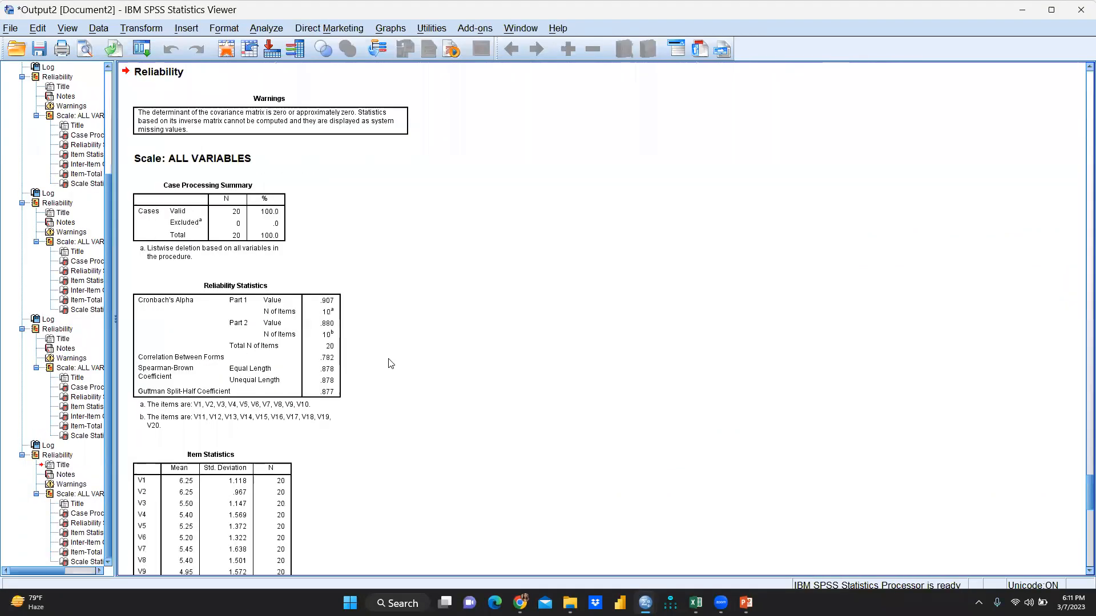
- Select the Reliability Statistics table showing .878, then return to the Excel workbook
left_click(237, 345)
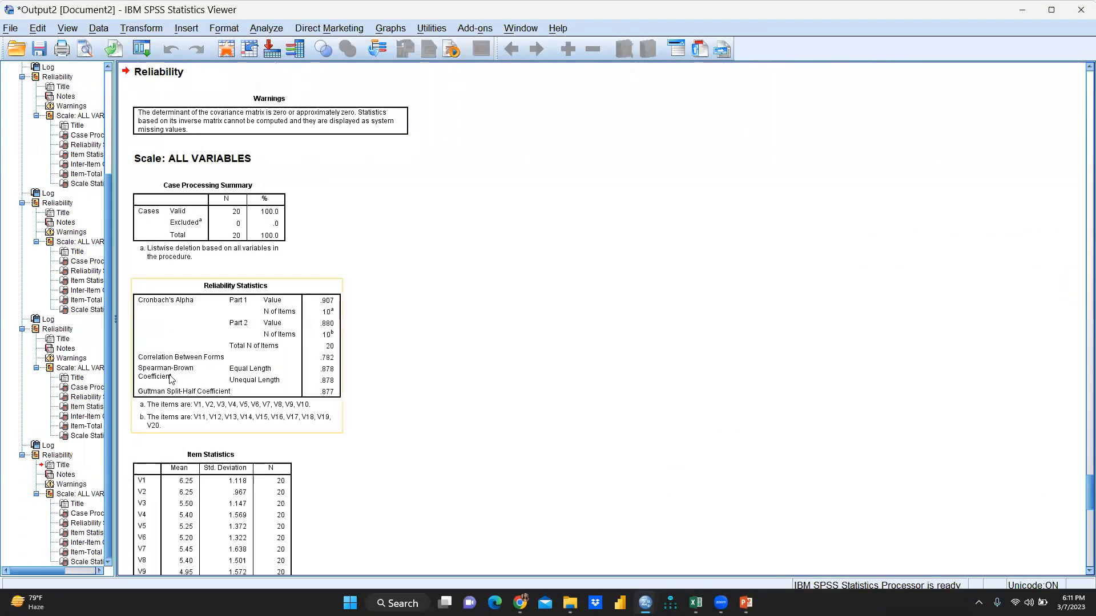
mouse_move(296, 390)
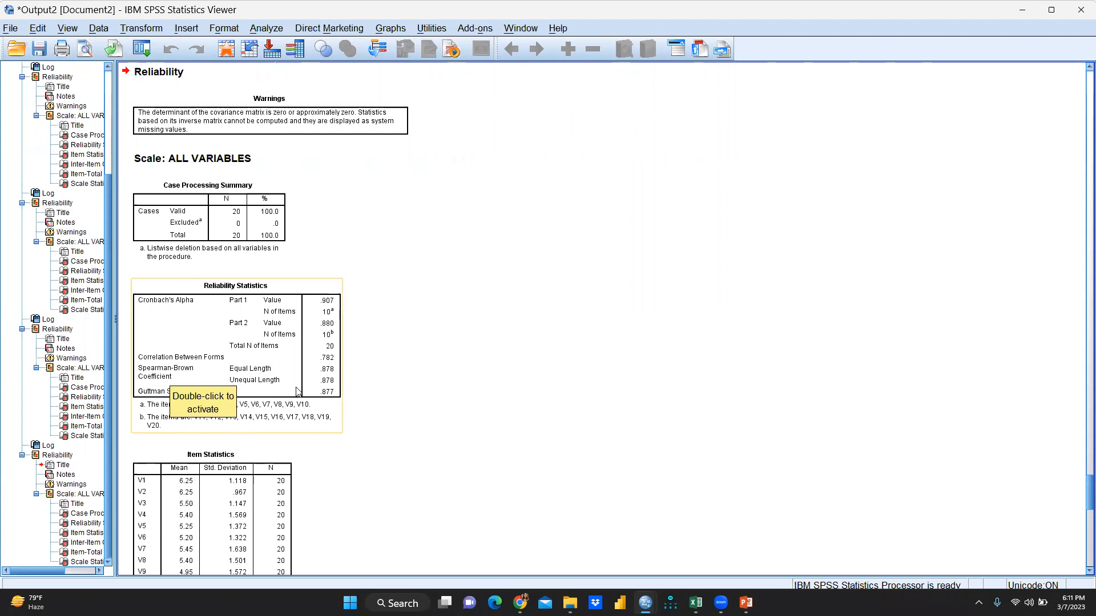
mouse_move(307, 416)
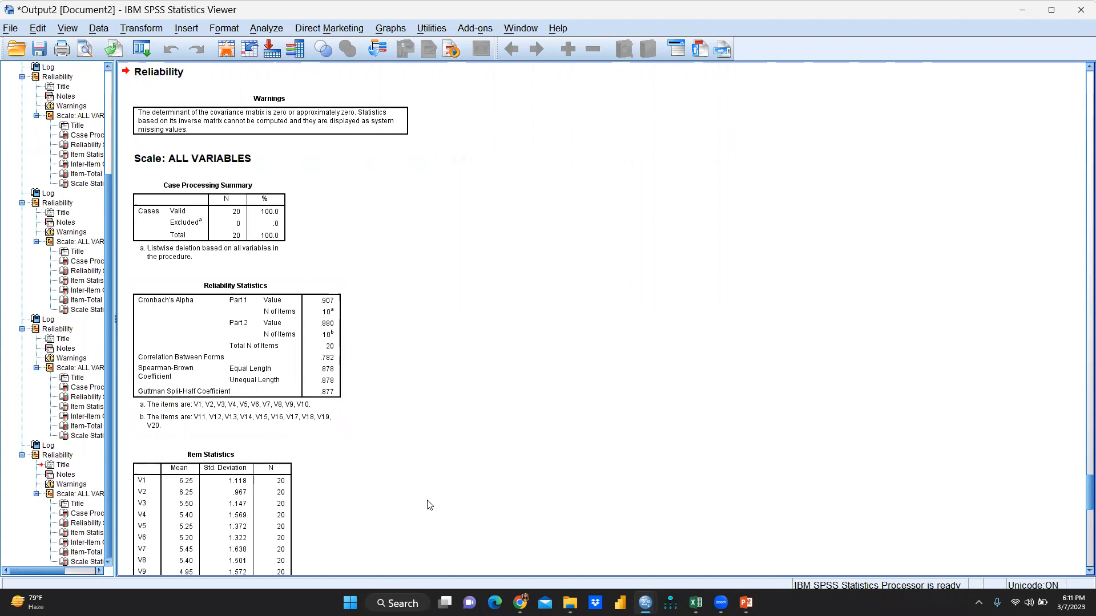
mouse_move(207, 443)
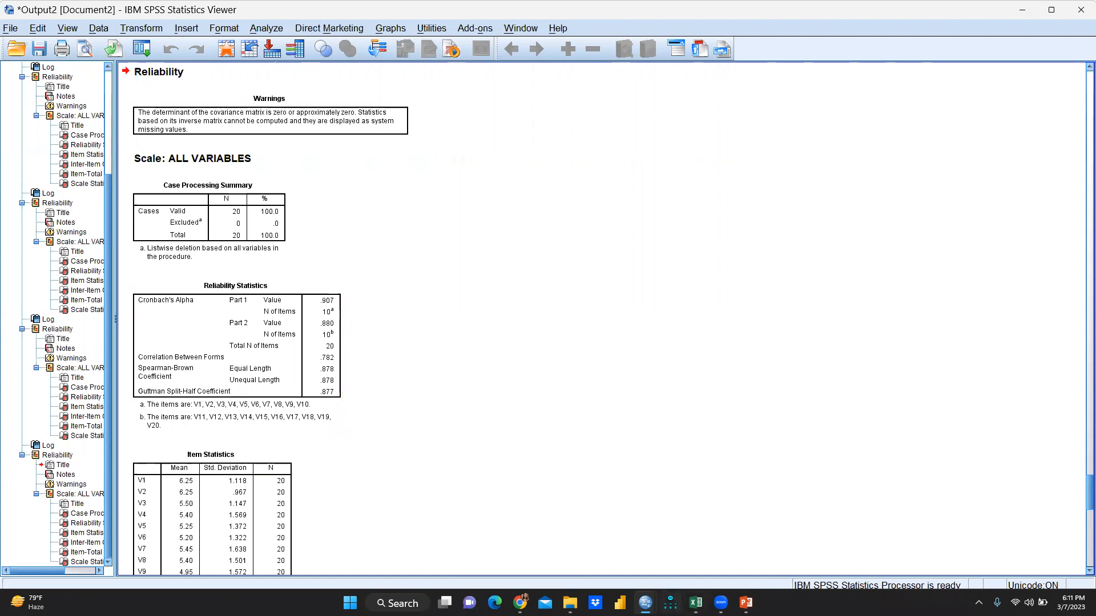
left_click(720, 603)
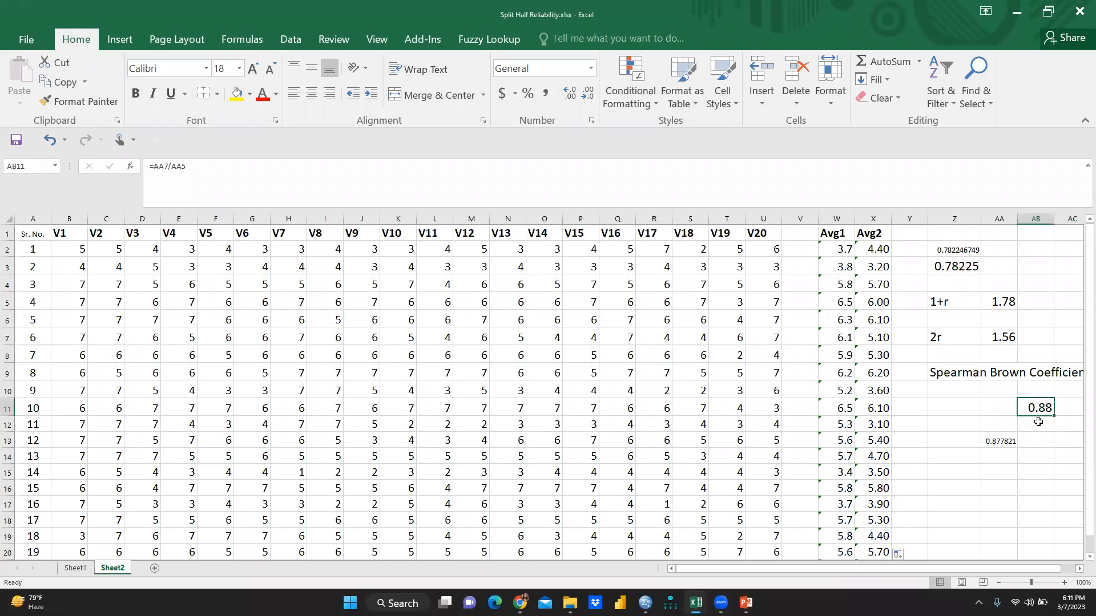
mouse_move(590, 392)
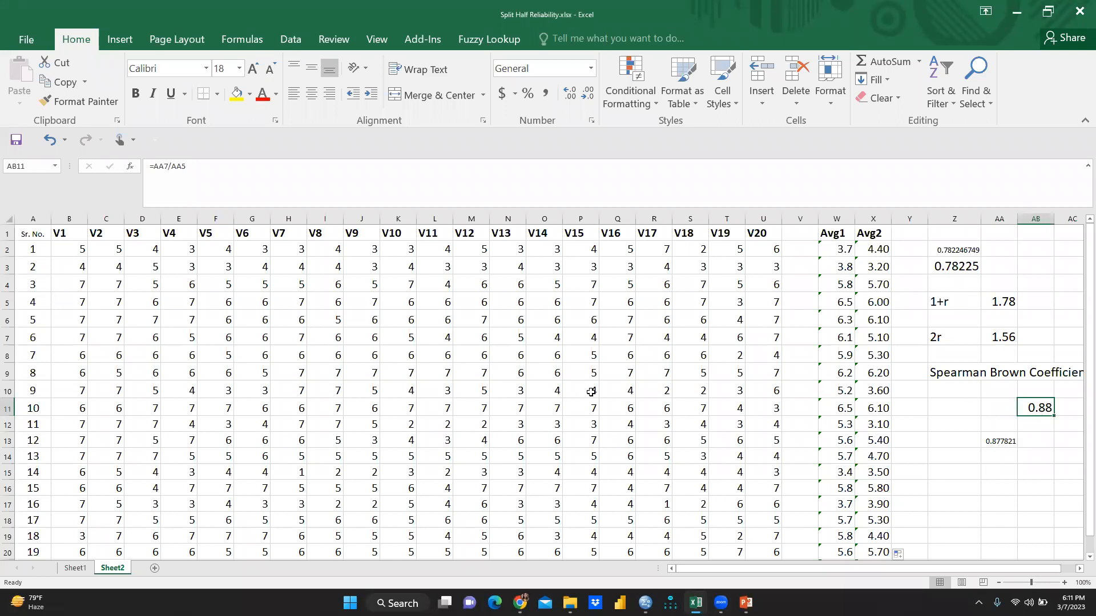
mouse_move(555, 307)
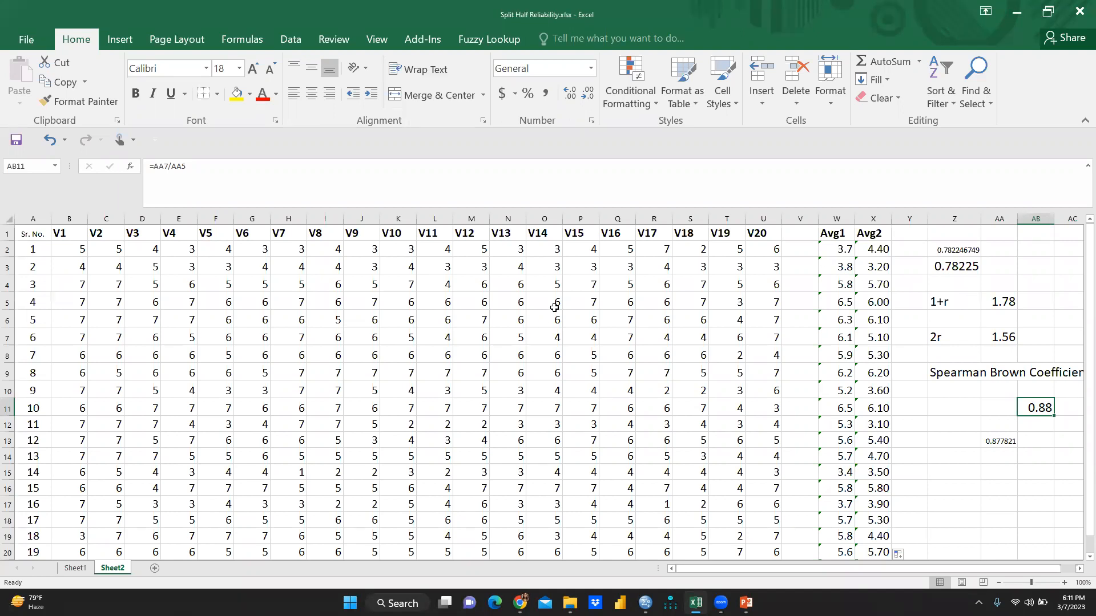
mouse_move(516, 260)
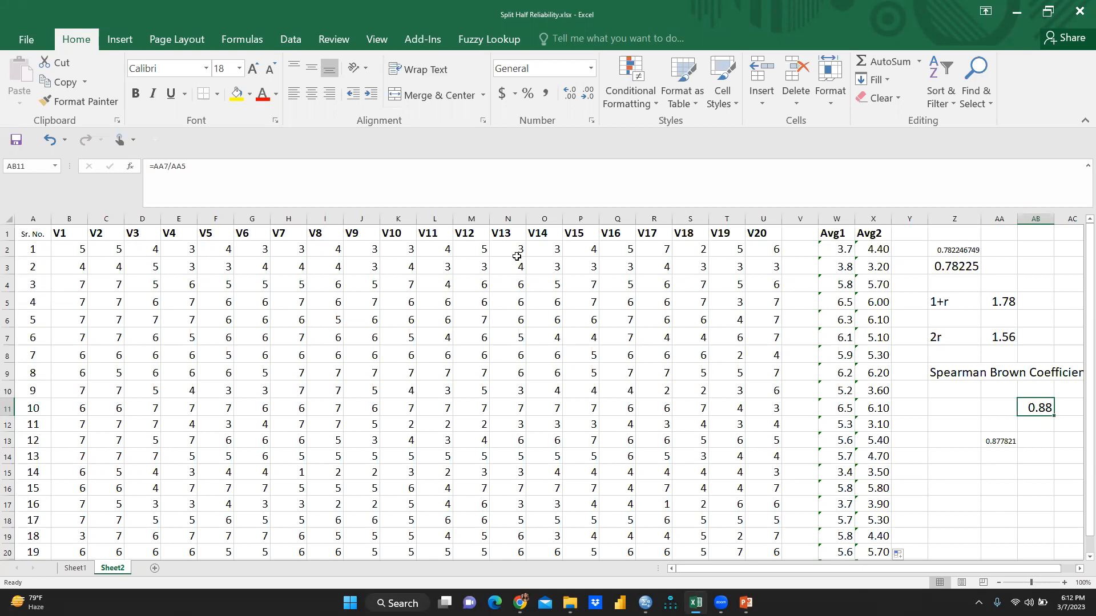
mouse_move(516, 257)
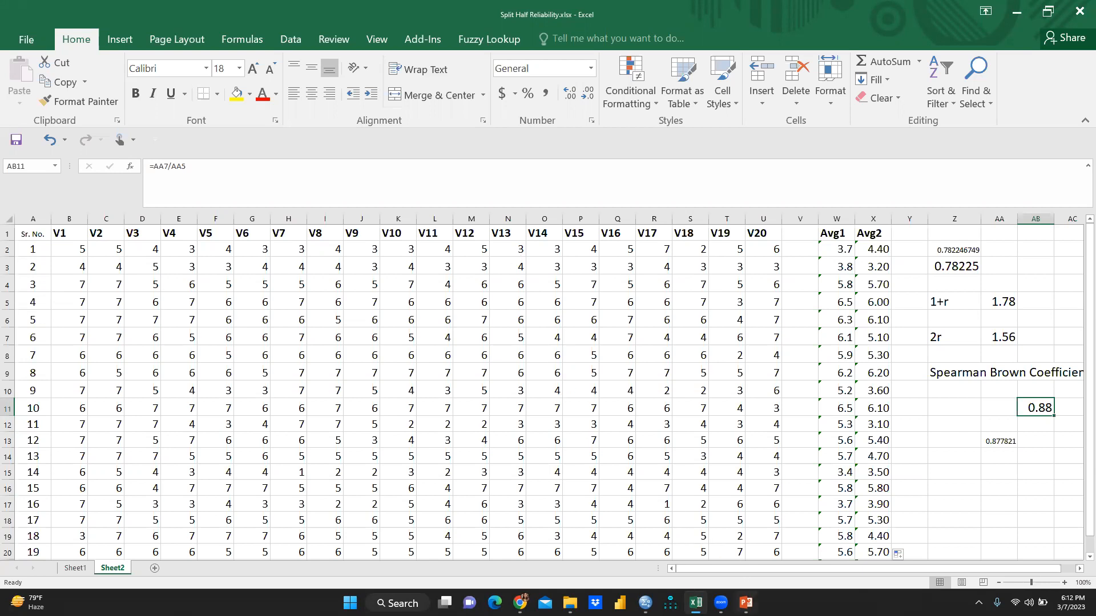
- Switch to the Split Half PowerPoint presentation's Spearman–Brown Prophecy slide
left_click(745, 603)
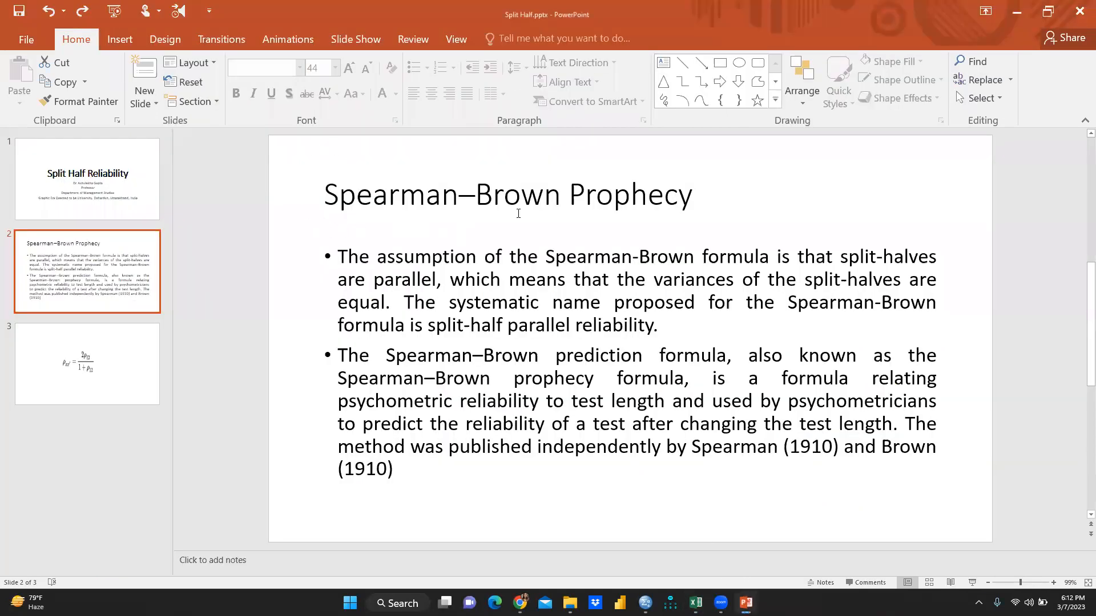